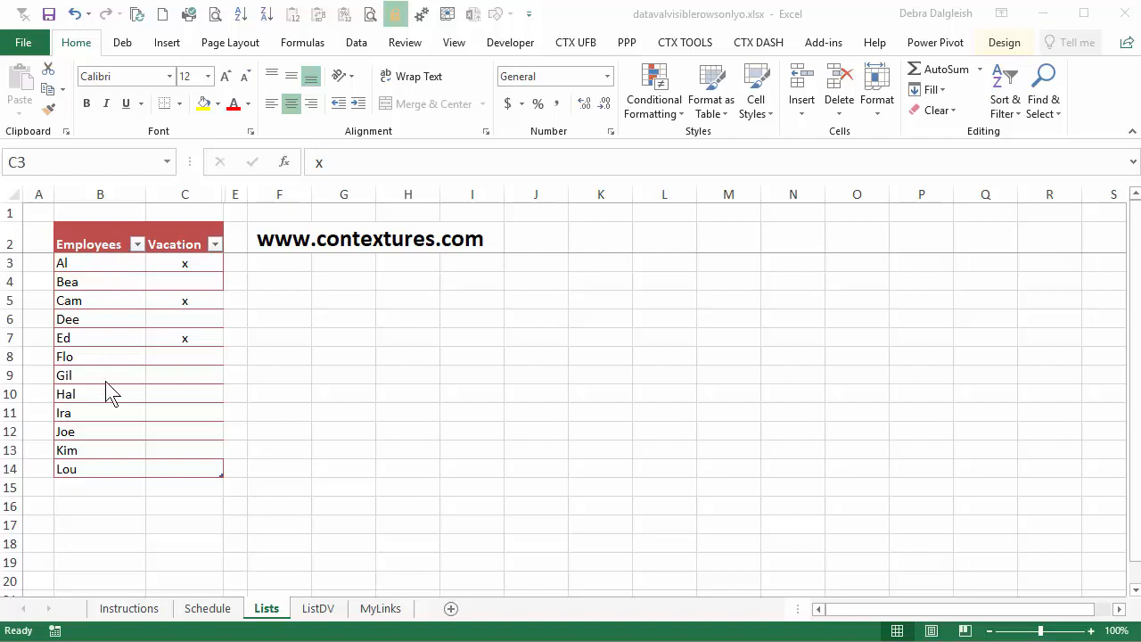
mouse_move(188, 268)
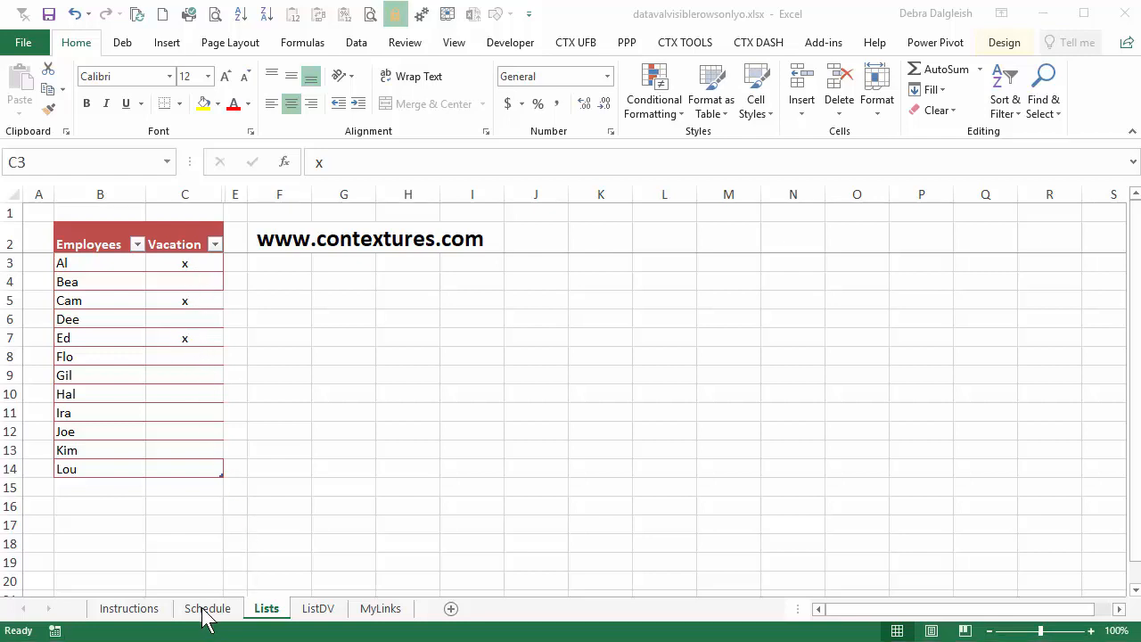
Step: Check Sunday's Staff drop-down choices on the Schedule sheet
click(208, 609)
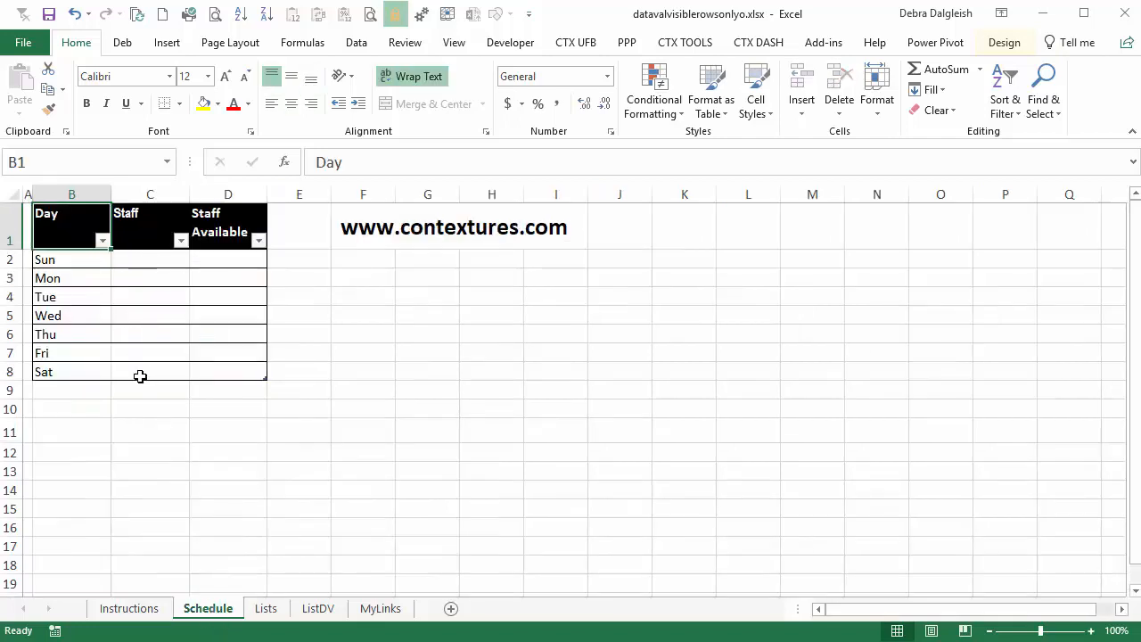
click(149, 260)
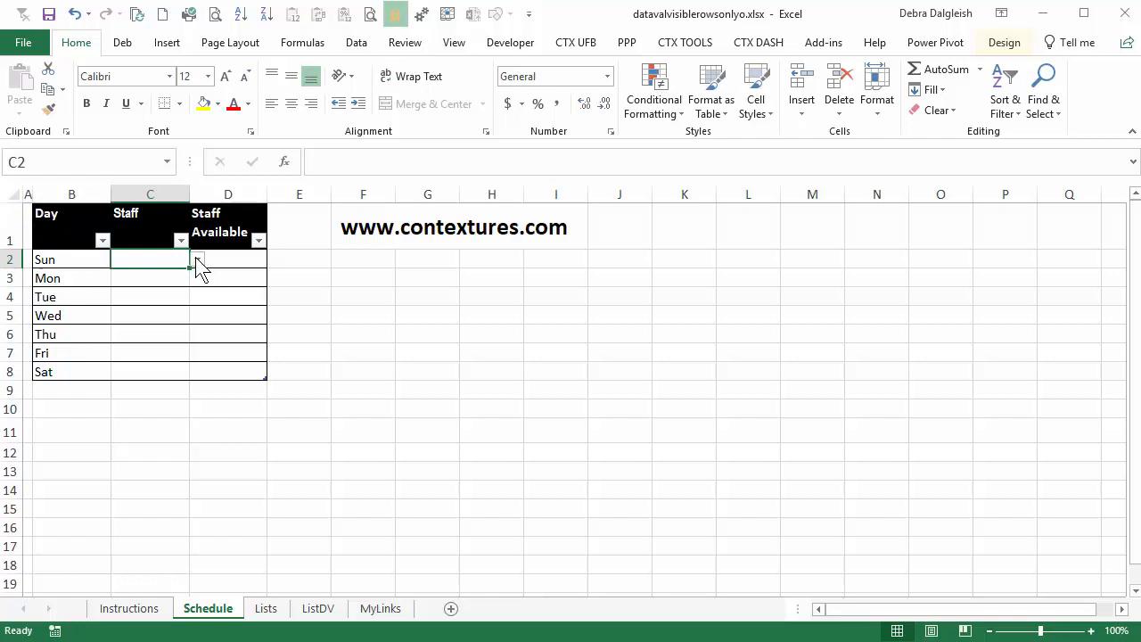
click(195, 259)
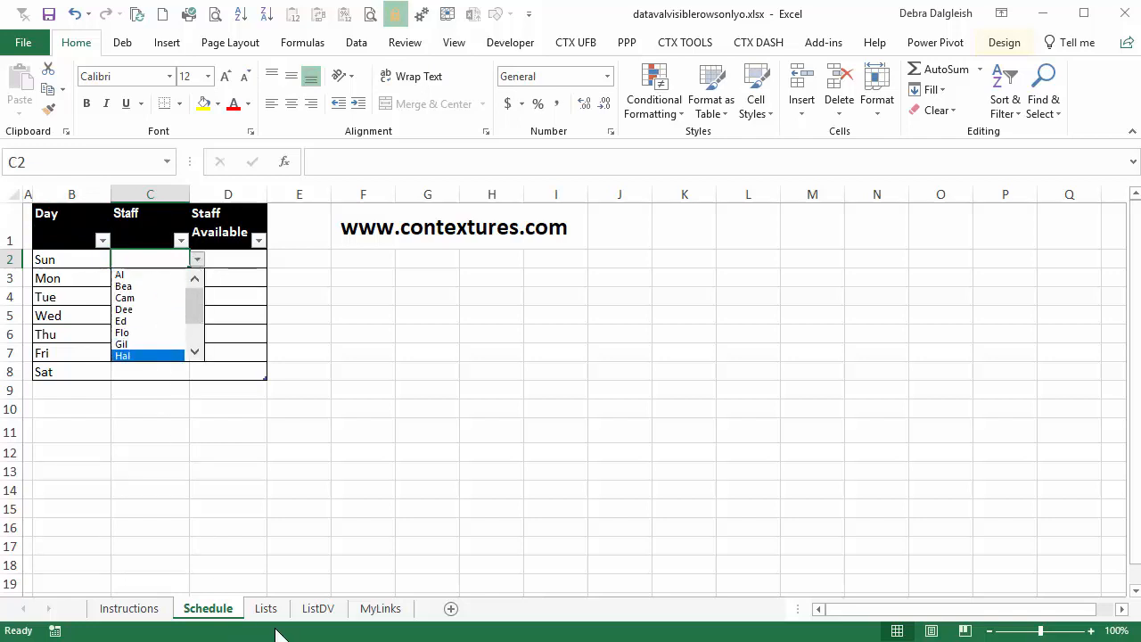
Step: Filter the Lists table's Vacation column to Blanks
click(266, 609)
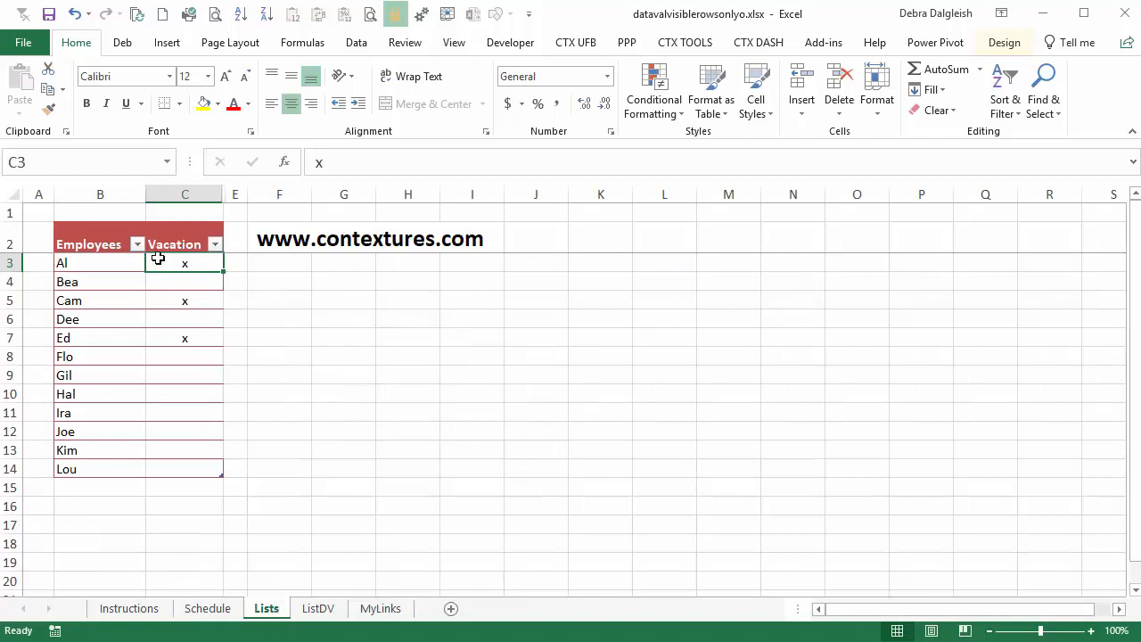
click(214, 244)
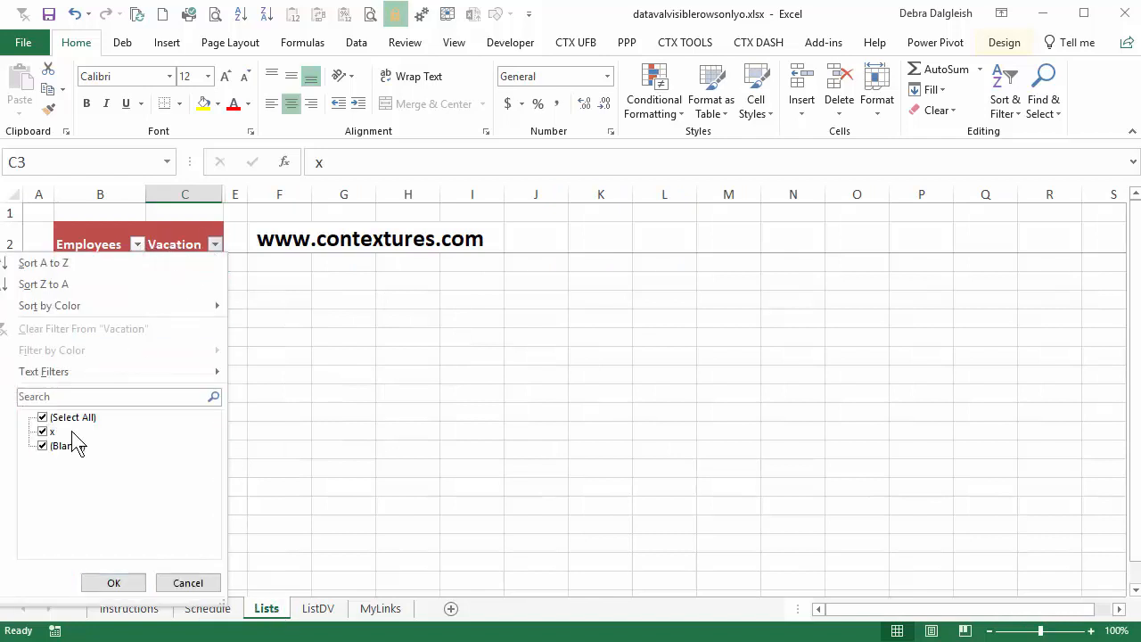
click(113, 582)
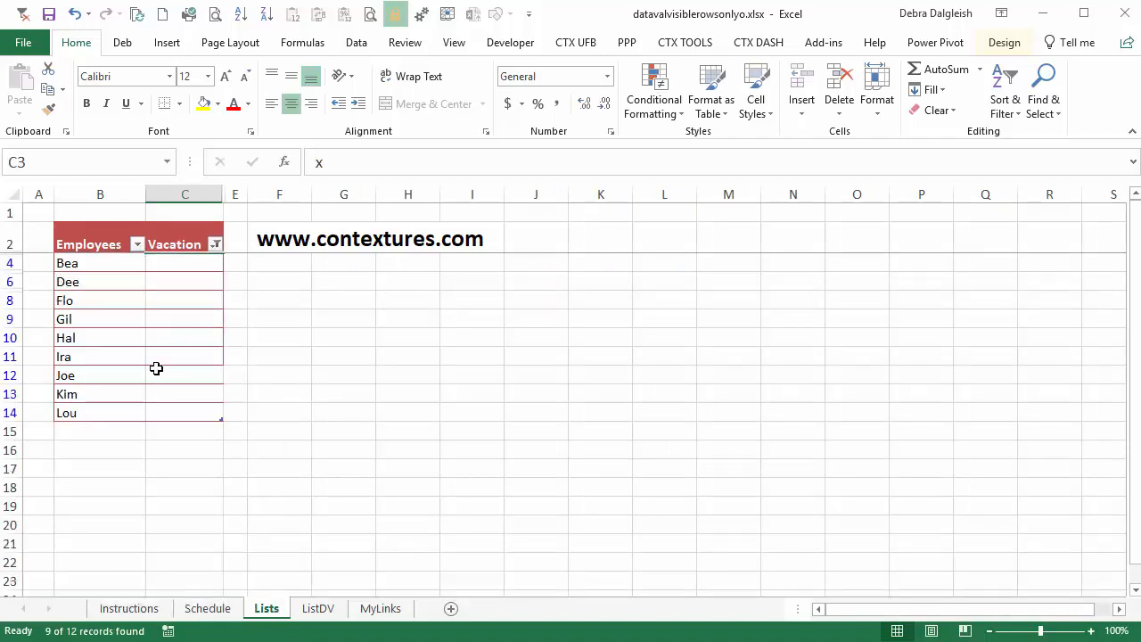
Step: Compare Sunday's Staff and Staff Available drop-downs on Schedule, then return to Lists
click(207, 609)
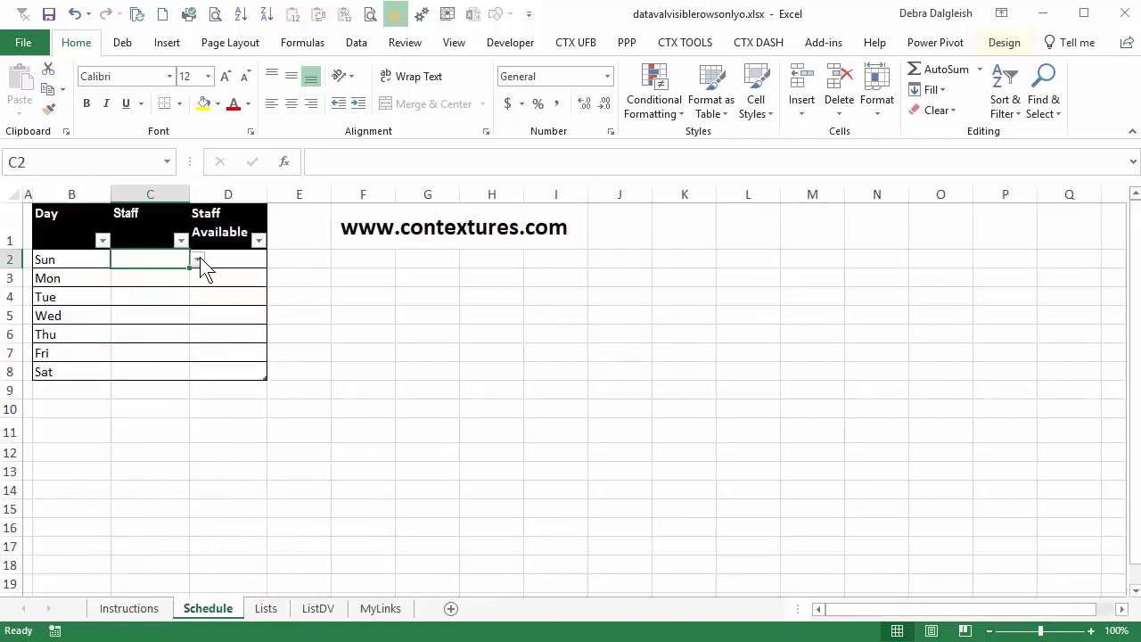
click(196, 259)
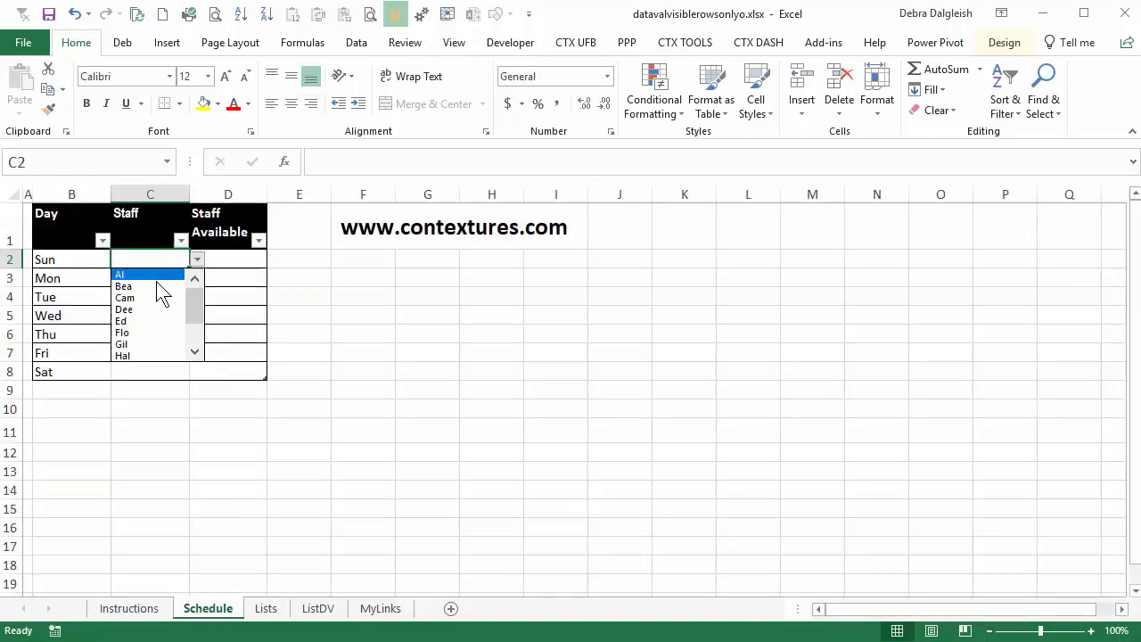
mouse_move(142, 320)
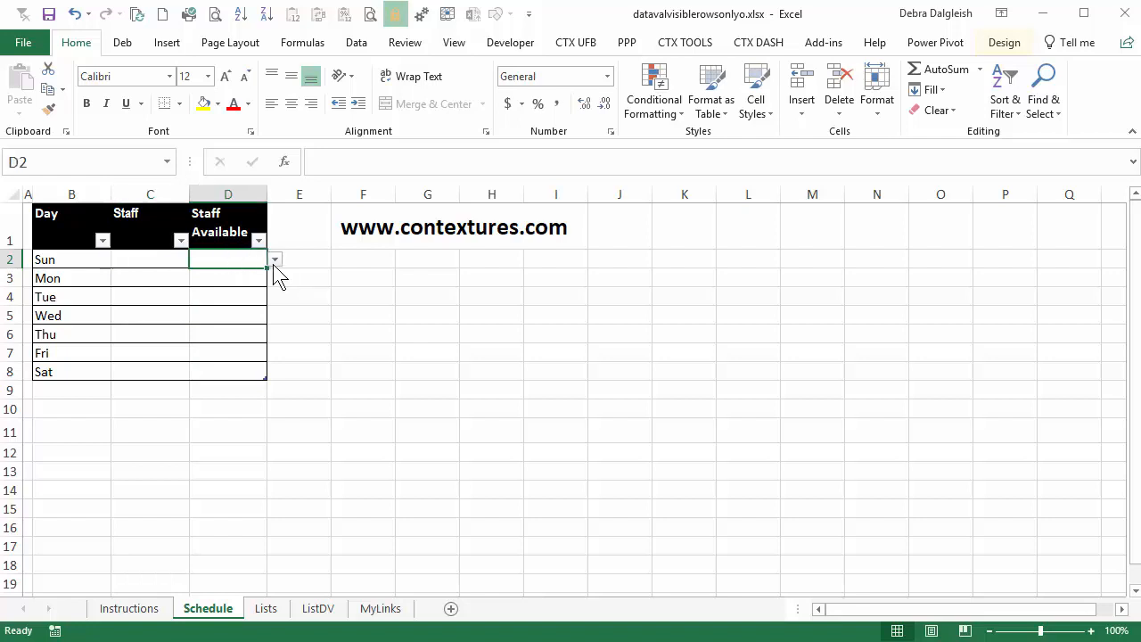
click(275, 259)
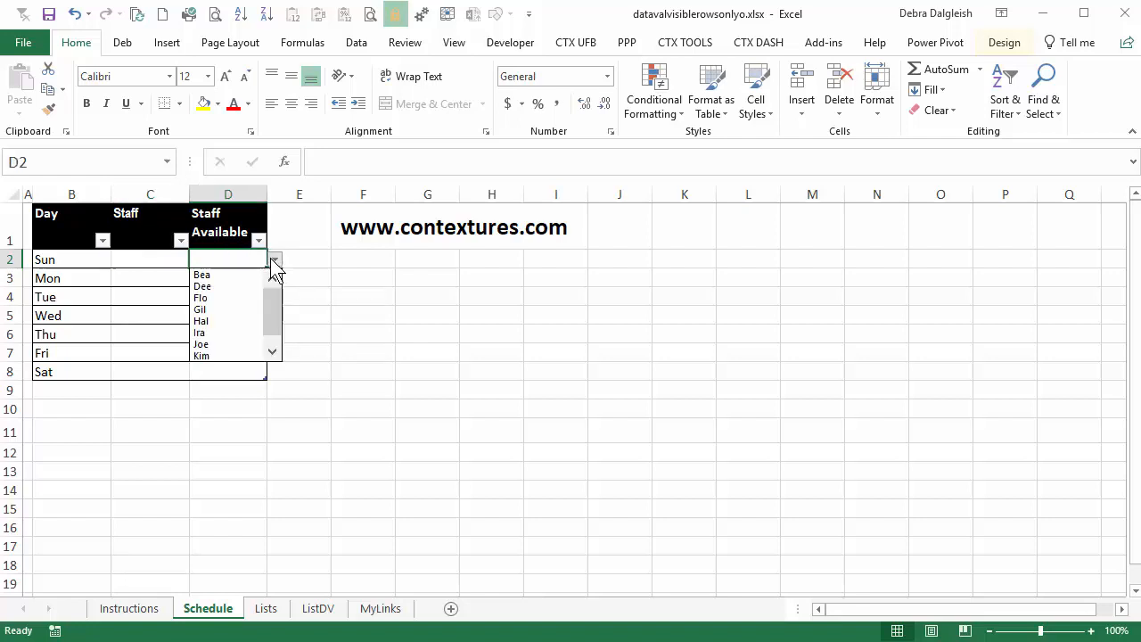
mouse_move(225, 333)
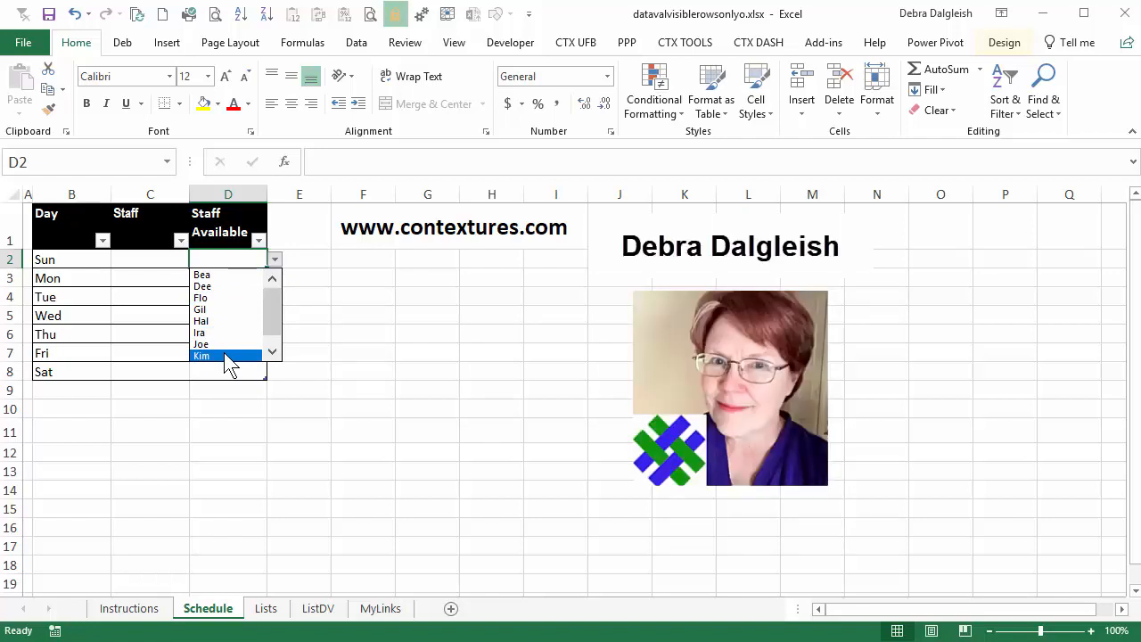
click(268, 607)
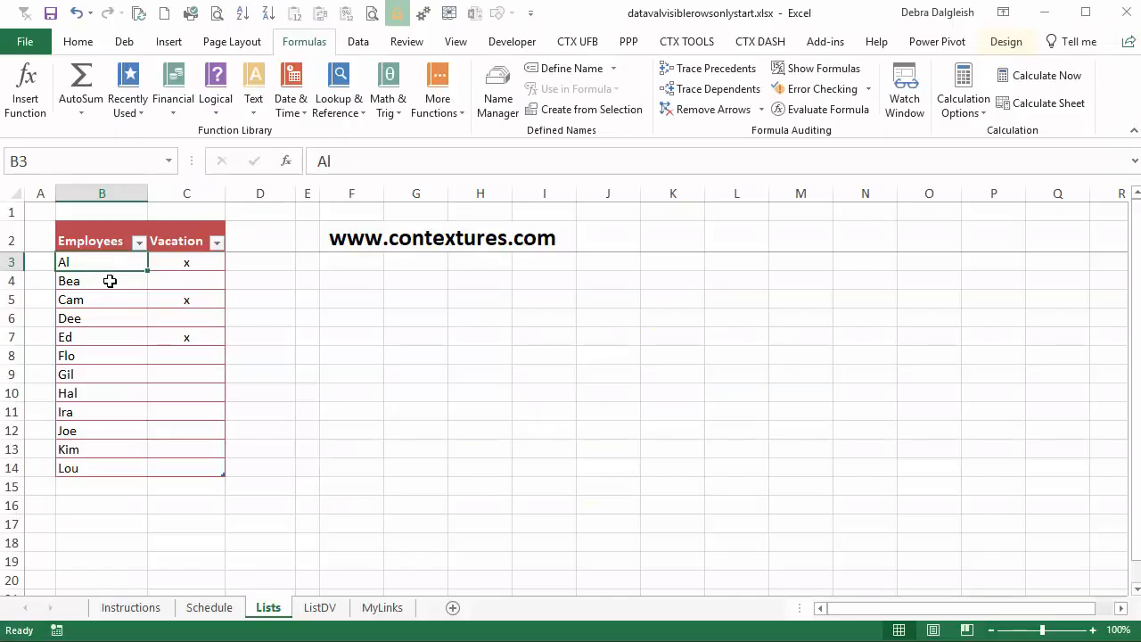
mouse_move(103, 449)
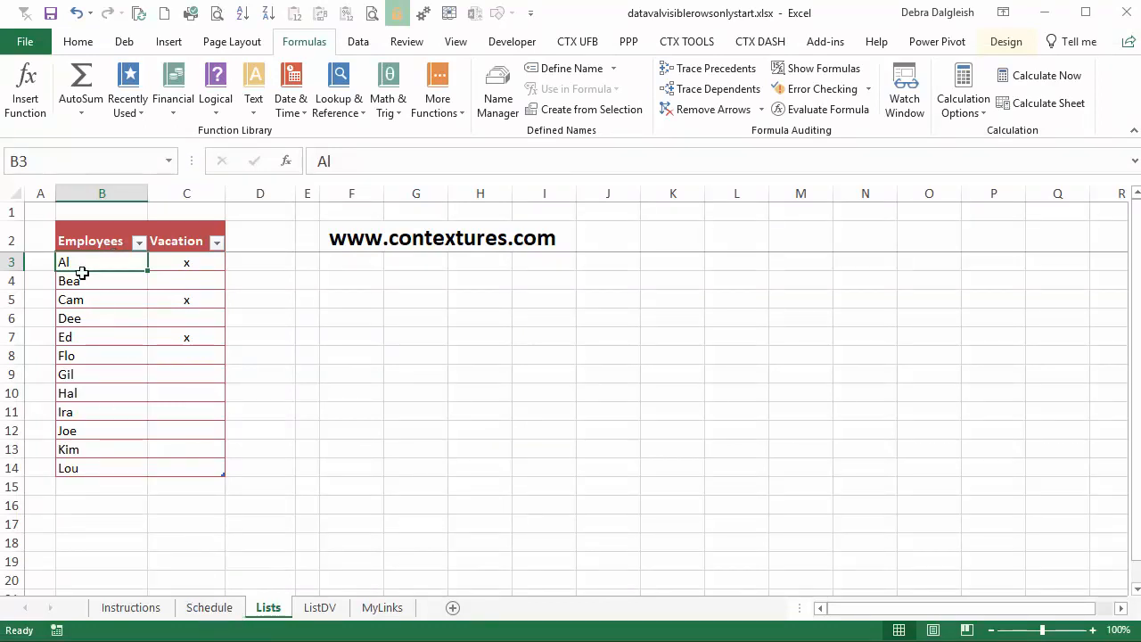
Step: Select employee names B3:B14 on Lists, then Schedule's Staff cells C2:C8
drag(102, 261, 102, 411)
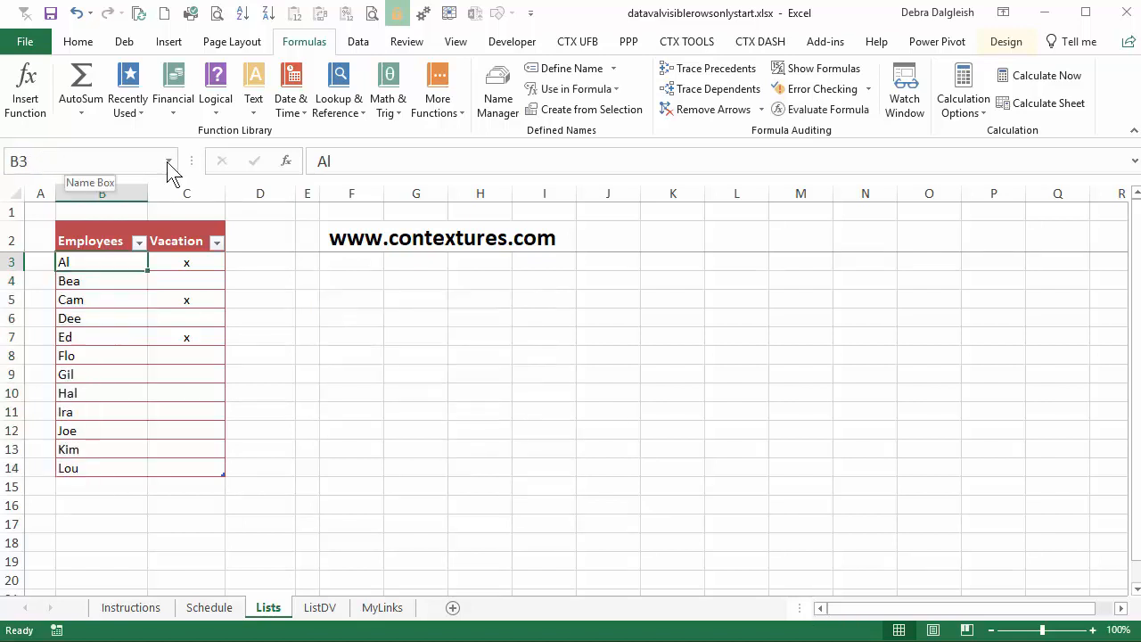
click(169, 162)
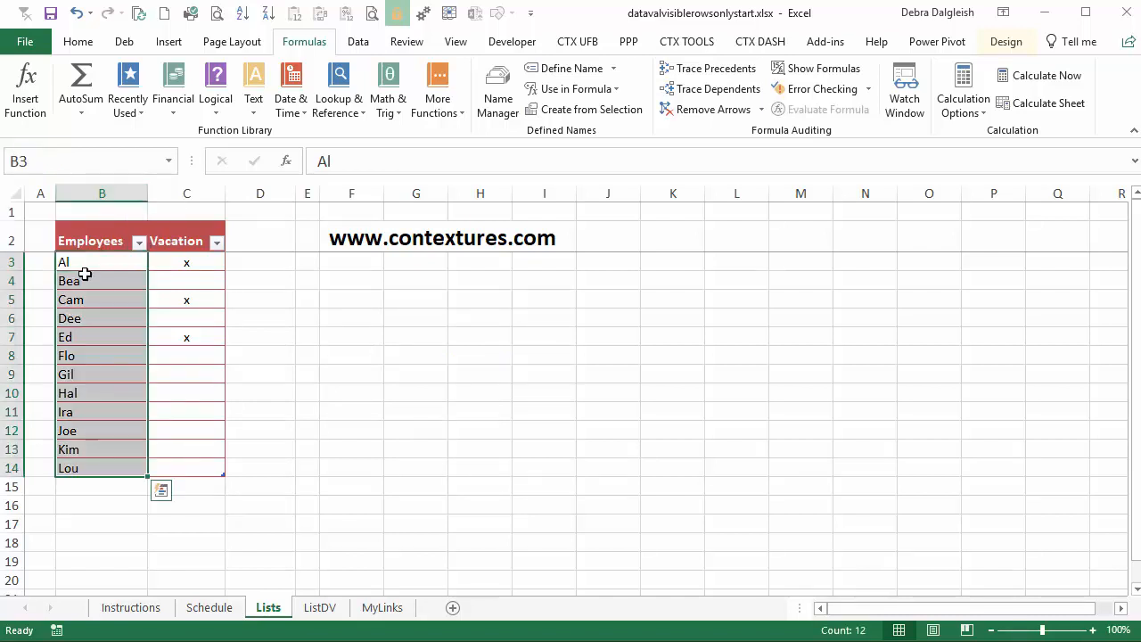
click(209, 607)
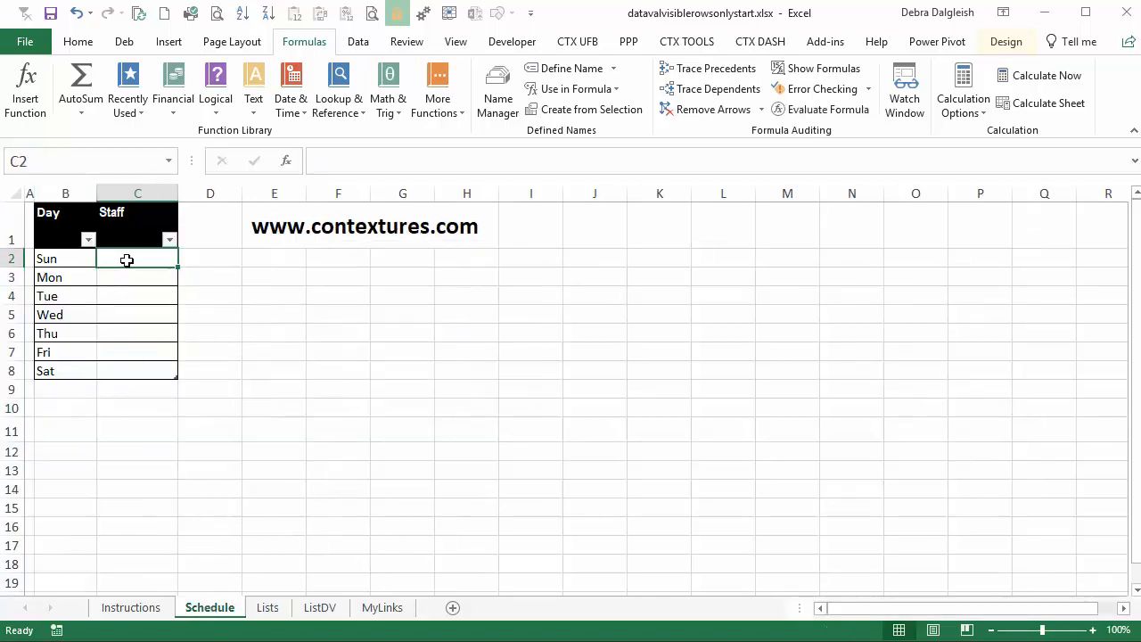
drag(136, 258, 136, 371)
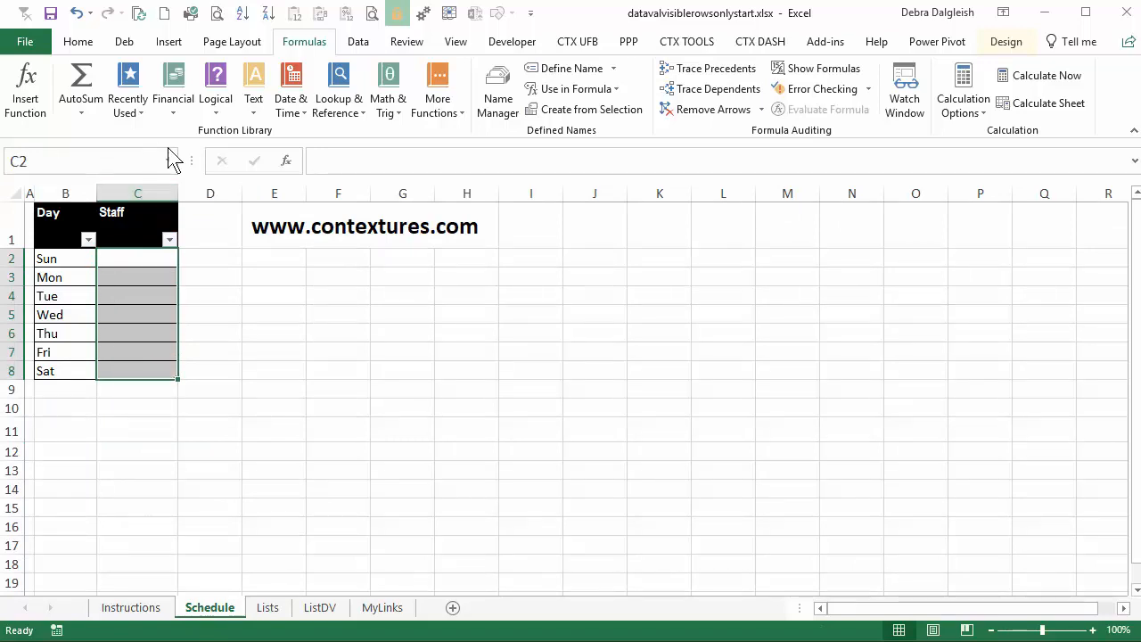
click(357, 41)
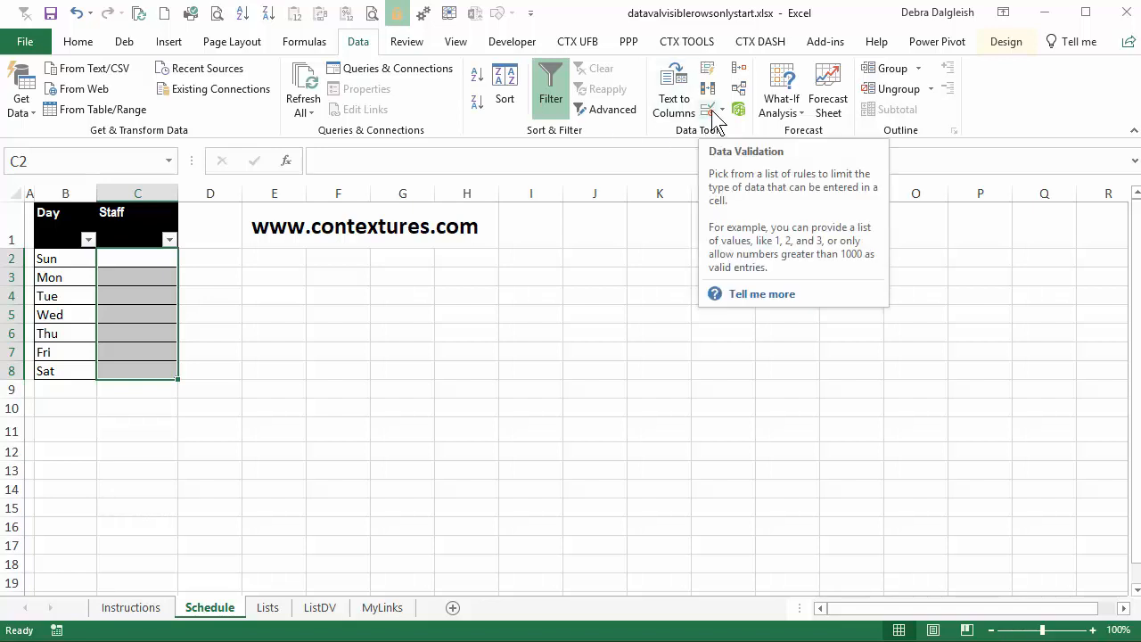
Step: Apply List validation with source EmpList to C2:C8 and choose Bea for Sunday
click(709, 92)
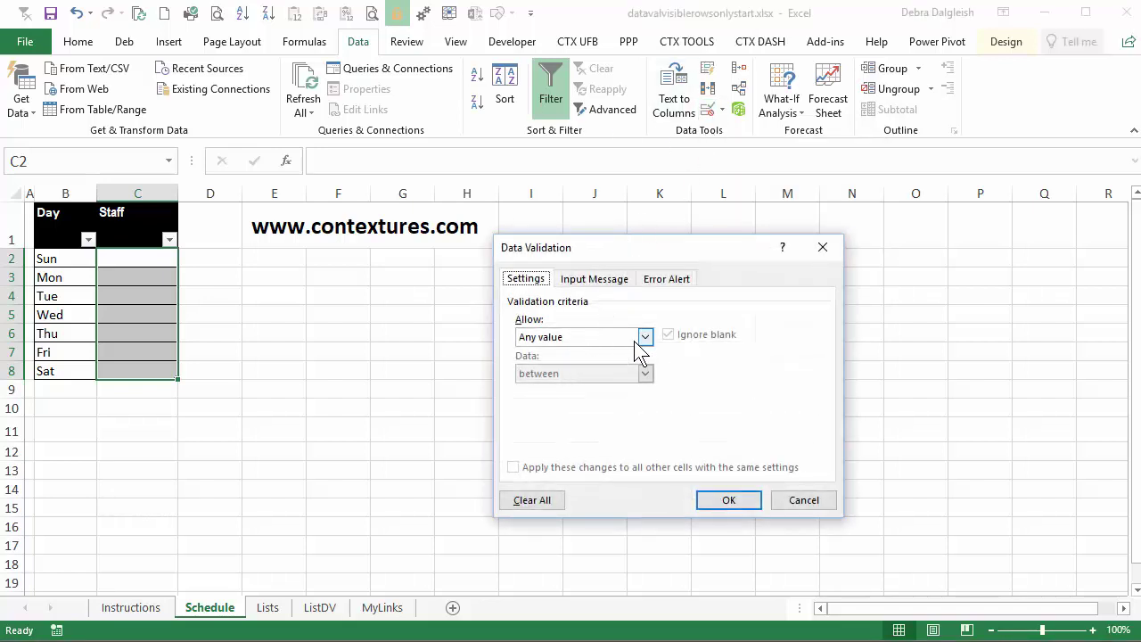
click(645, 336)
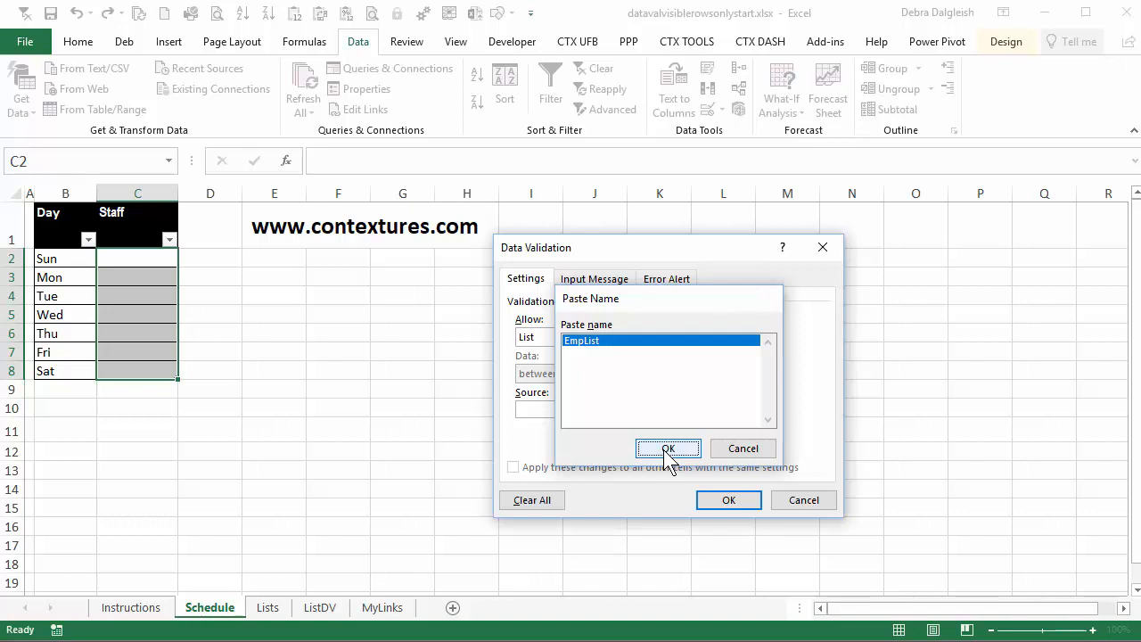
click(668, 448)
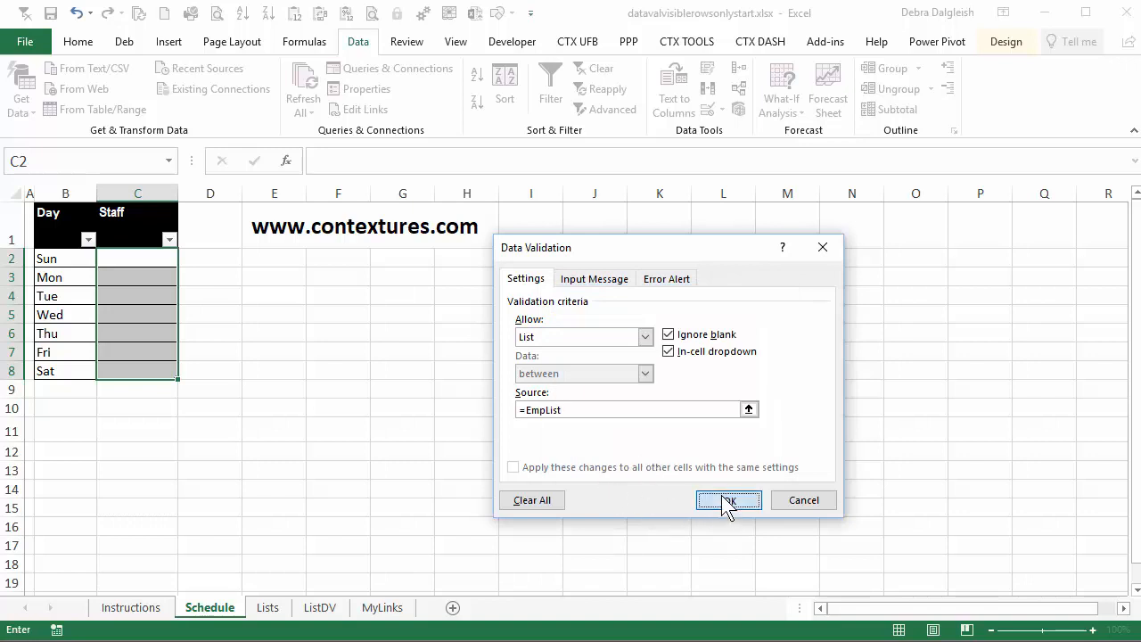
click(729, 499)
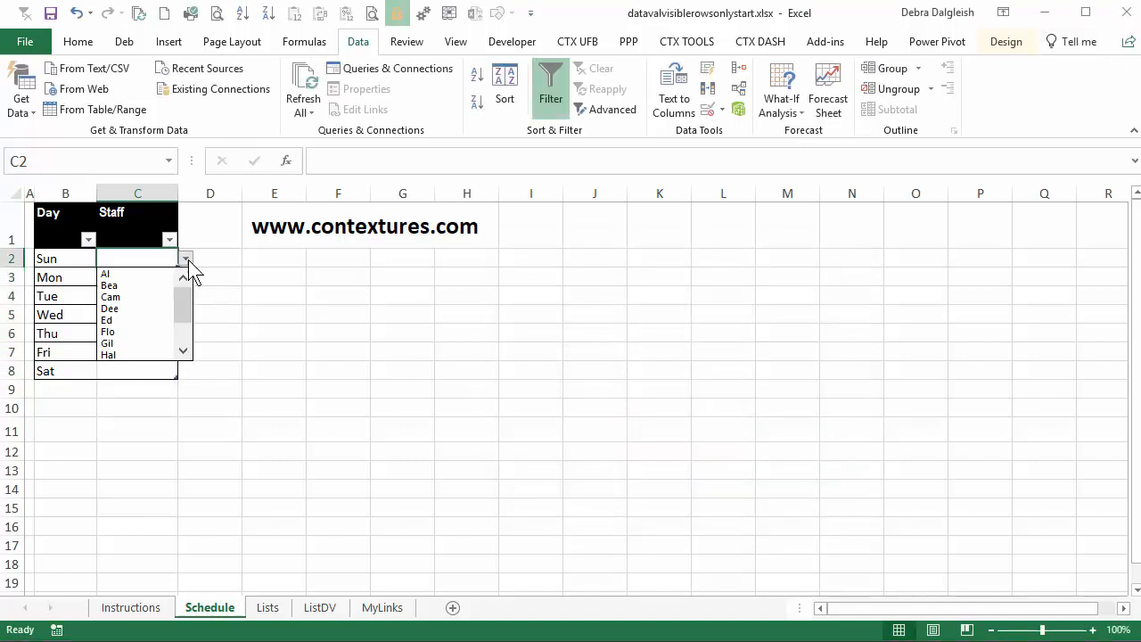
click(109, 285)
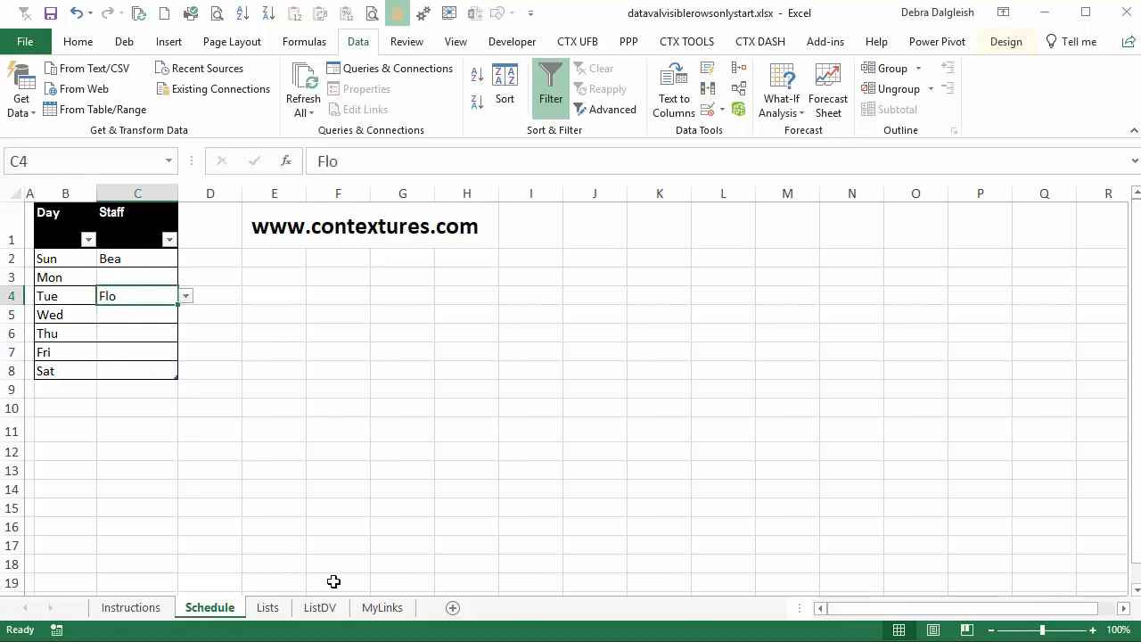
Step: Uncheck x in the Vacation filter on Lists, then check Wednesday's Staff choices
click(267, 607)
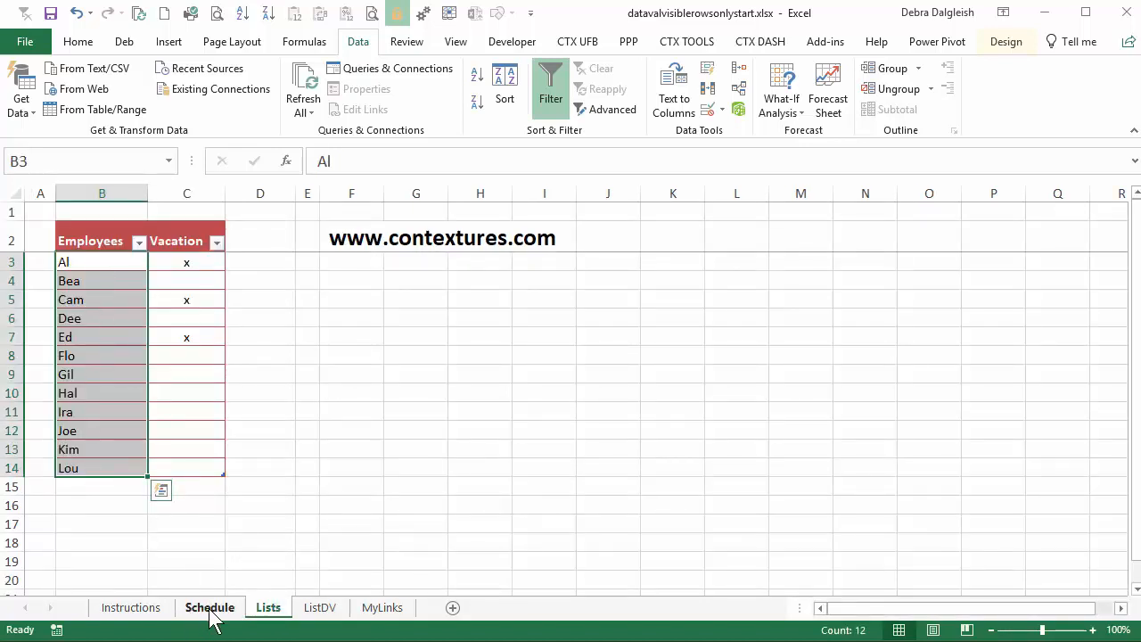
click(210, 607)
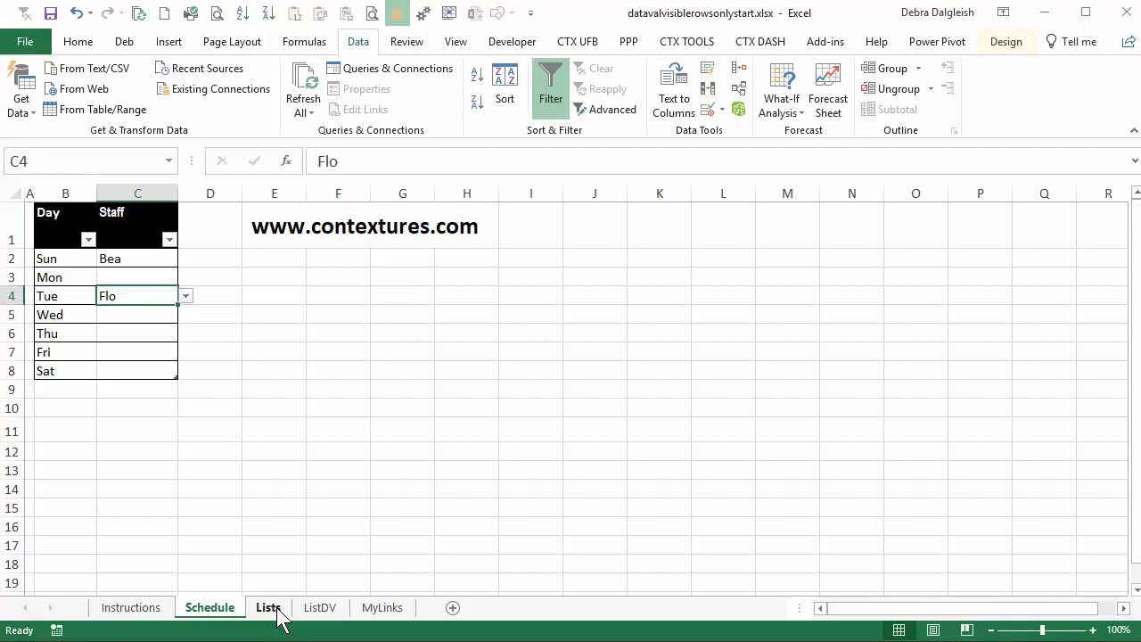
click(269, 607)
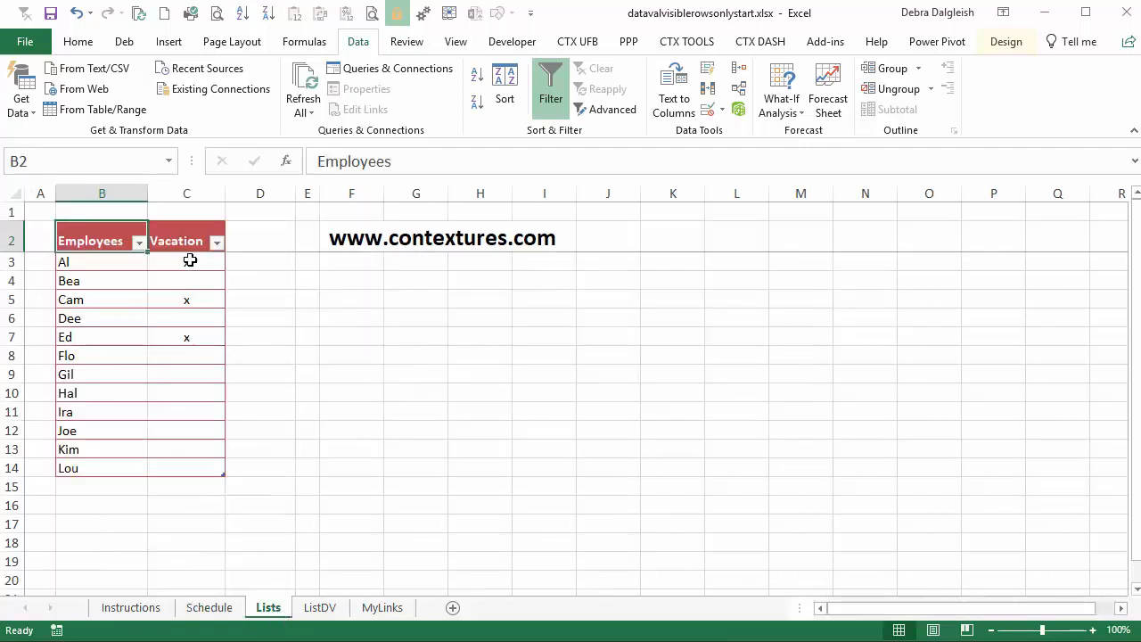
click(215, 241)
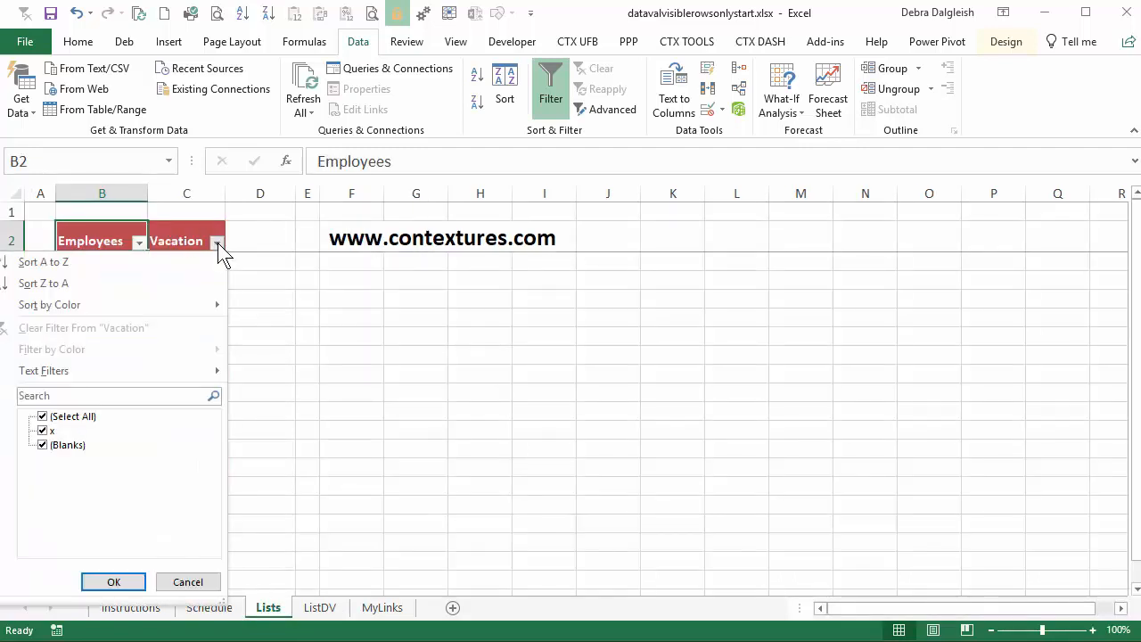
click(42, 431)
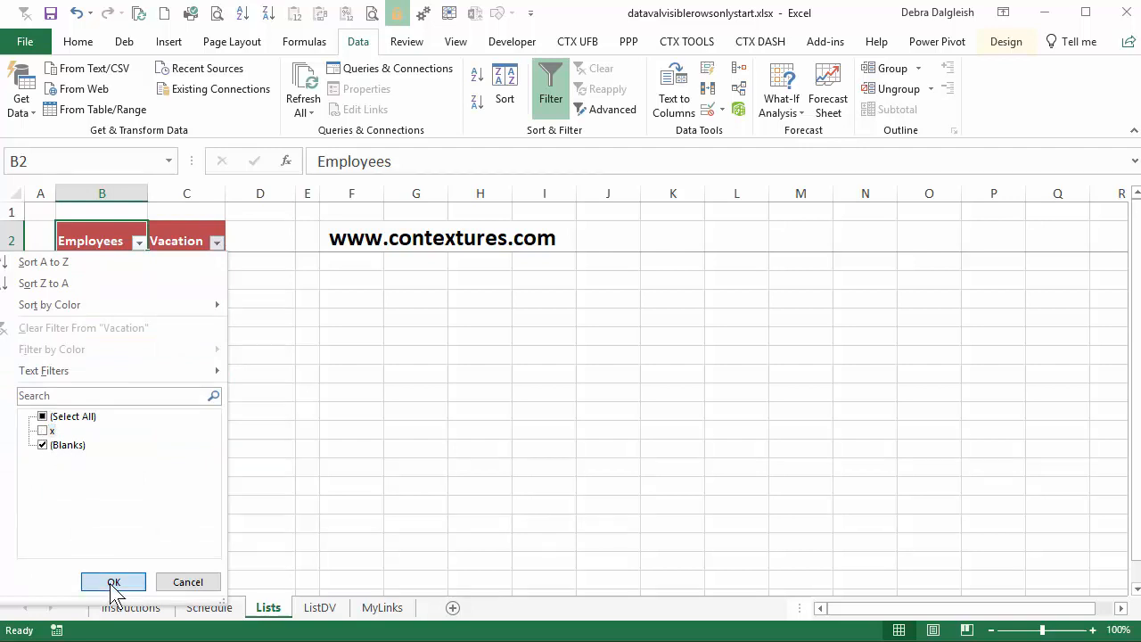
click(114, 581)
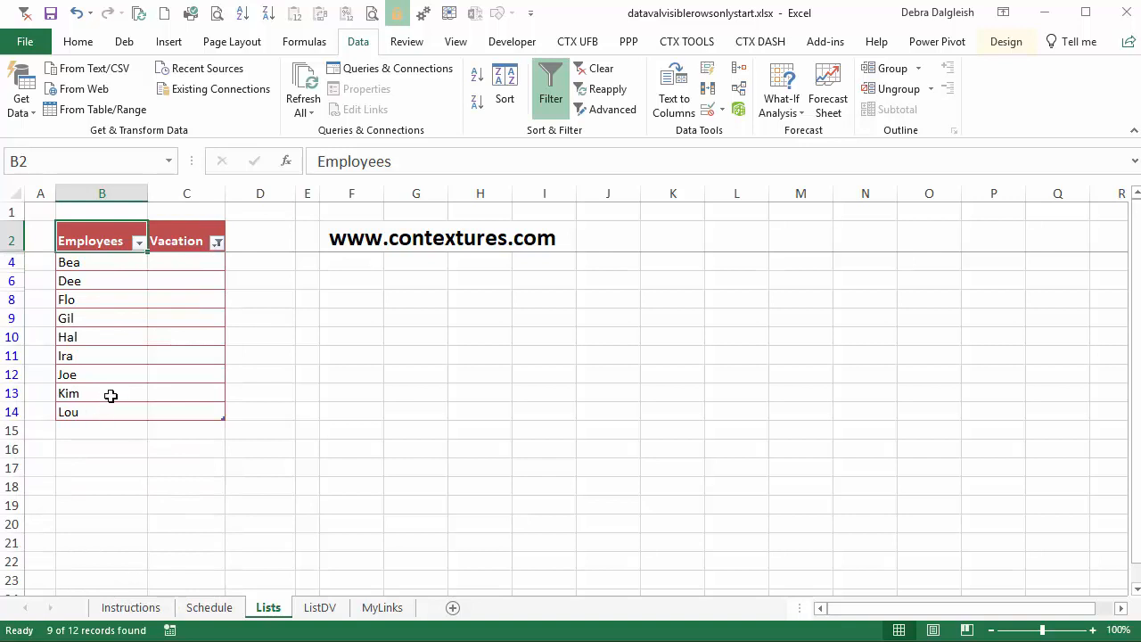
mouse_move(92, 423)
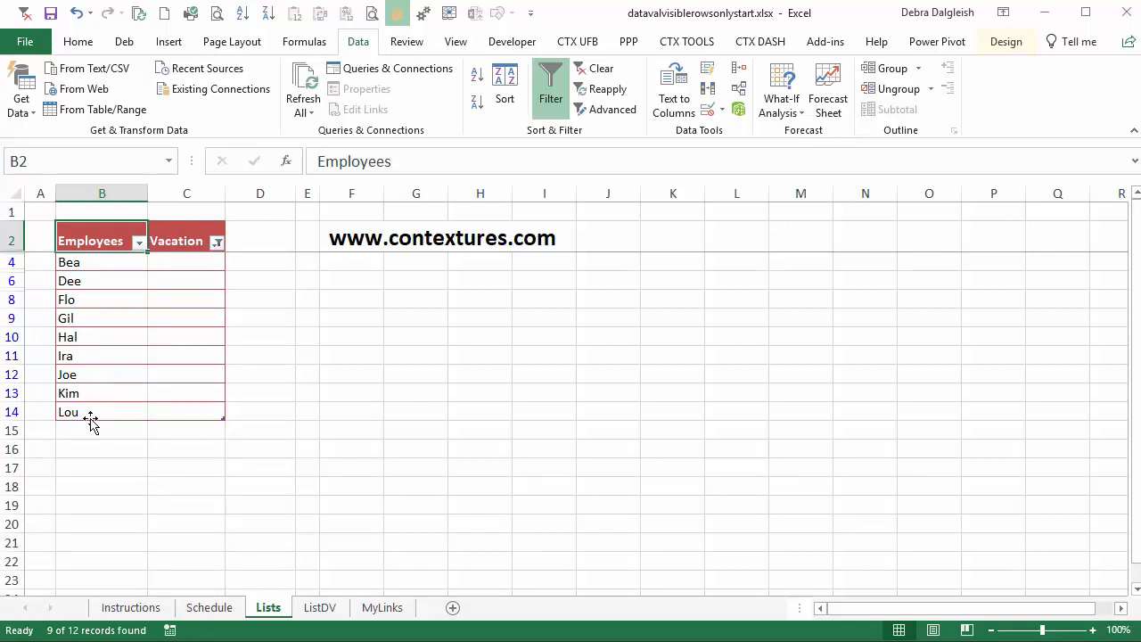
click(210, 607)
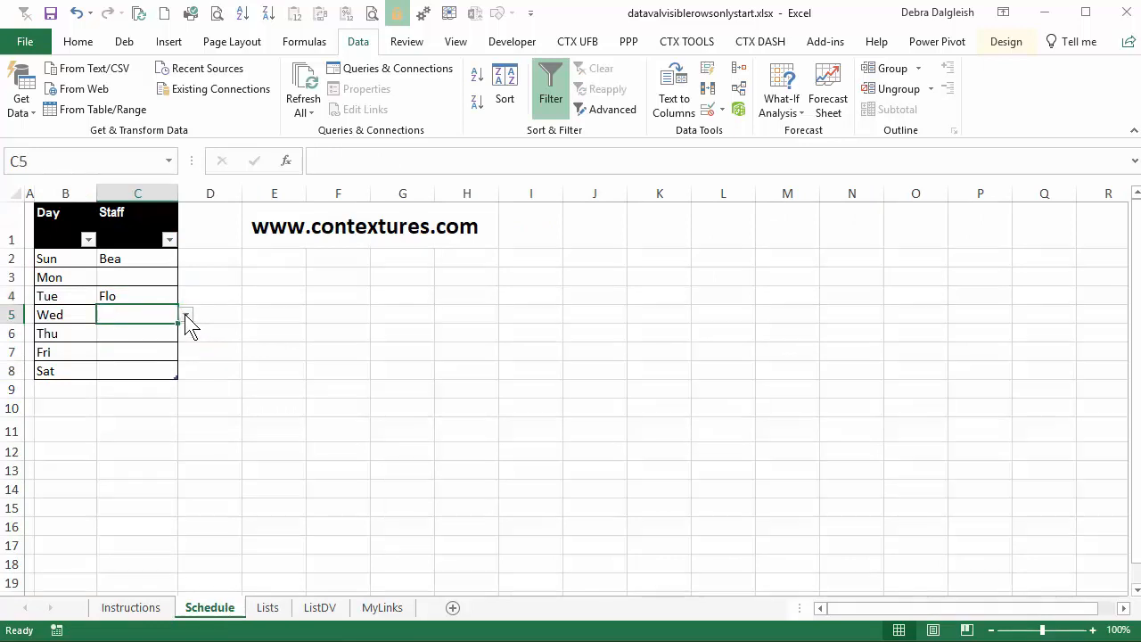
click(186, 314)
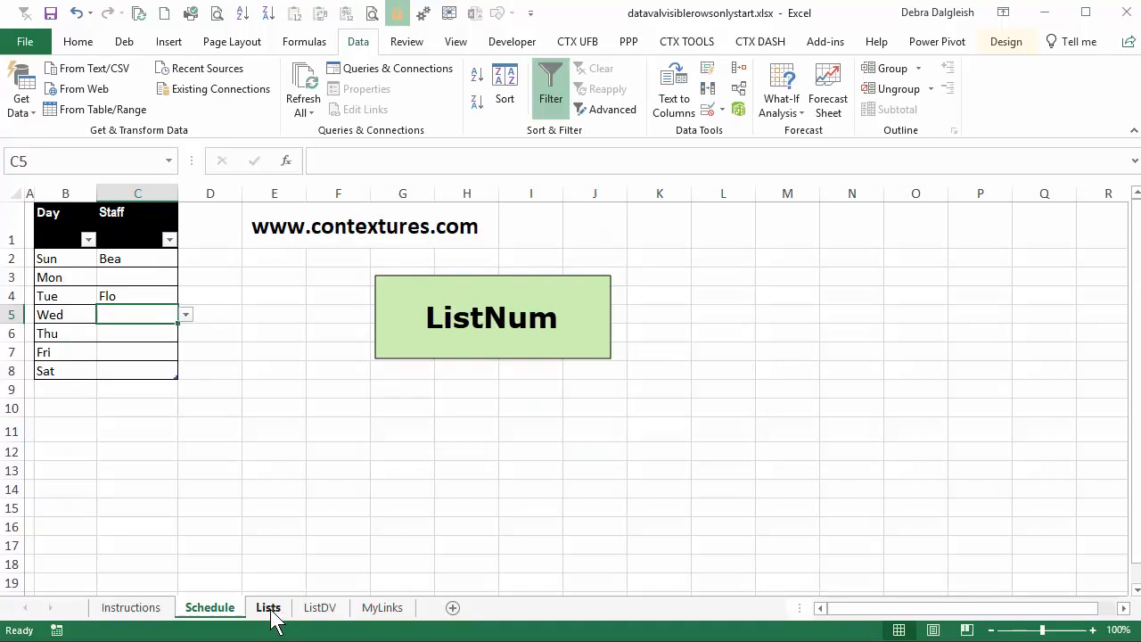
Step: Add a ListNum heading in D2 and clear the Vacation filter
click(268, 608)
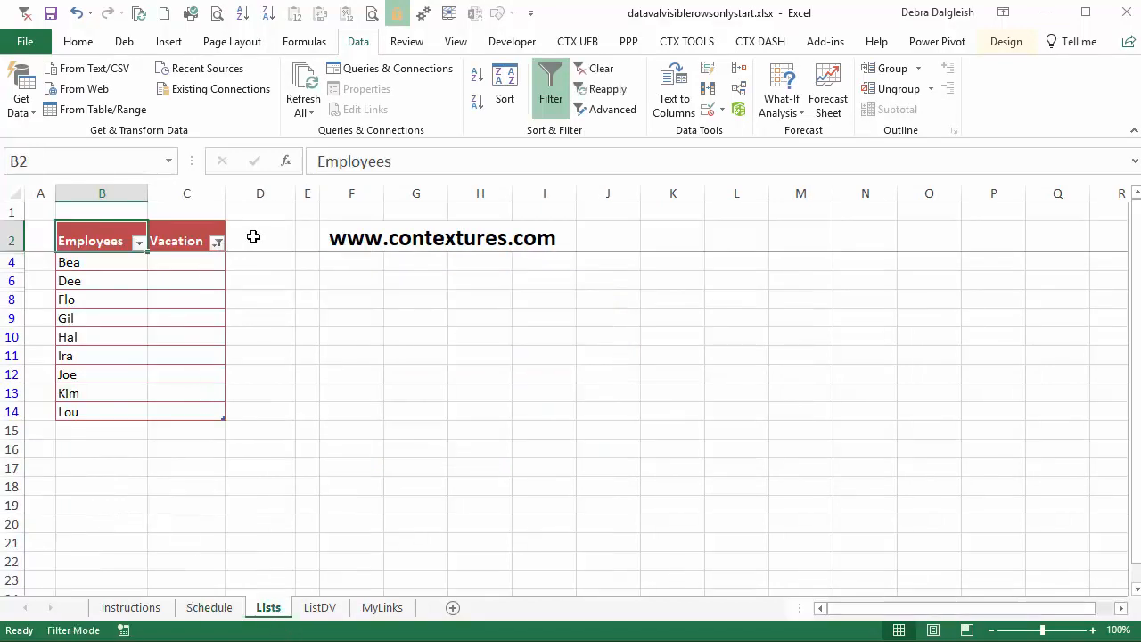
click(259, 238)
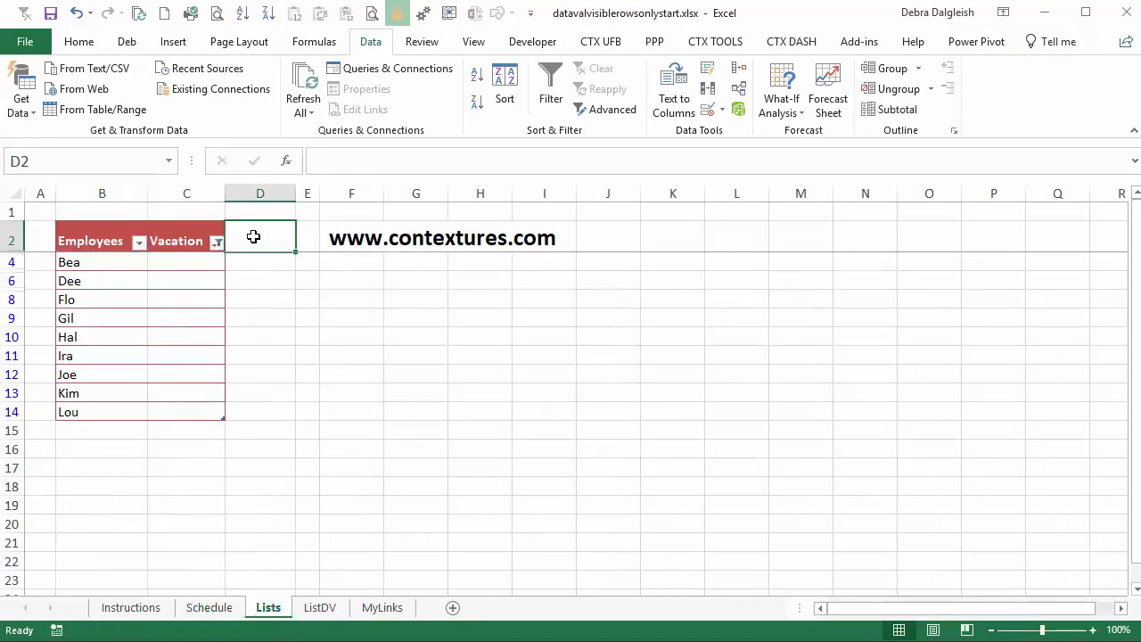
text(Lisr)
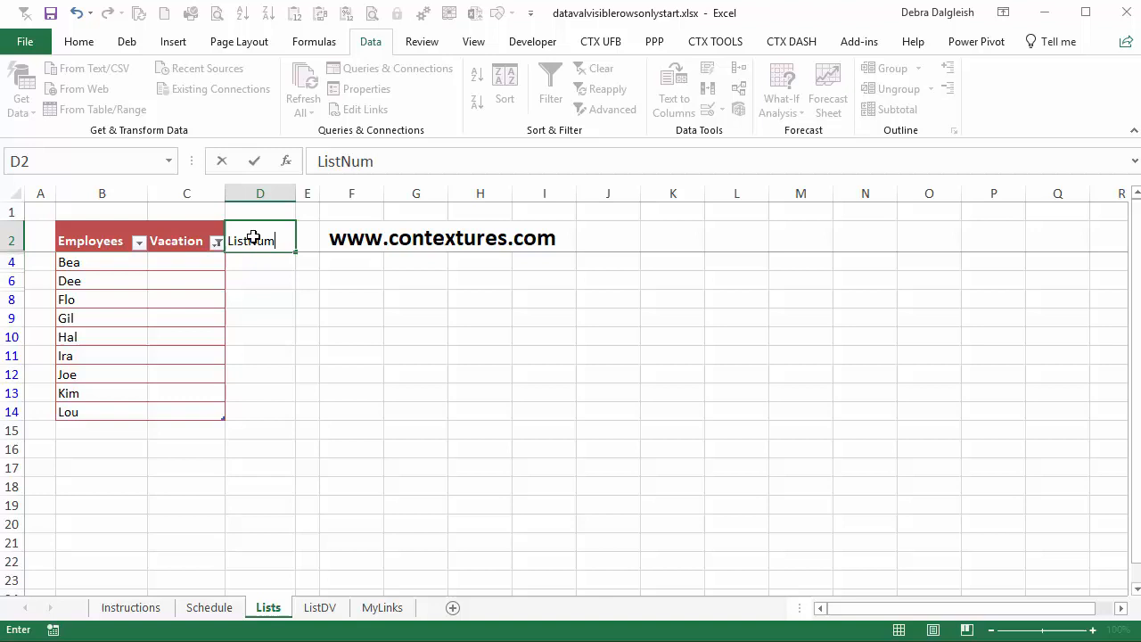
key(Return)
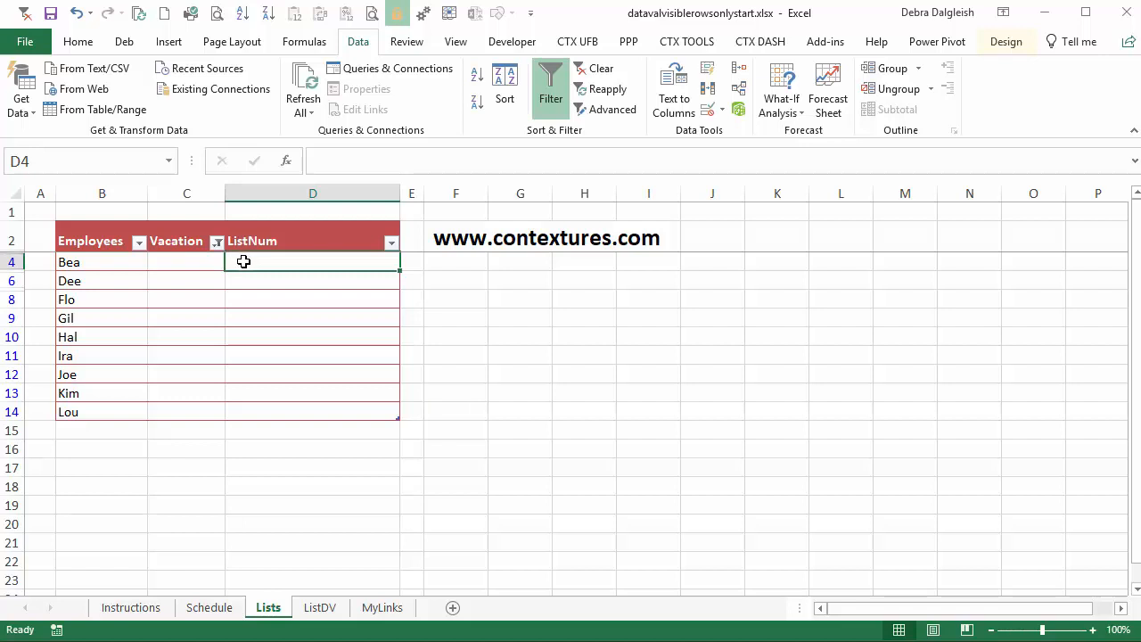
mouse_move(242, 278)
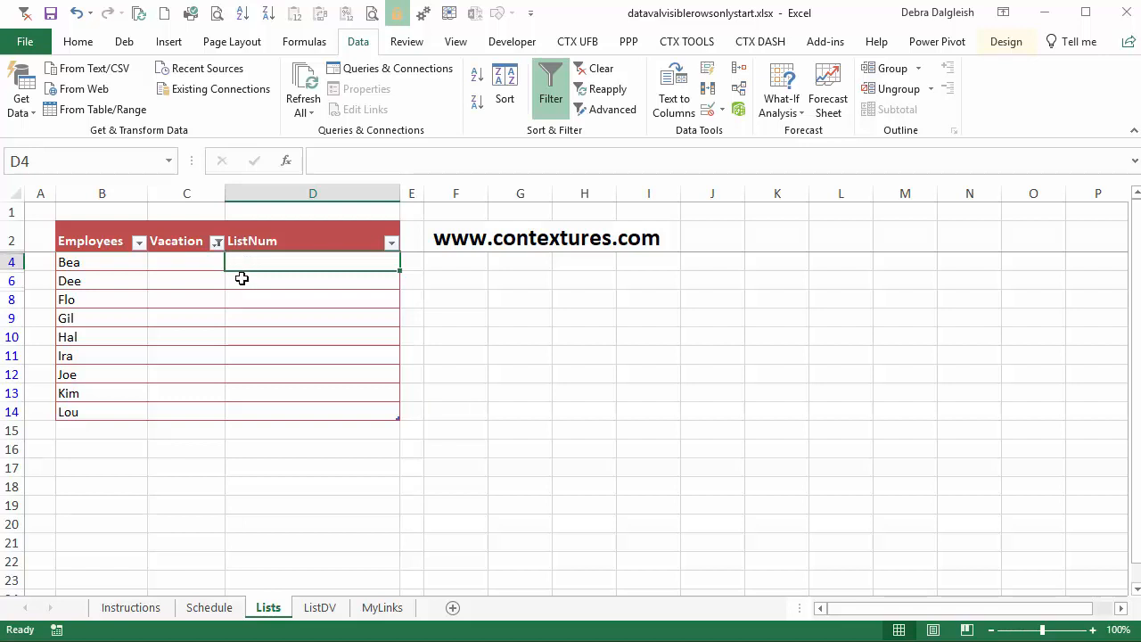
click(312, 241)
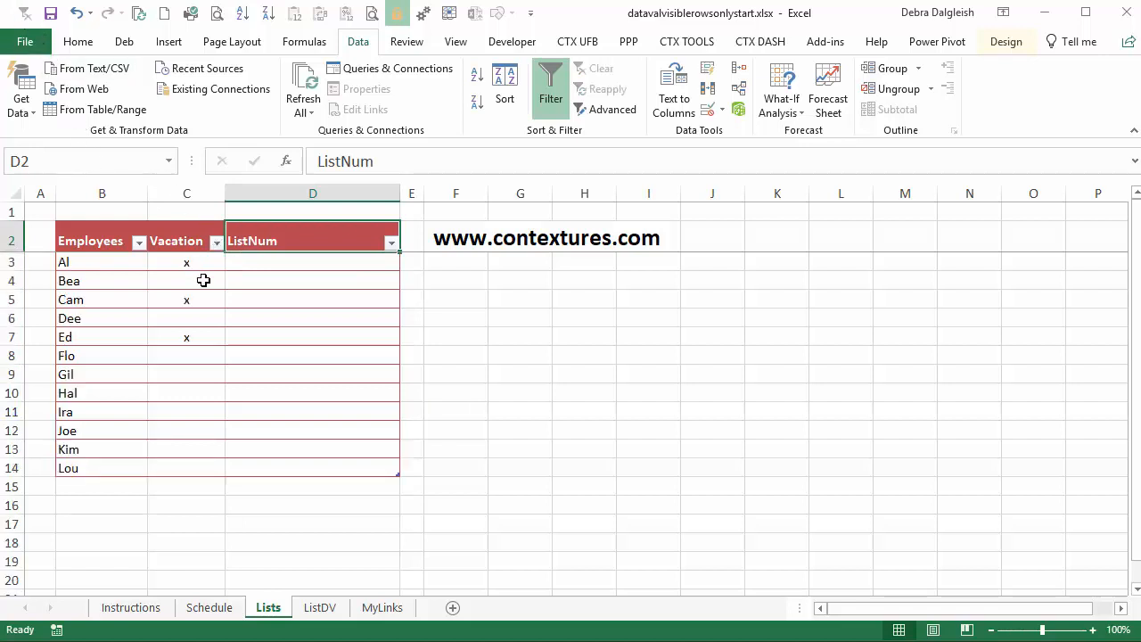
click(312, 261)
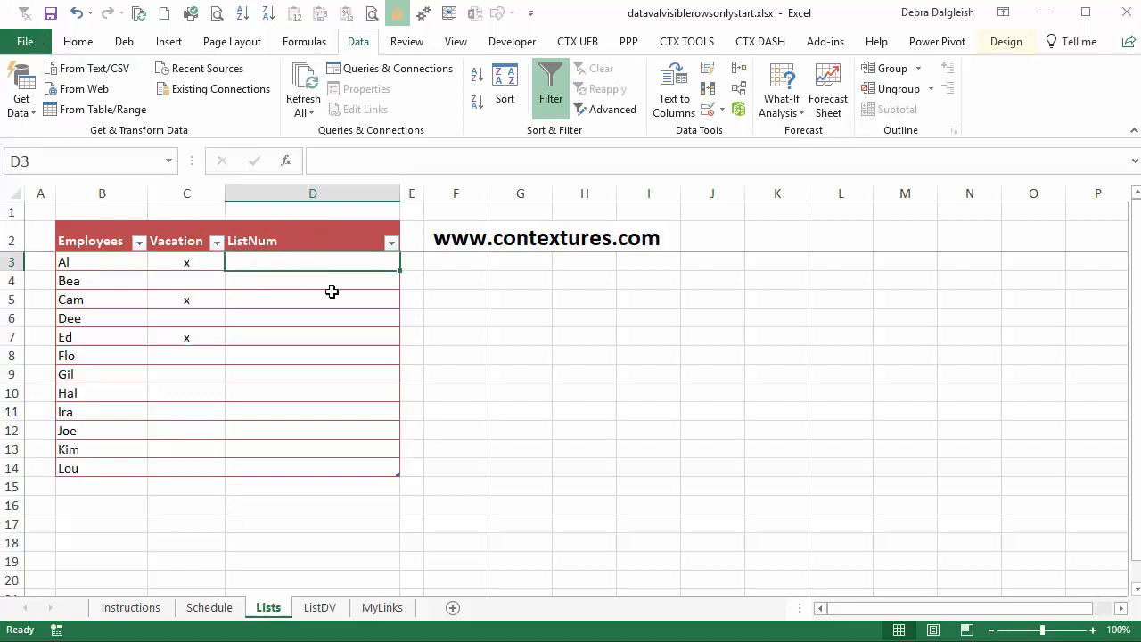
mouse_move(257, 259)
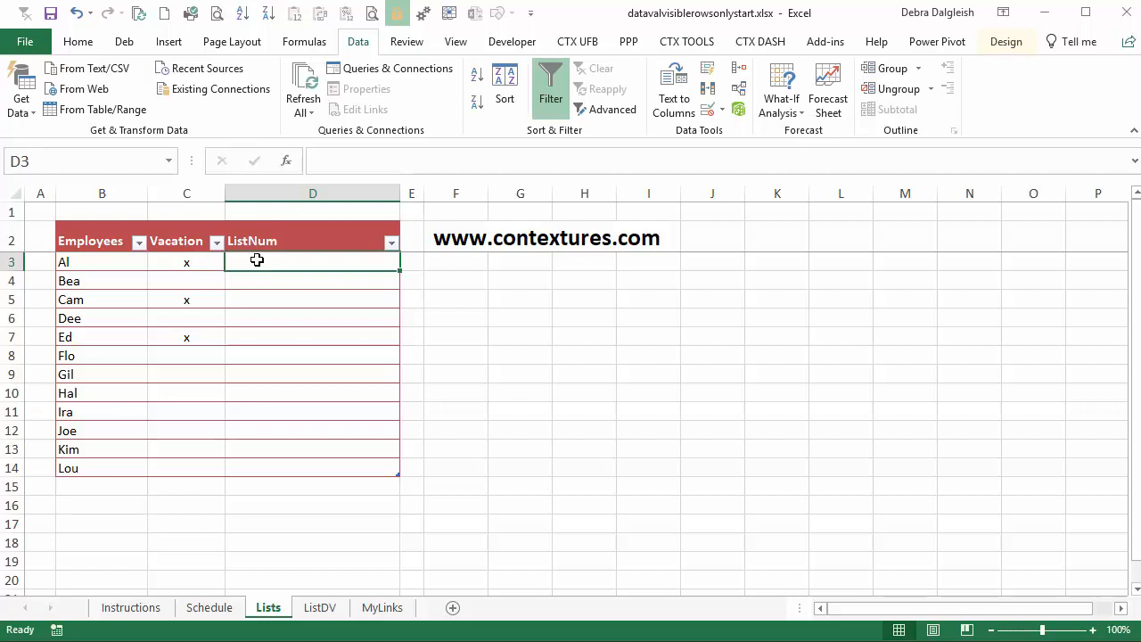
Step: Type the running-count formula =--SUBTOTAL(3,B$3:B3) into D3
text(=)
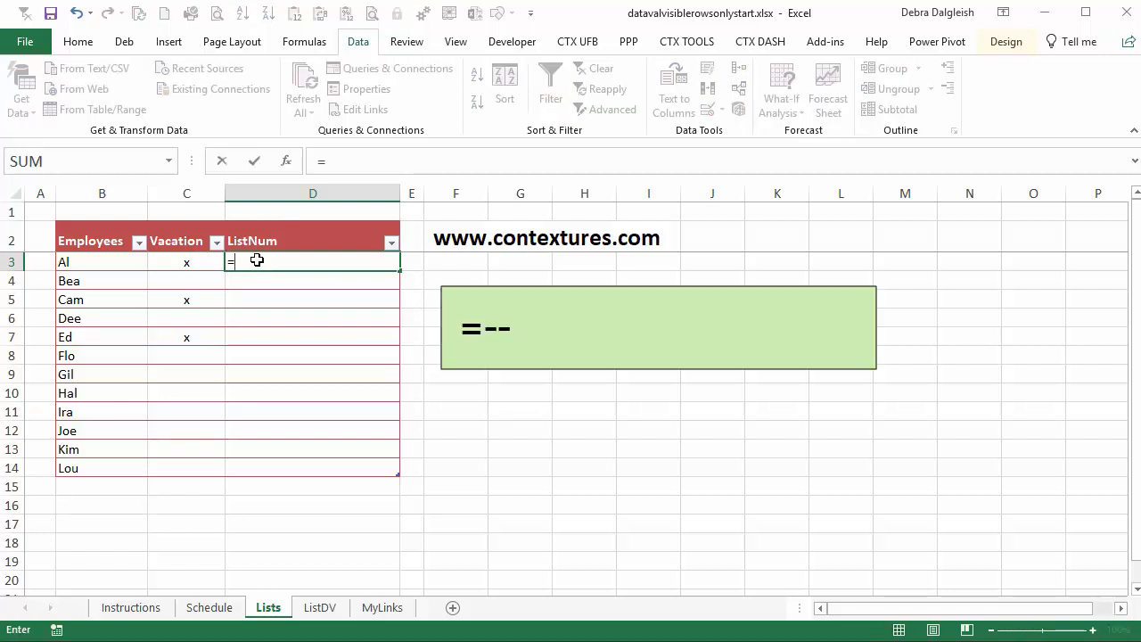
text(--)
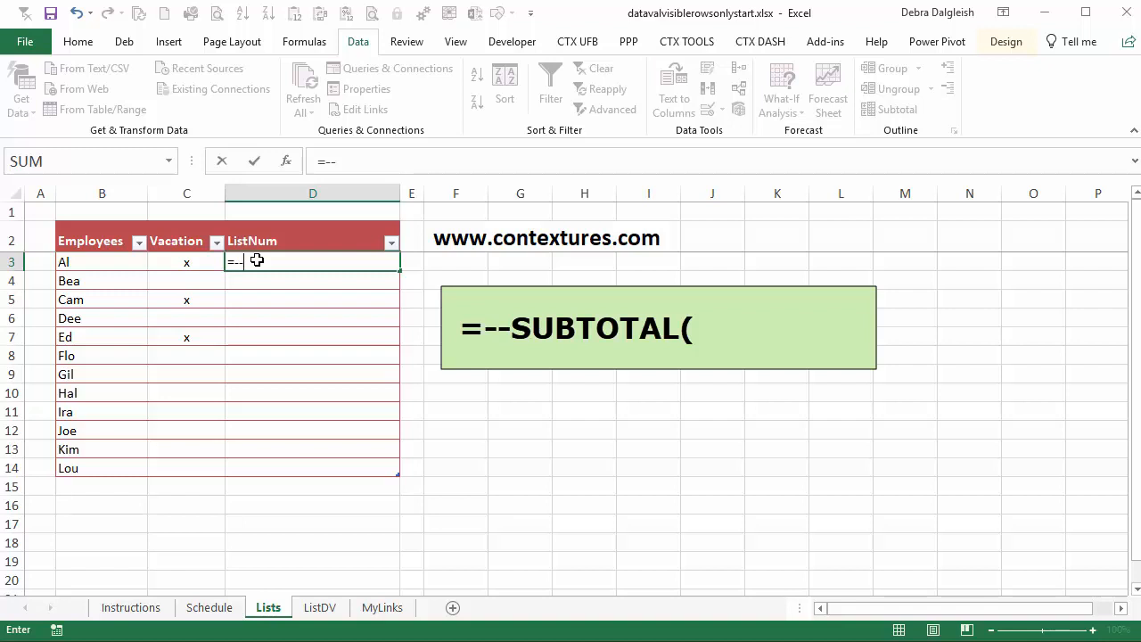
text(SUBTOTAL()
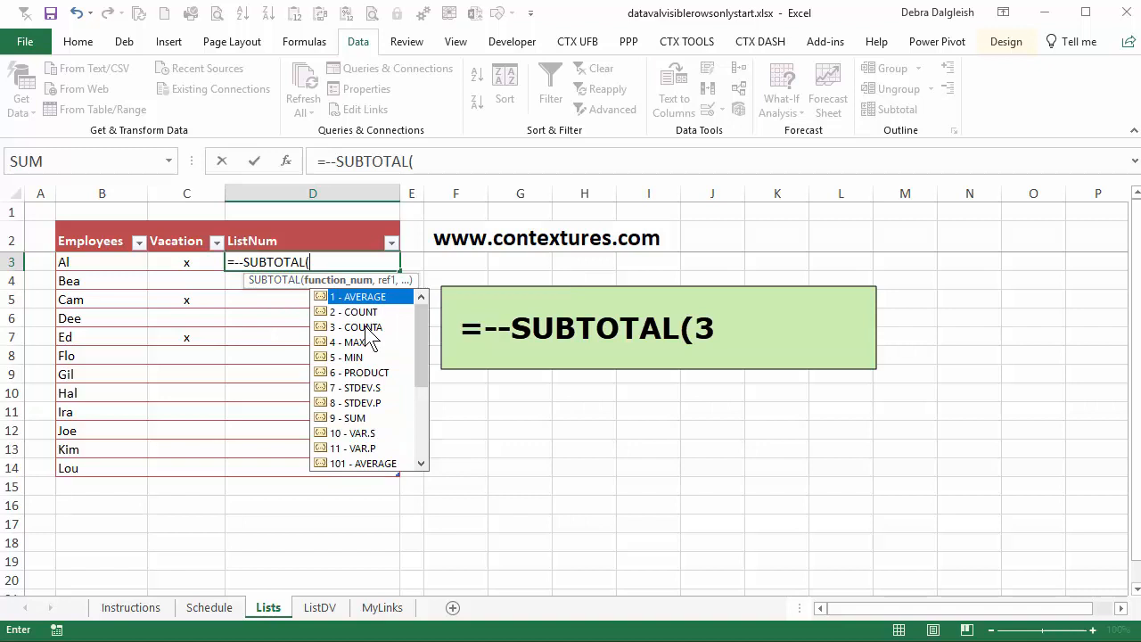
text(3,)
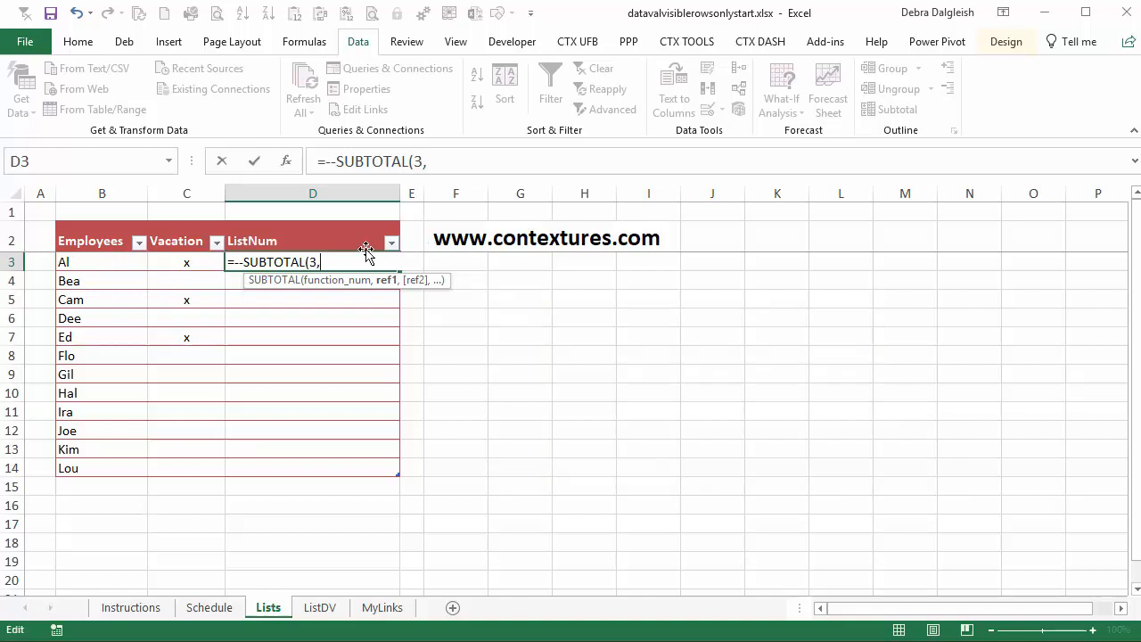
mouse_move(96, 248)
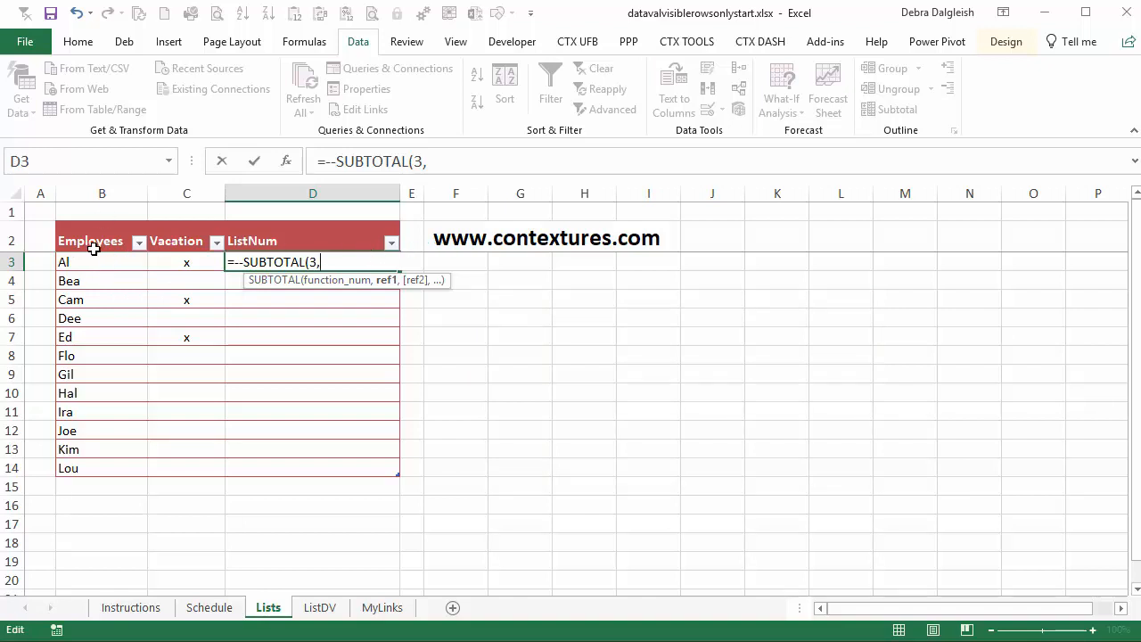
mouse_move(87, 261)
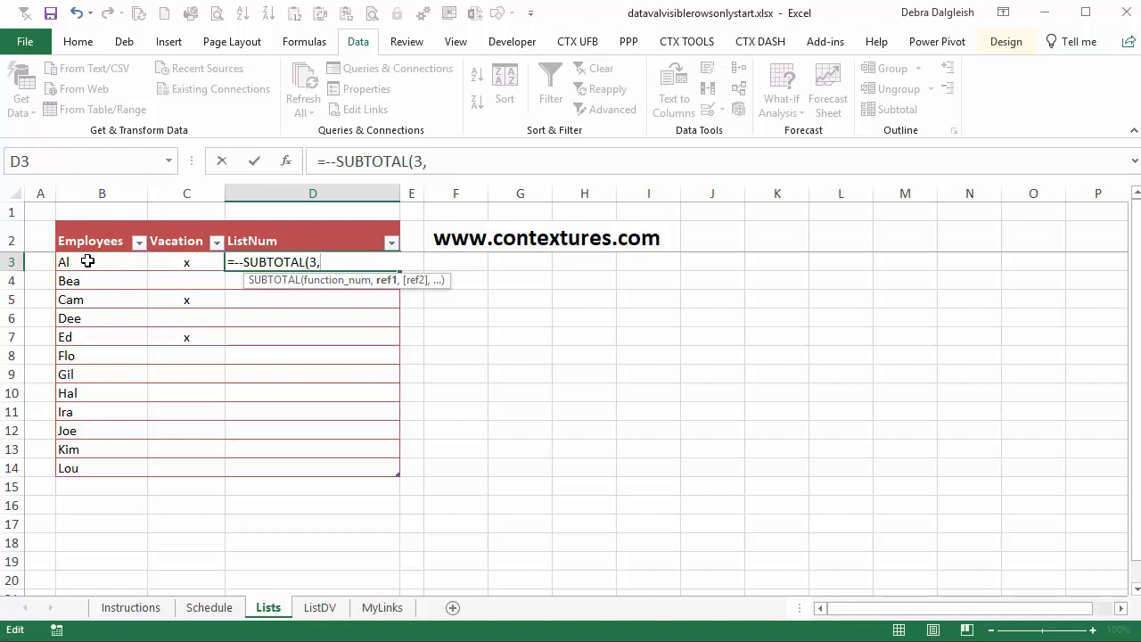
text(B$)
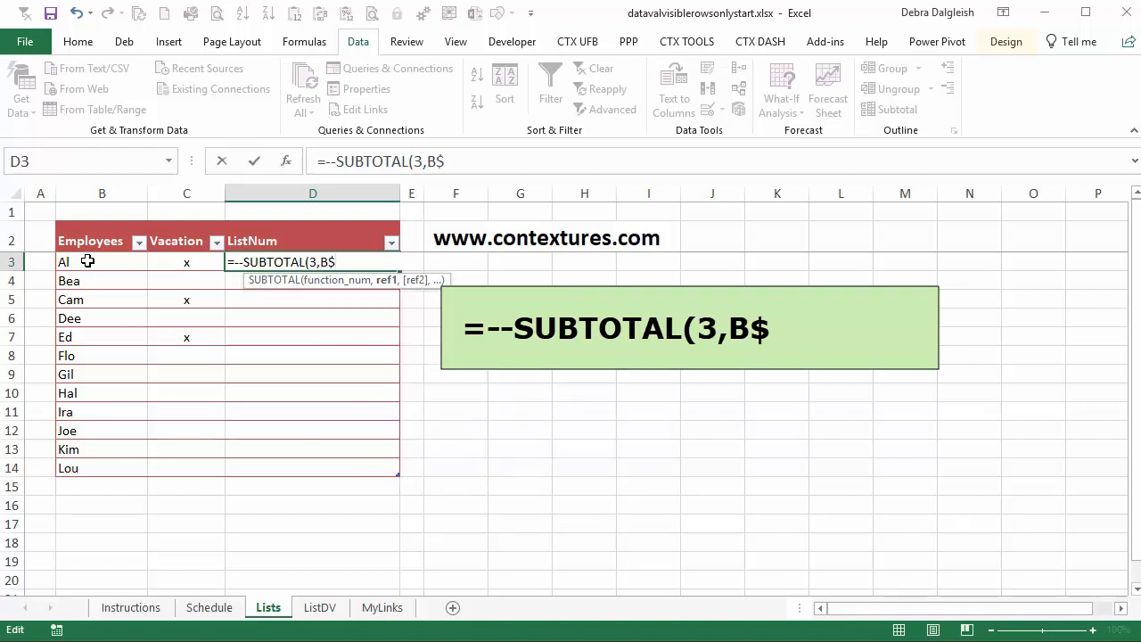
text(3)
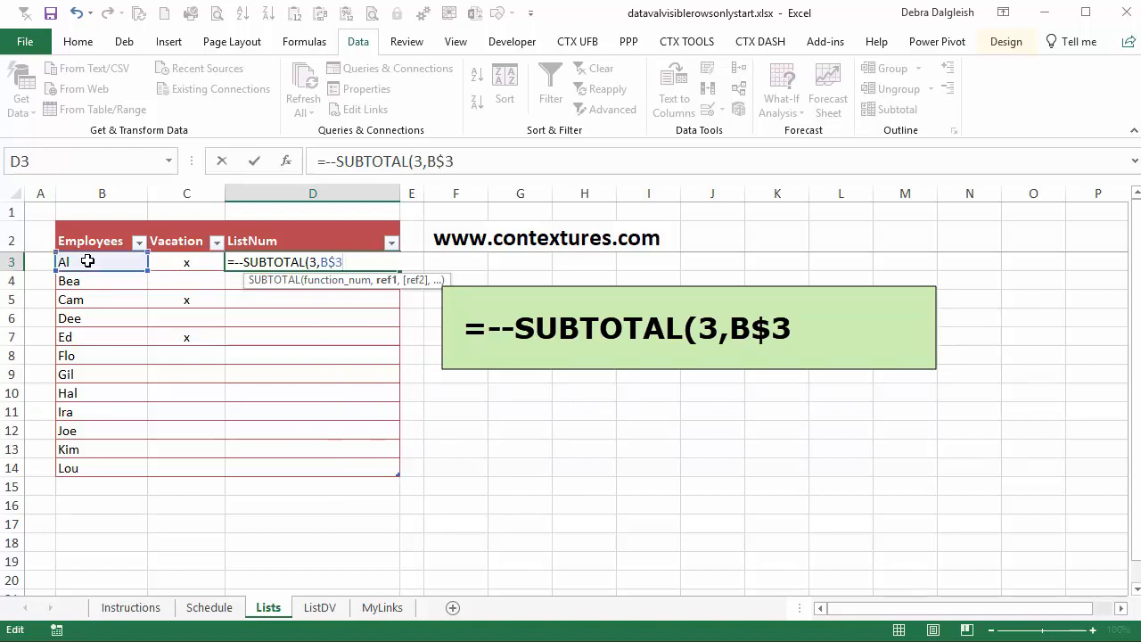
text(:)
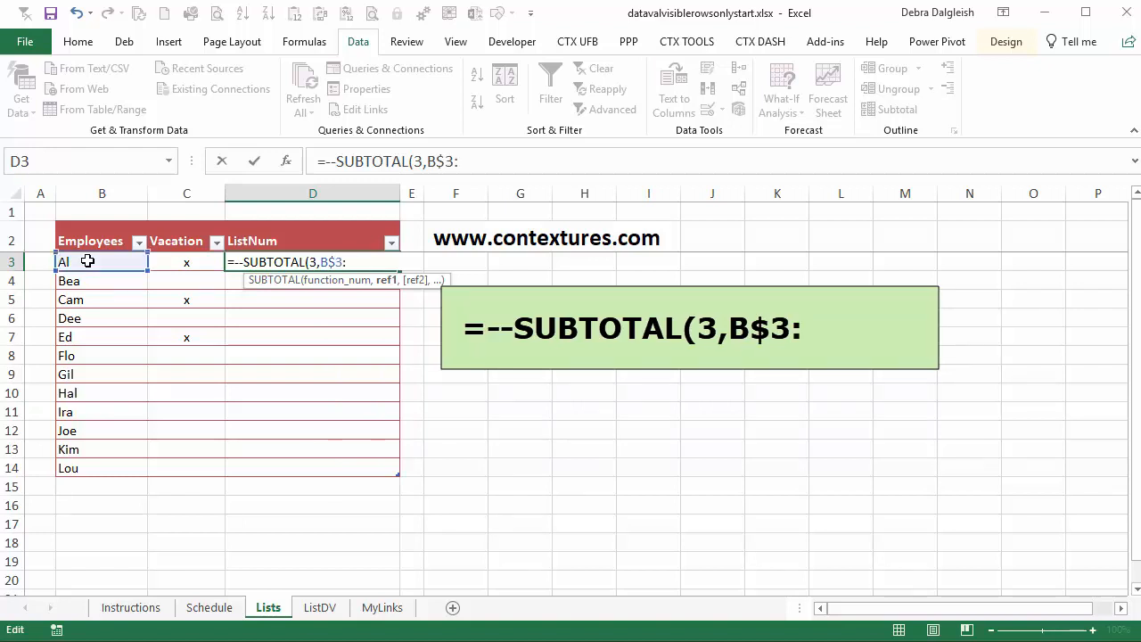
text(b)
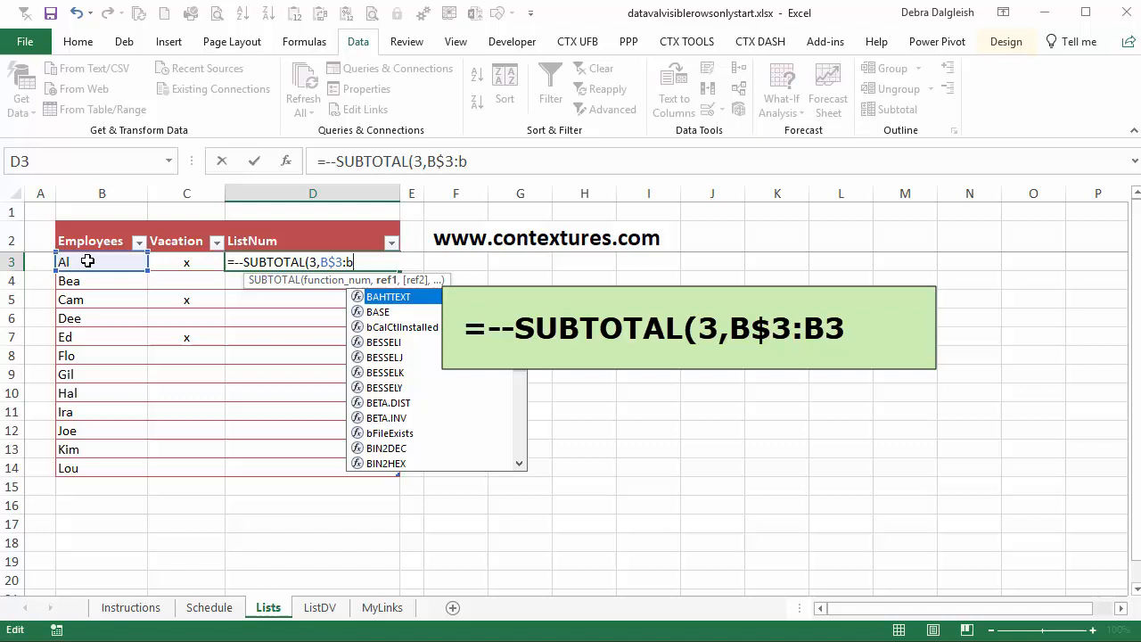
text(3)
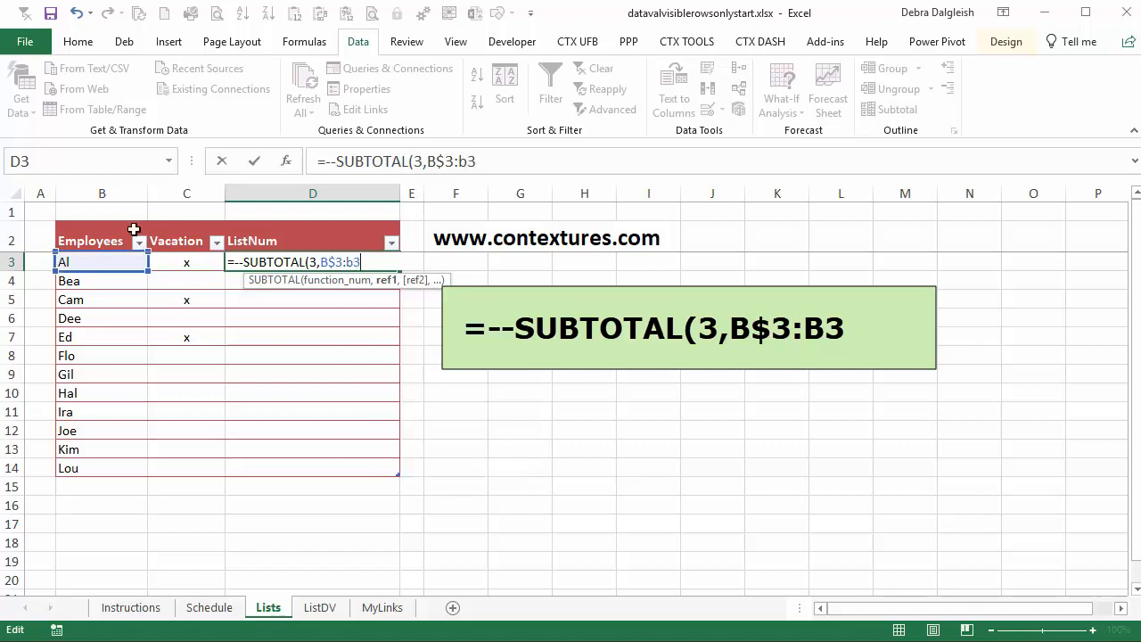
mouse_move(340, 288)
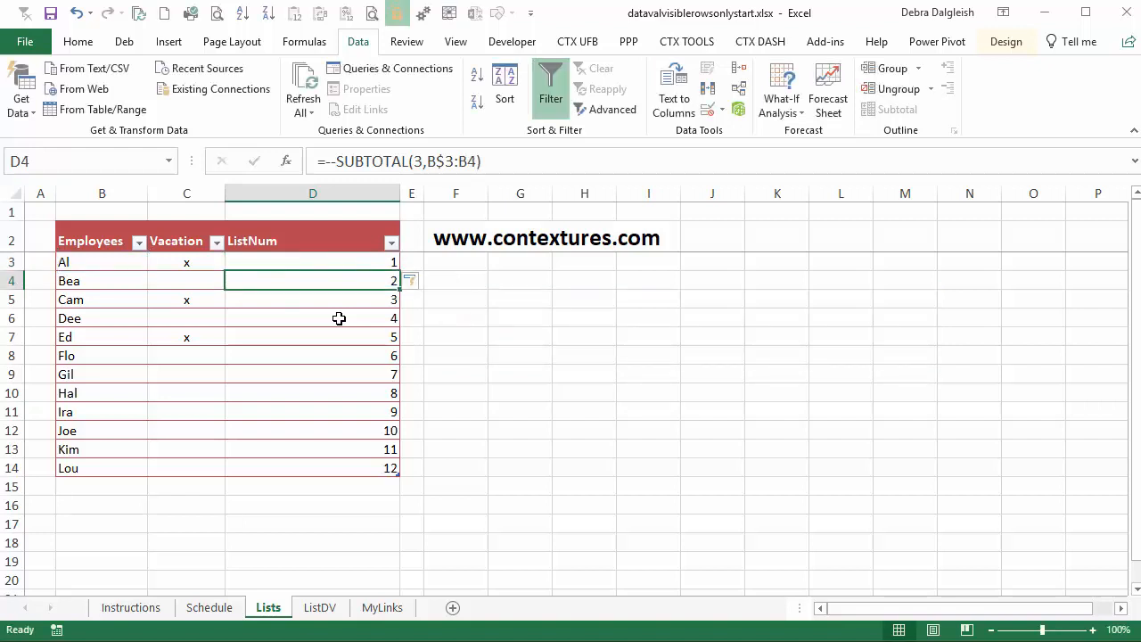
mouse_move(368, 294)
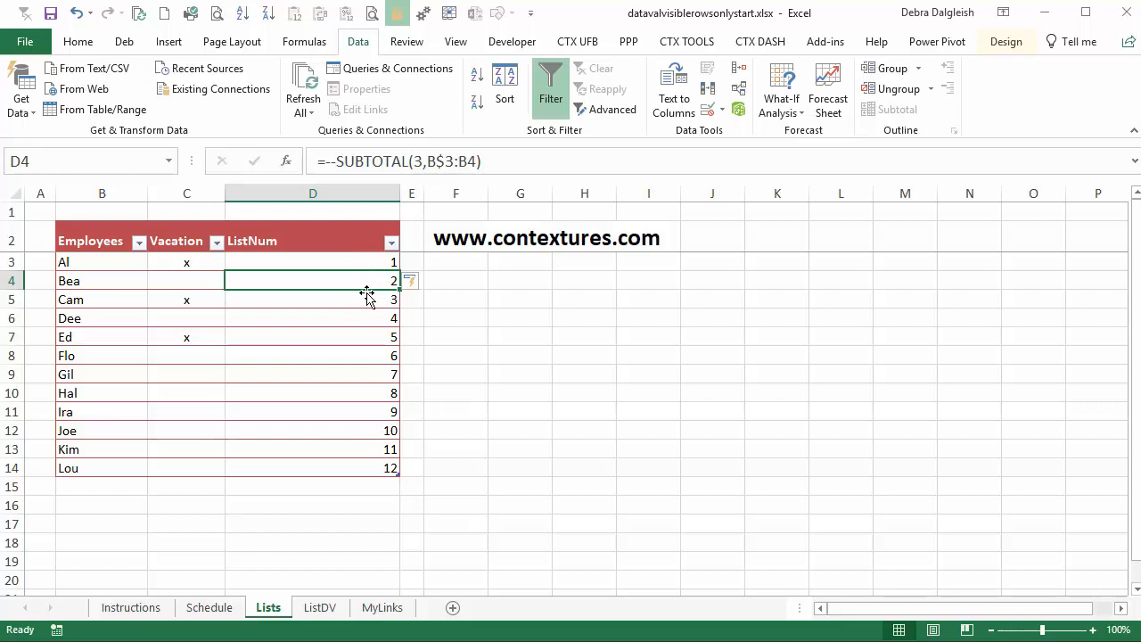
mouse_move(217, 242)
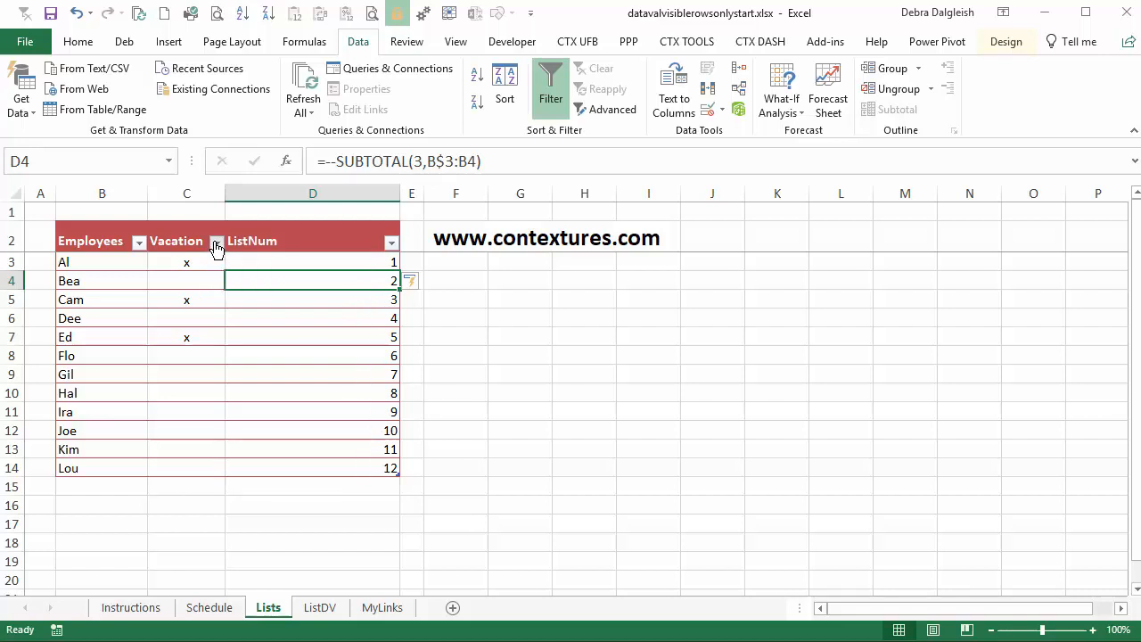
Step: Reapply the Vacation filter hiding vacation staff, then go to ListDV
click(217, 243)
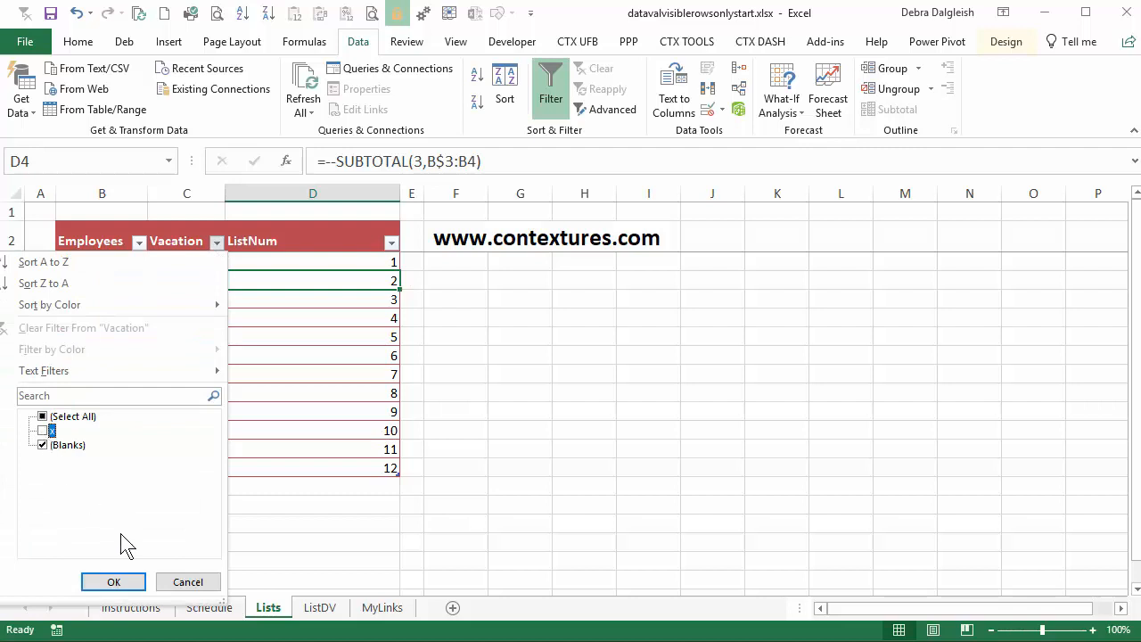
click(113, 582)
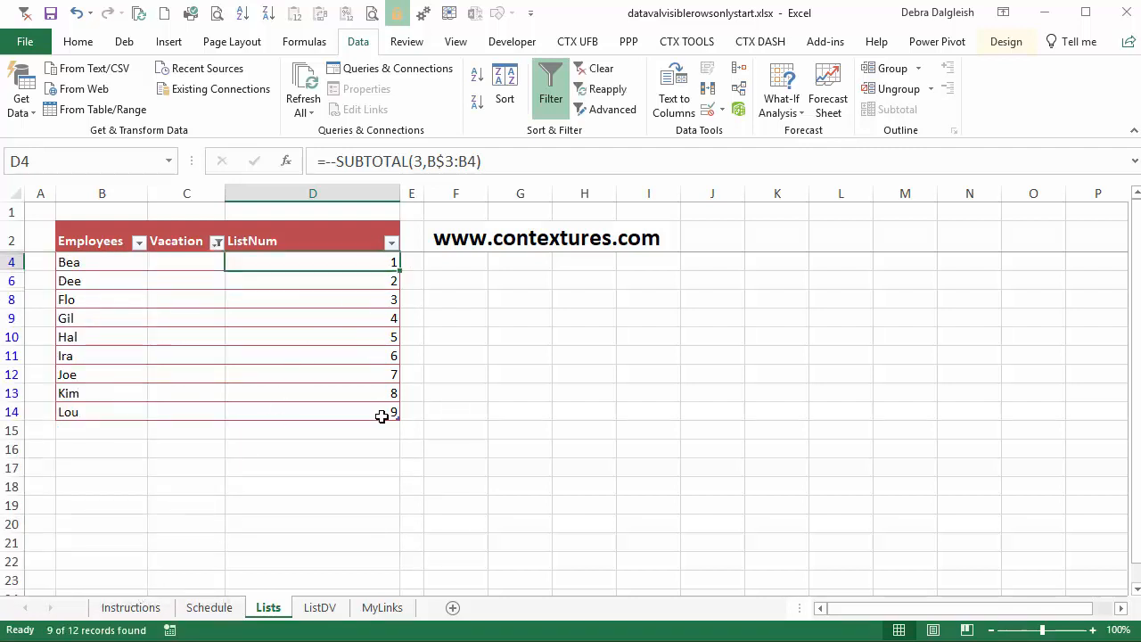
mouse_move(374, 373)
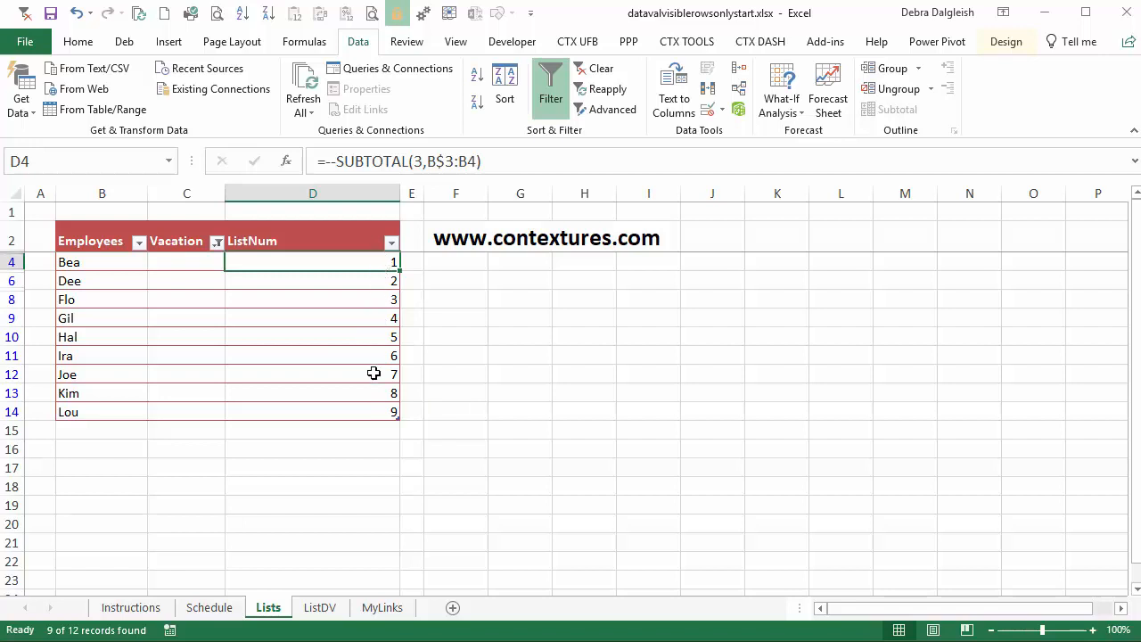
mouse_move(352, 265)
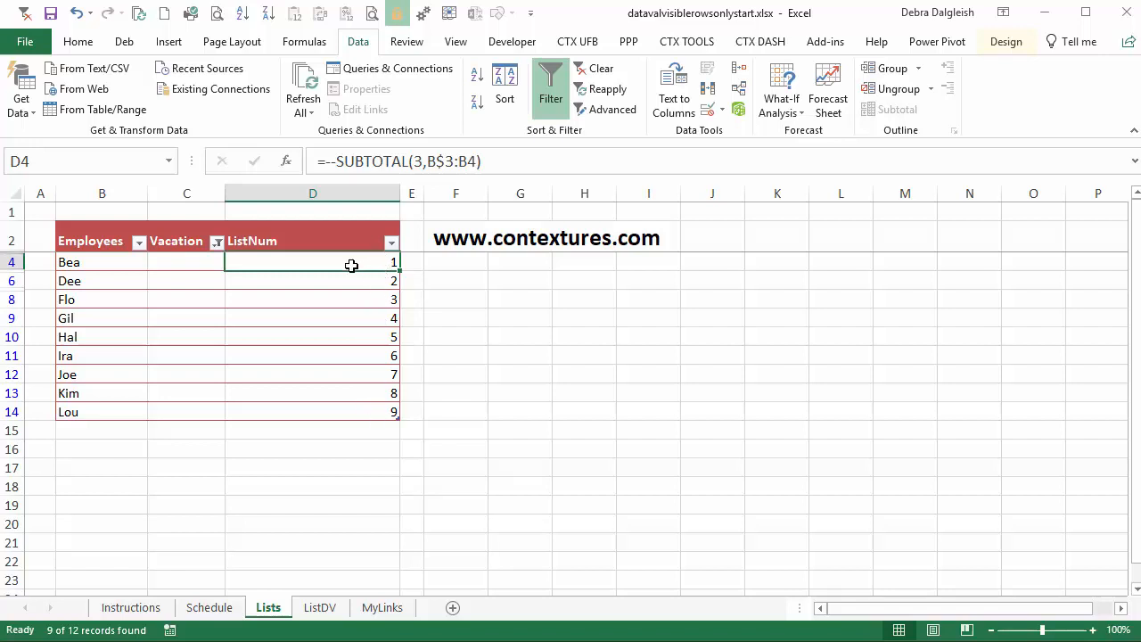
mouse_move(318, 410)
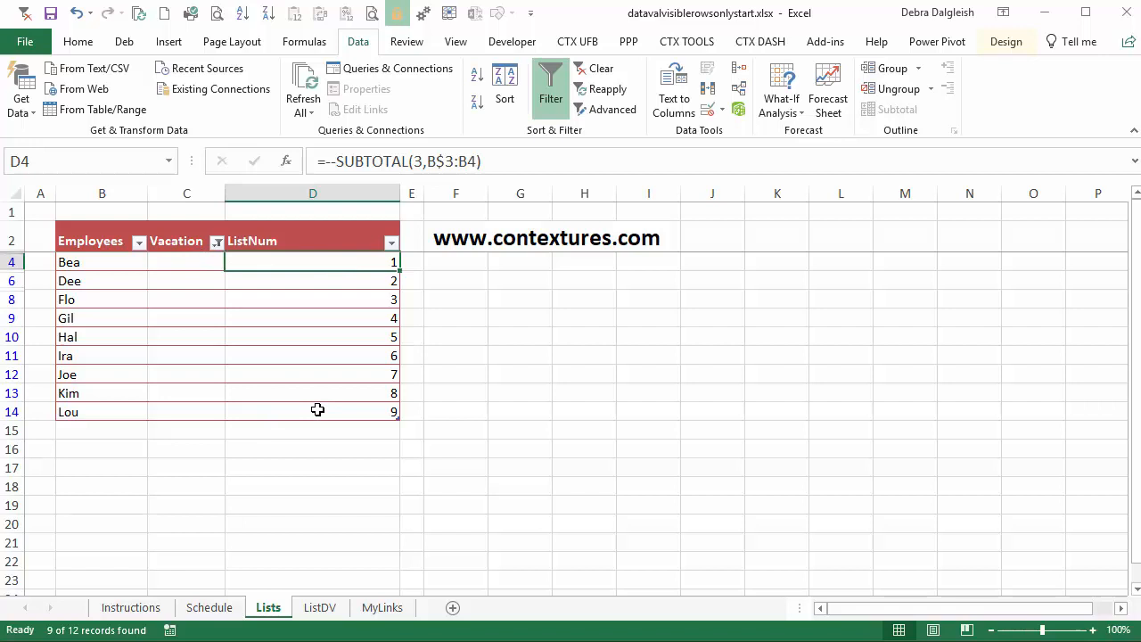
mouse_move(362, 418)
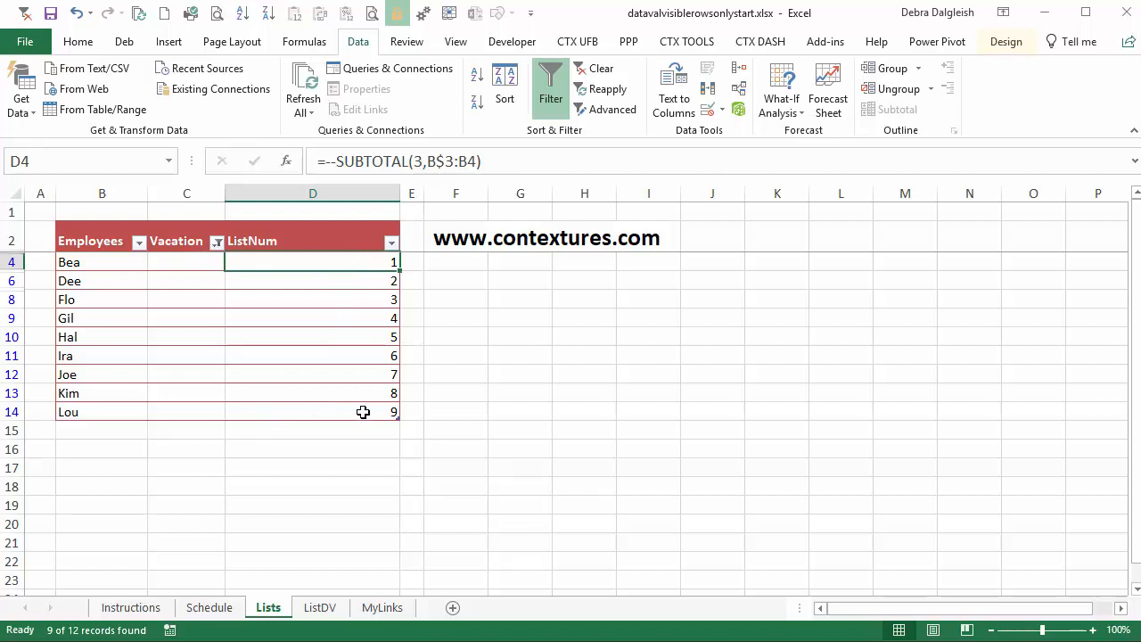
click(320, 607)
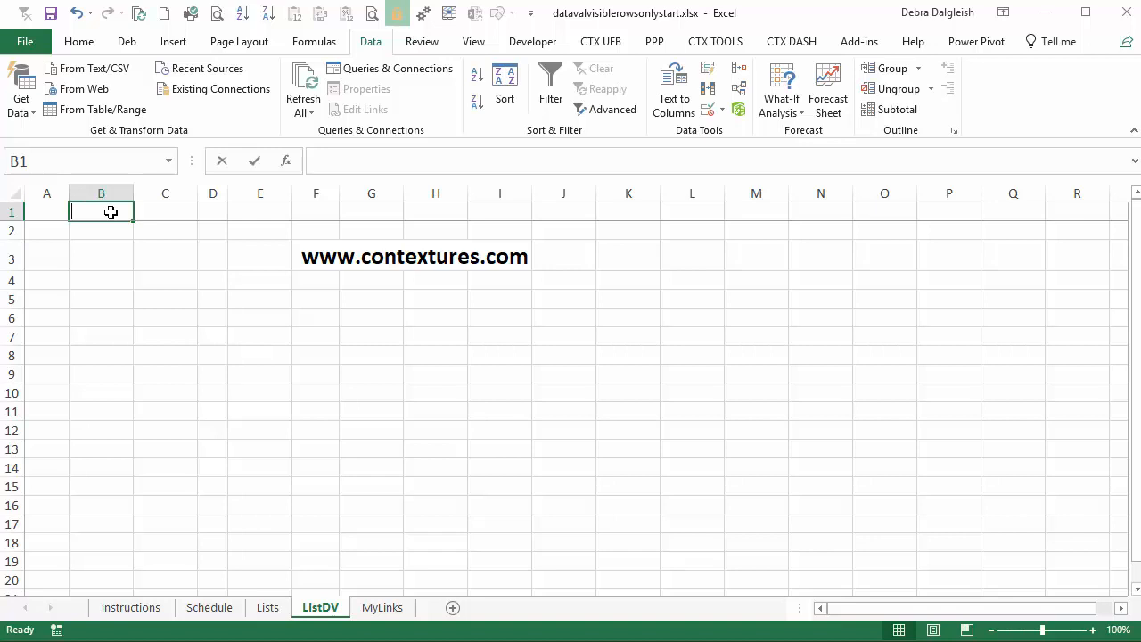
Step: Enter headings ID and Emp and start the IDs with 1 in B2
text(ID)
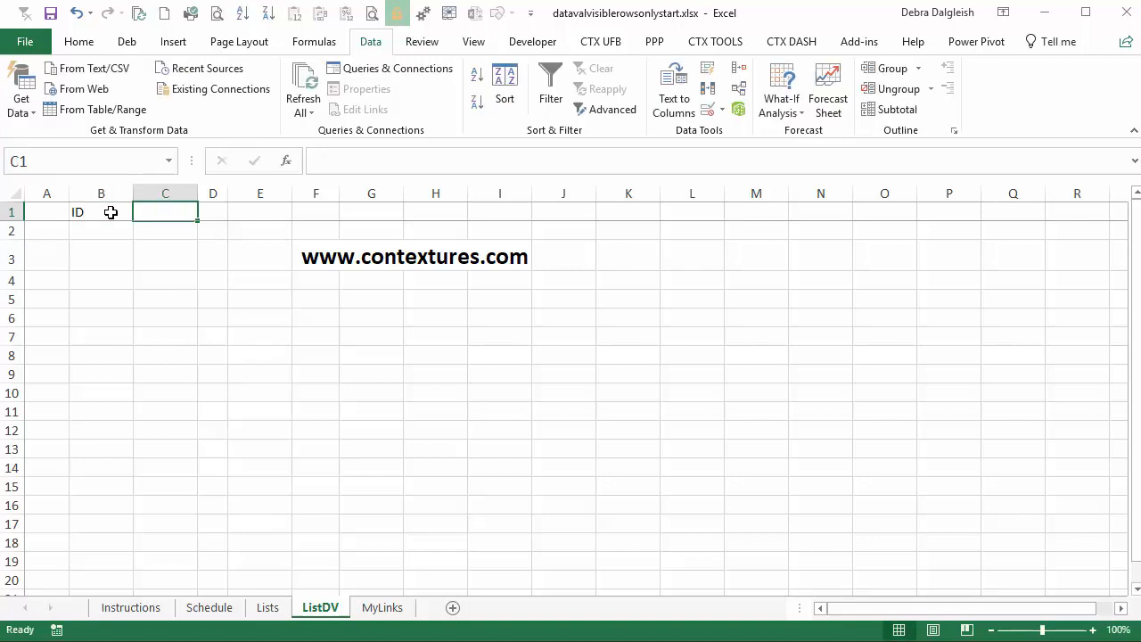
text(Emp)
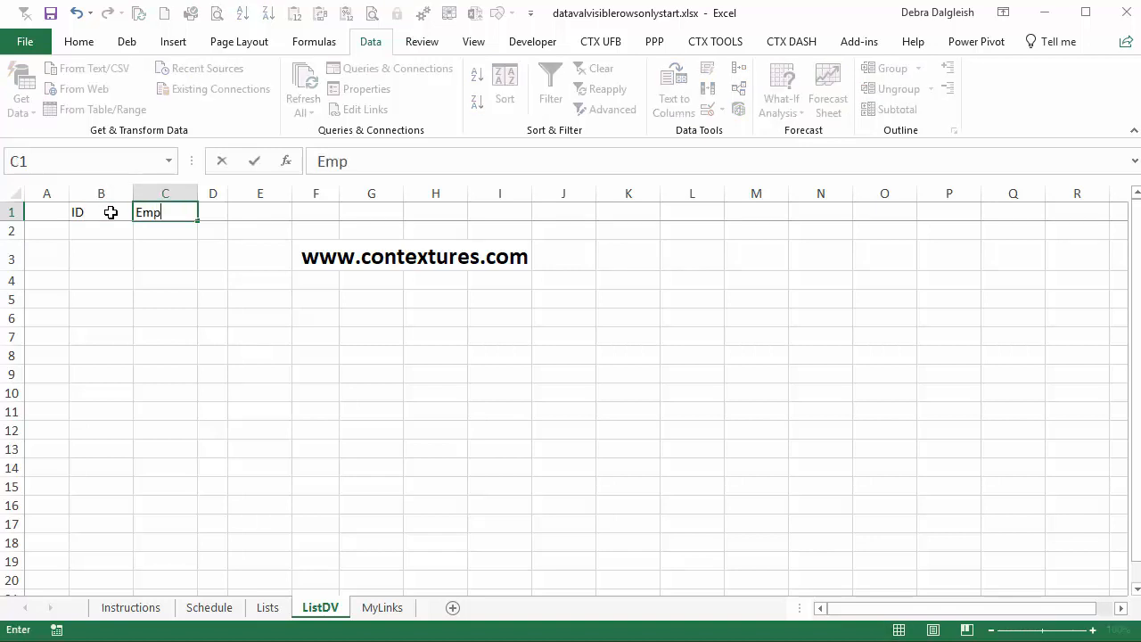
key(Return)
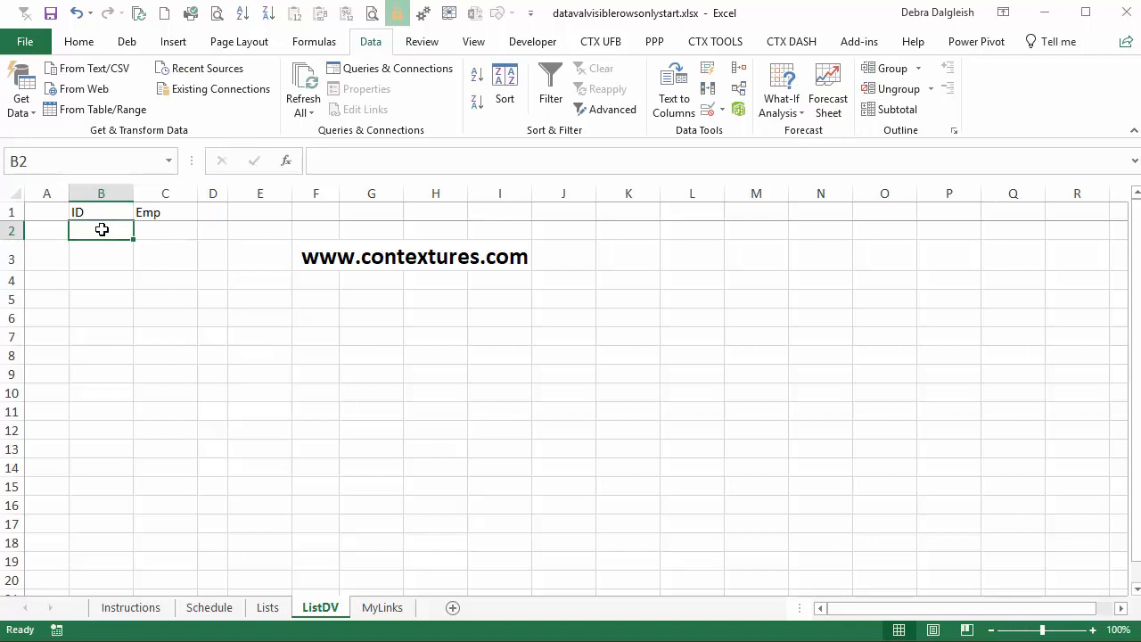
text(1)
click(102, 259)
text(2)
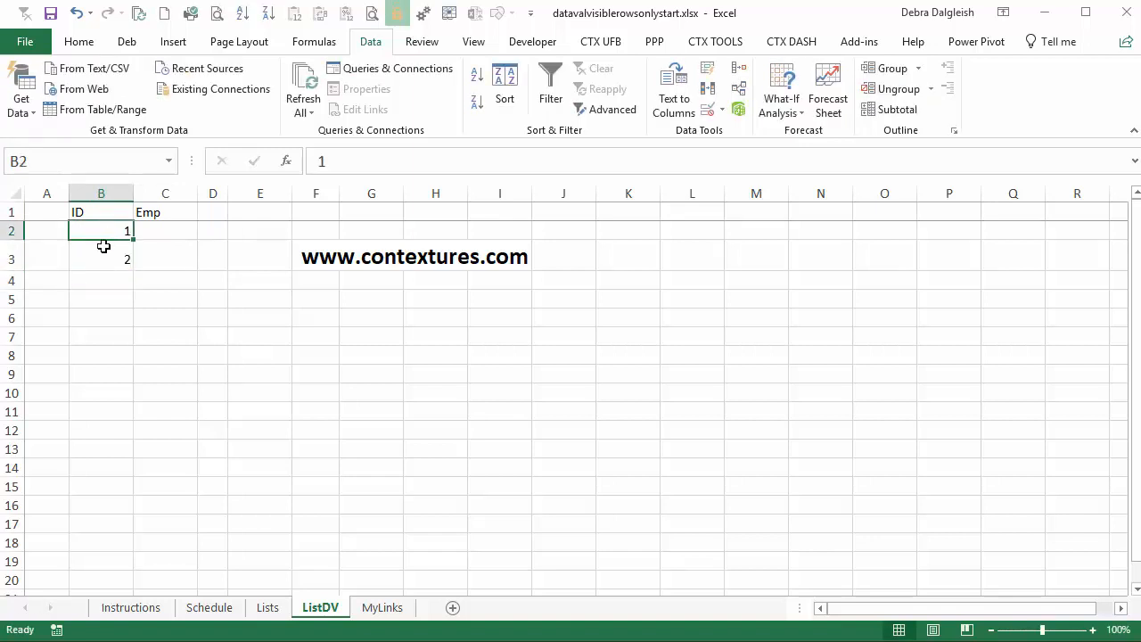
Step: Fill the ID series down to 16 in B17 and widen the Emp column
drag(101, 230, 100, 259)
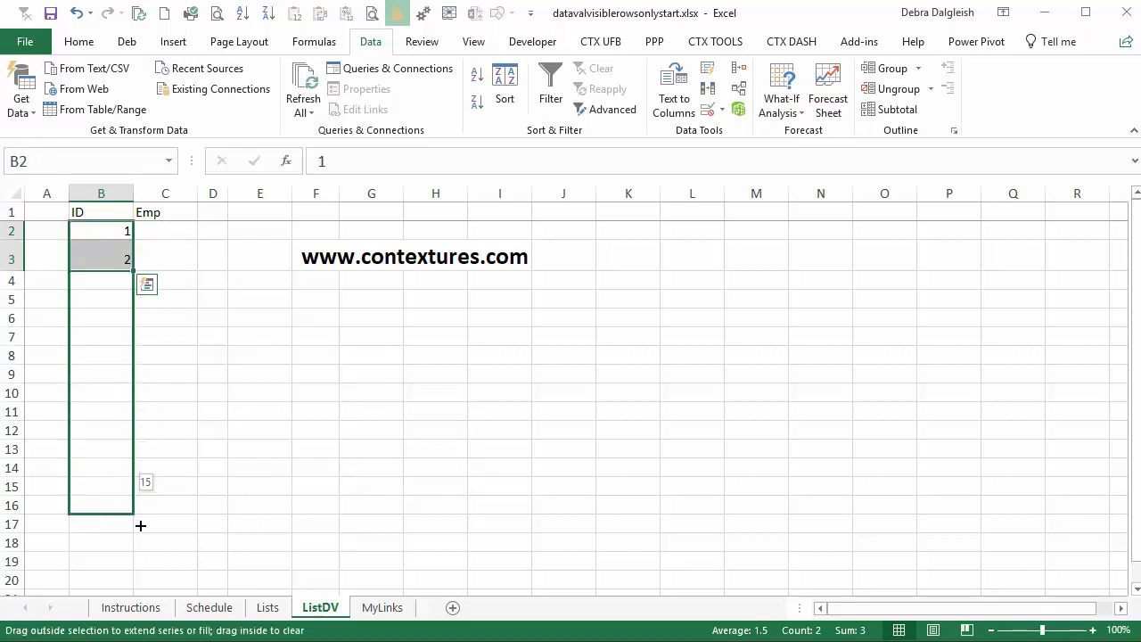
drag(141, 526, 141, 532)
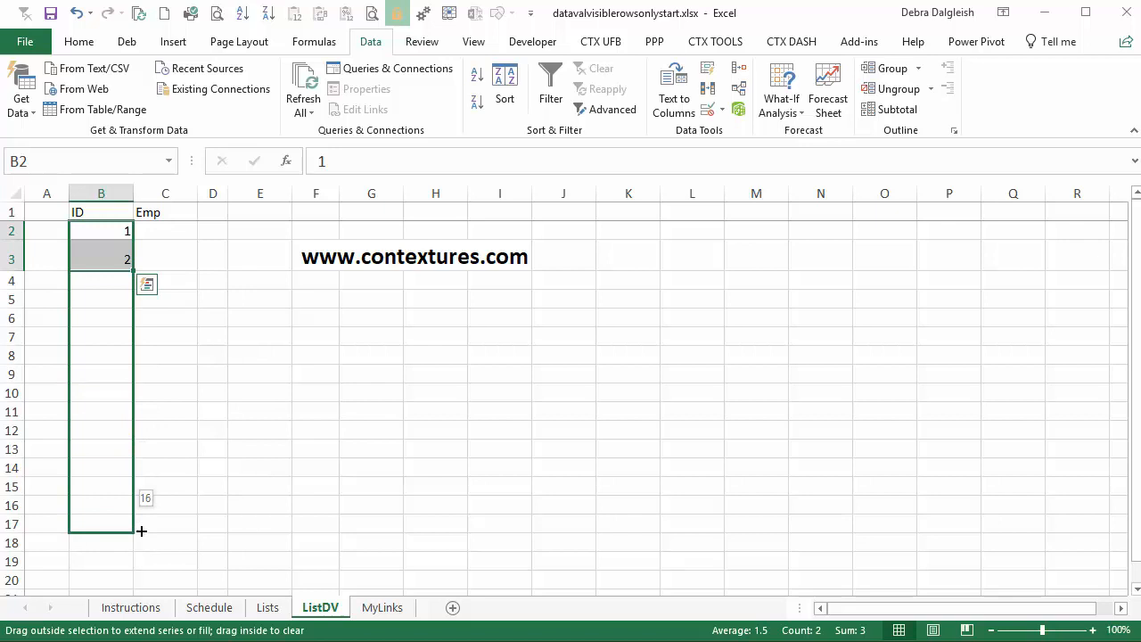
drag(126, 259, 133, 531)
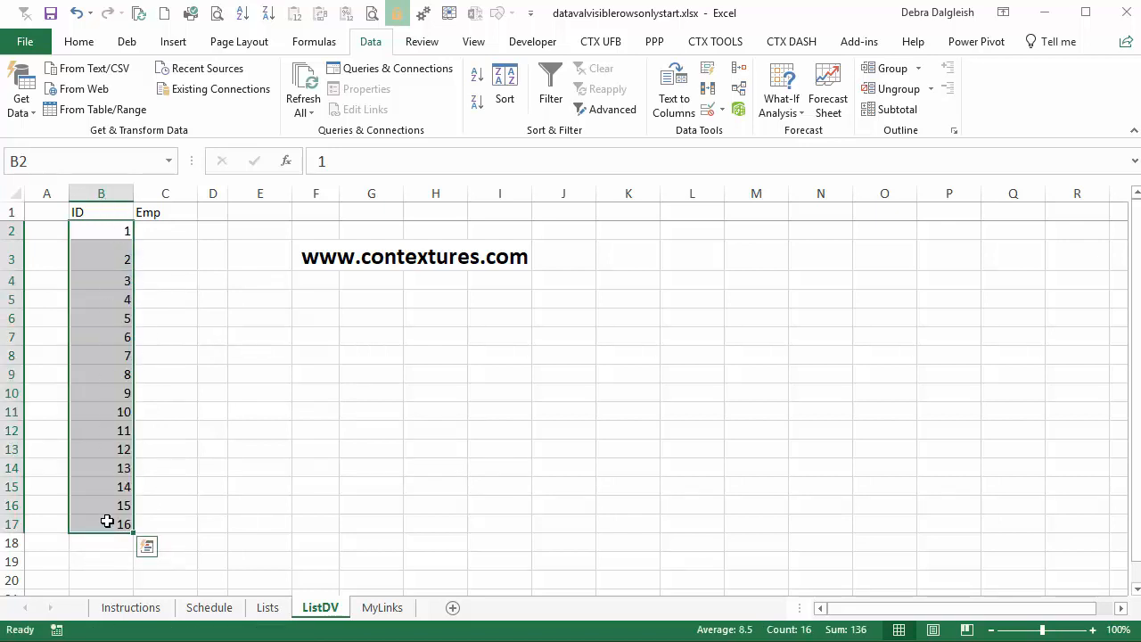
mouse_move(123, 480)
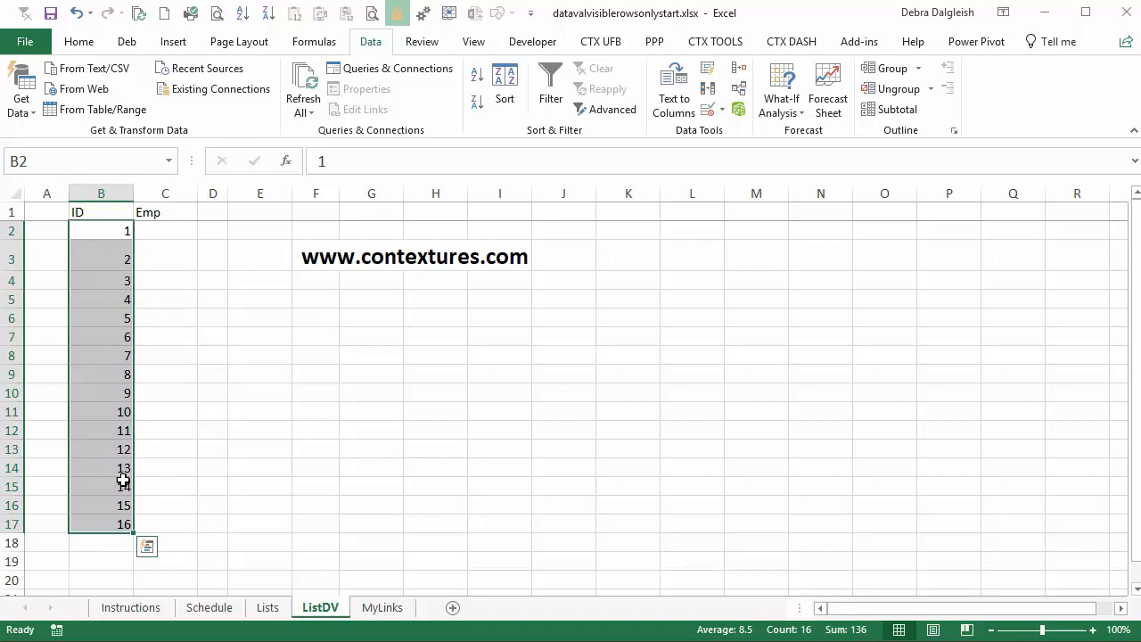
mouse_move(161, 230)
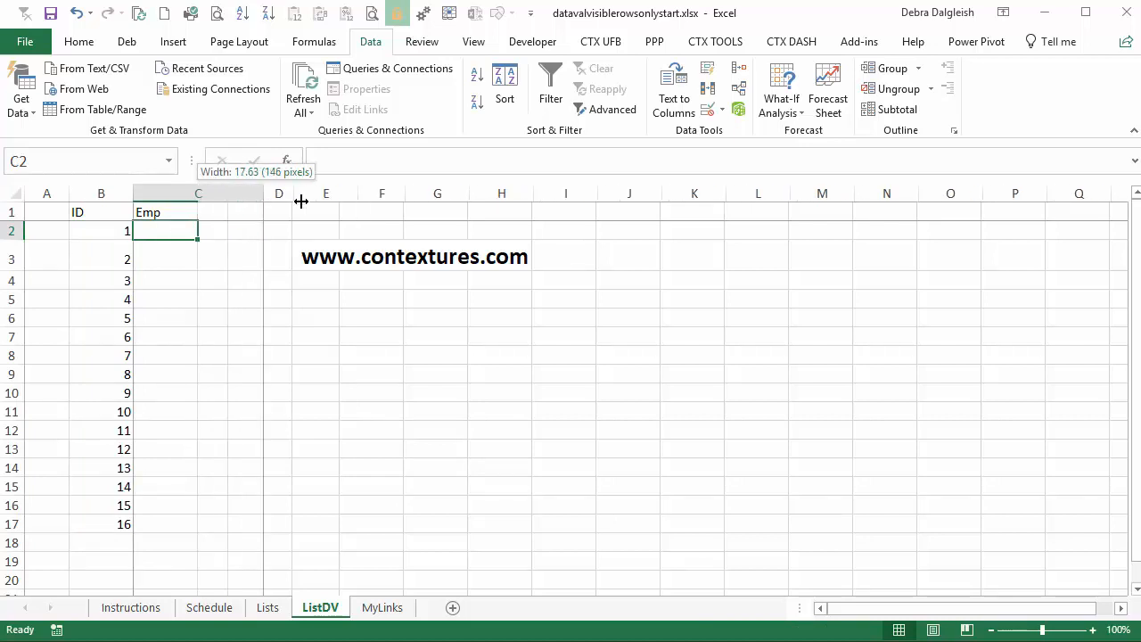
drag(301, 194, 361, 193)
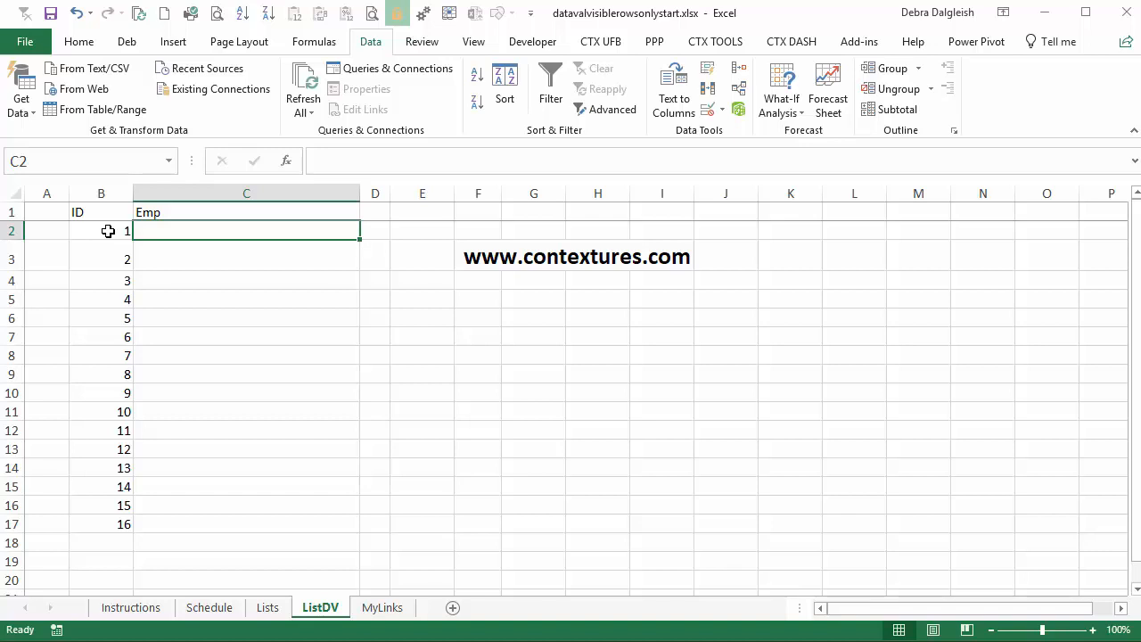
Step: Format the ID and Emp list as a styled table with headers
click(79, 41)
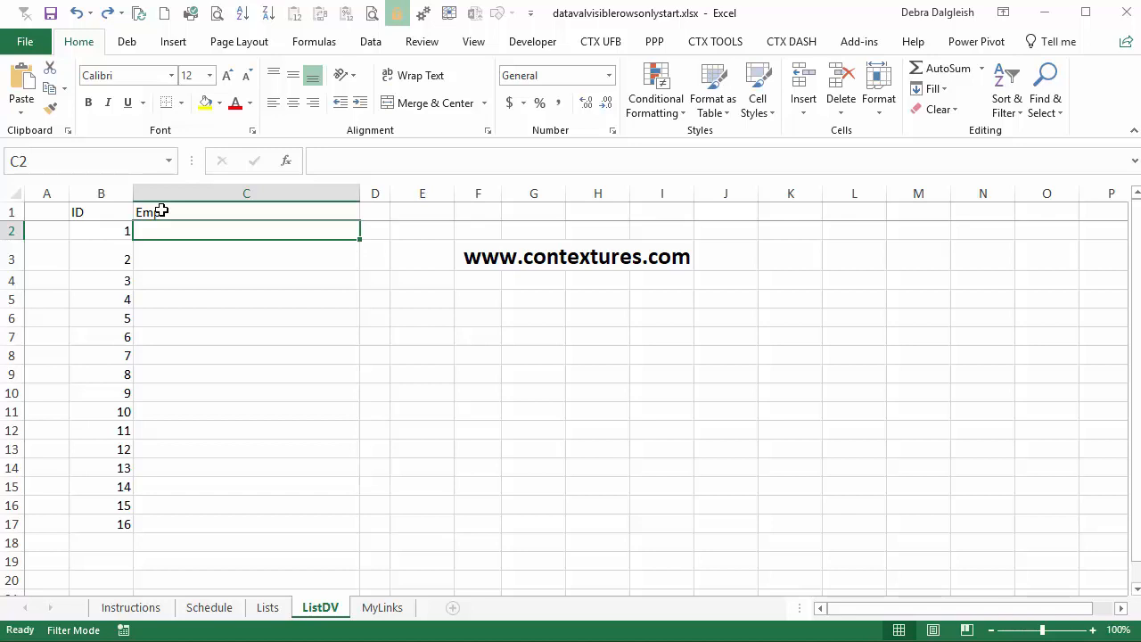
click(246, 212)
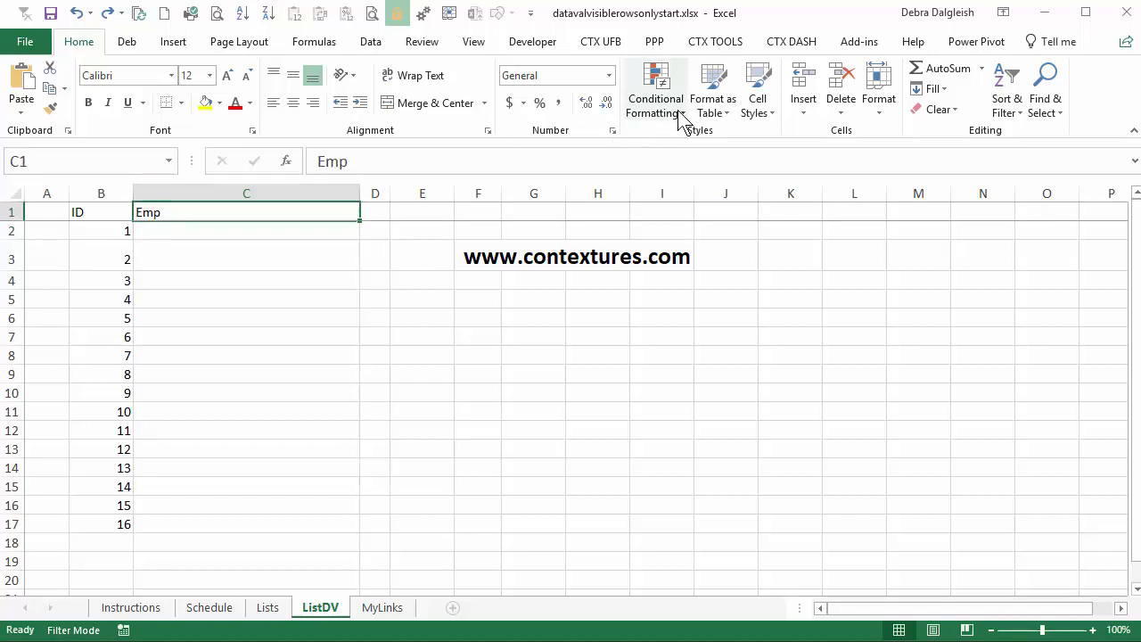
click(712, 89)
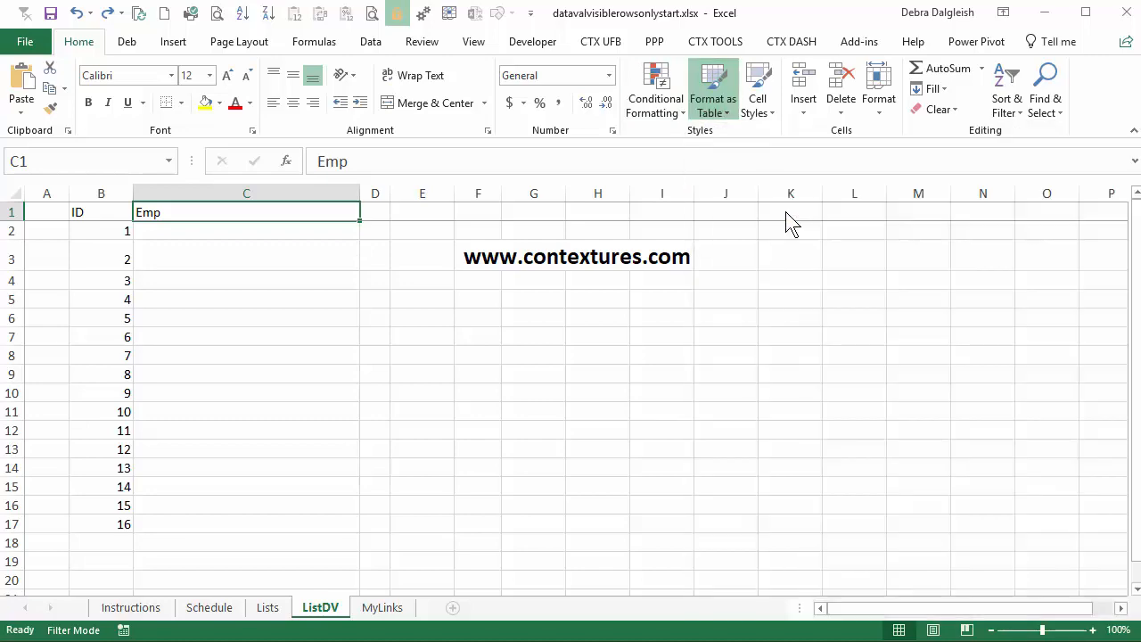
click(712, 84)
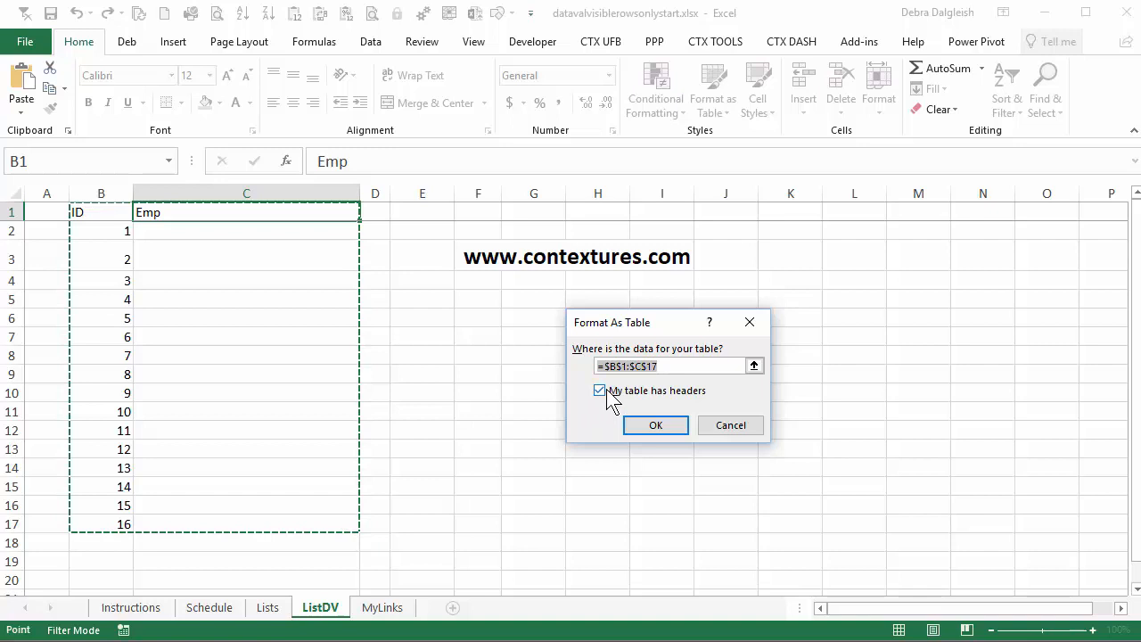
mouse_move(656, 426)
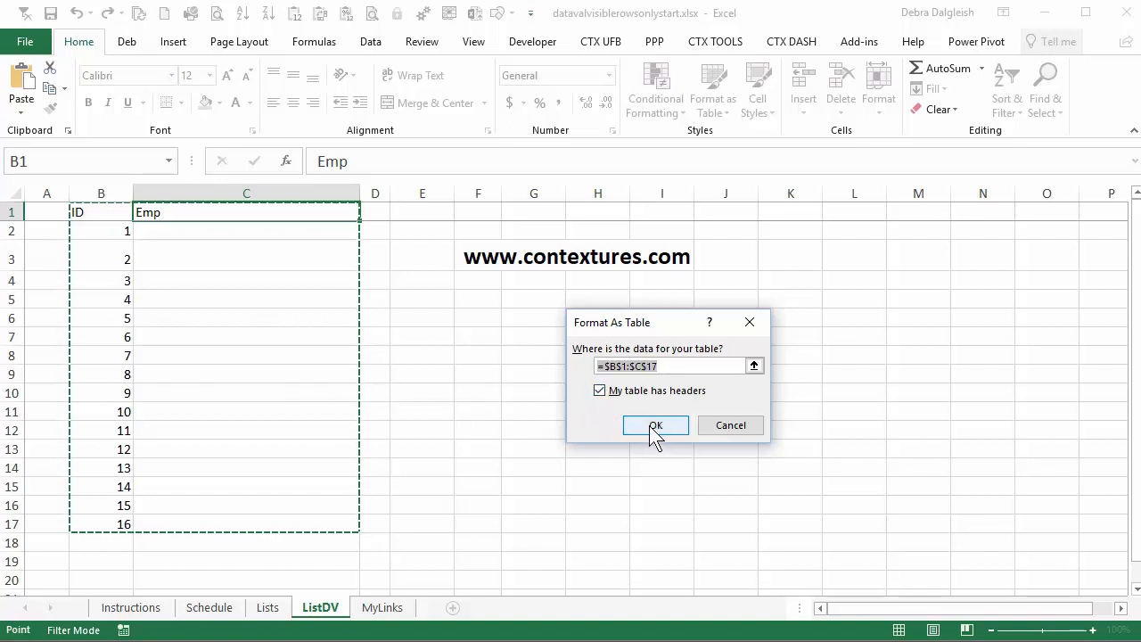
click(655, 426)
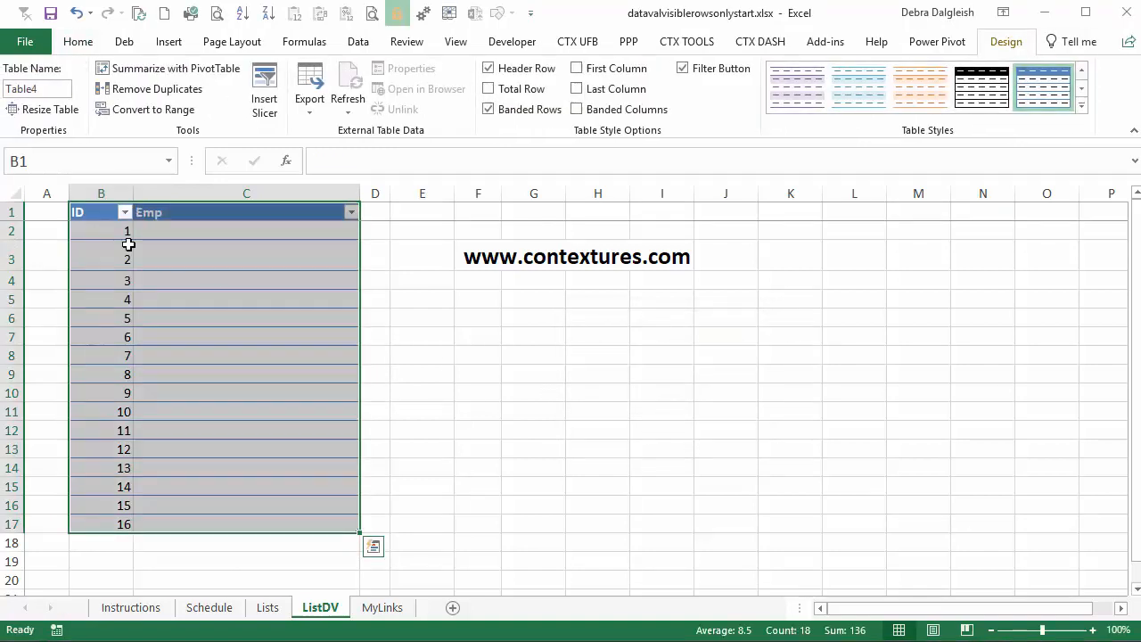
click(246, 231)
text(=)
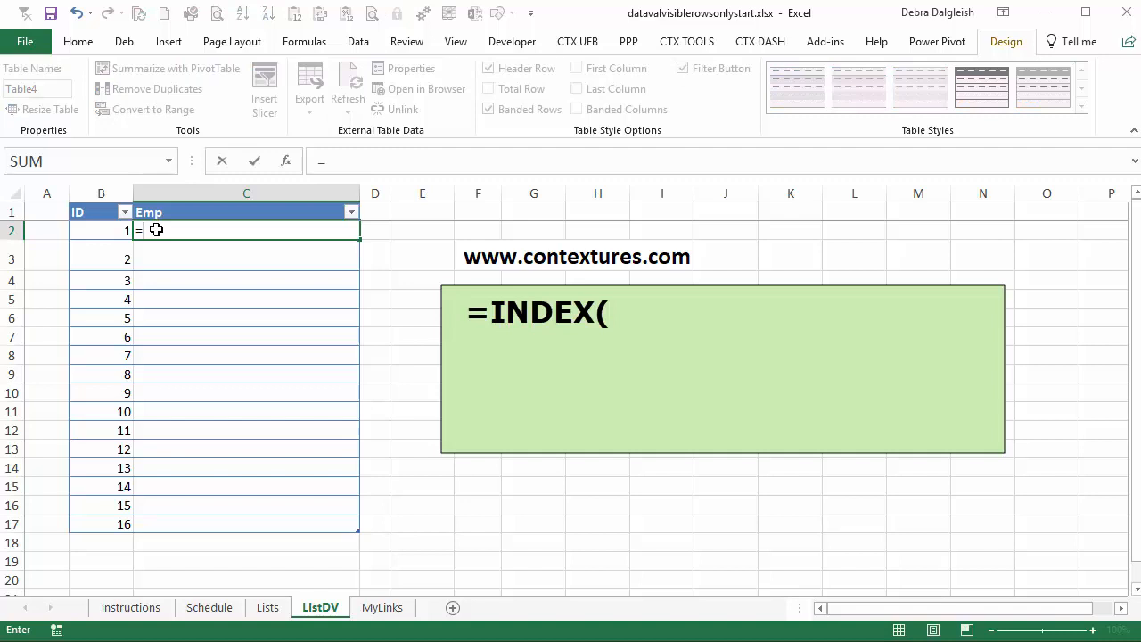
text(INDEX()
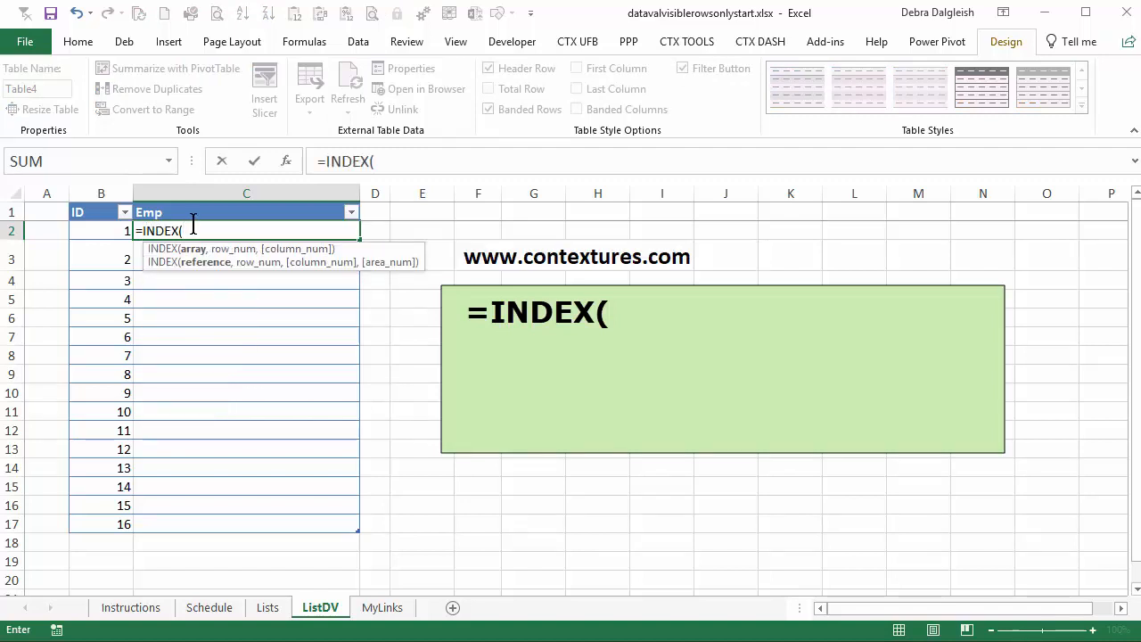
mouse_move(339, 385)
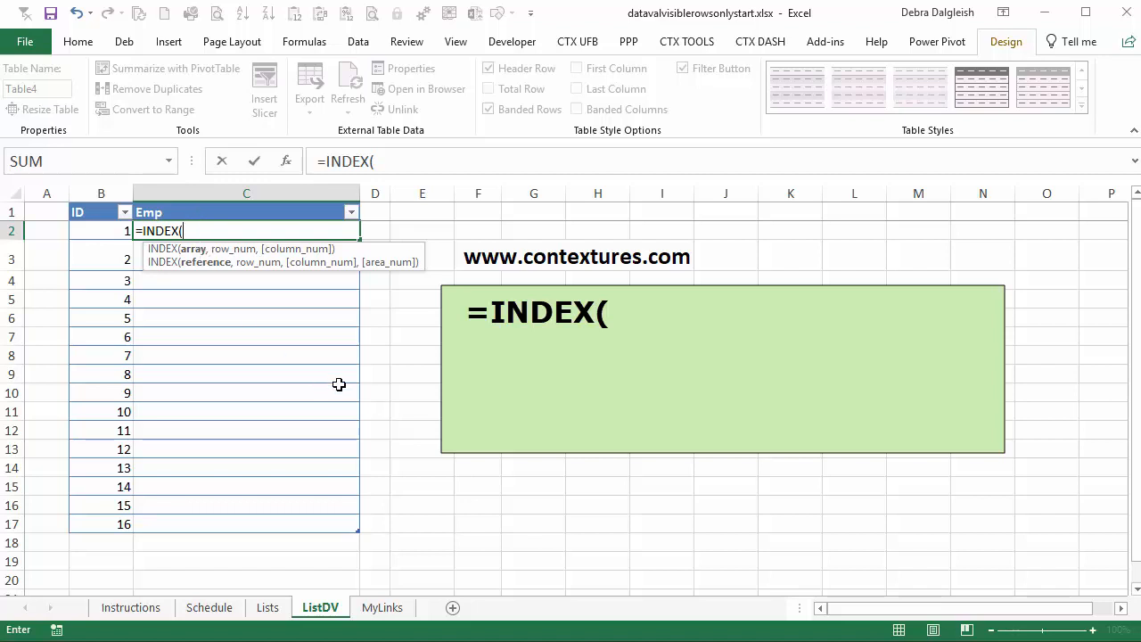
click(268, 607)
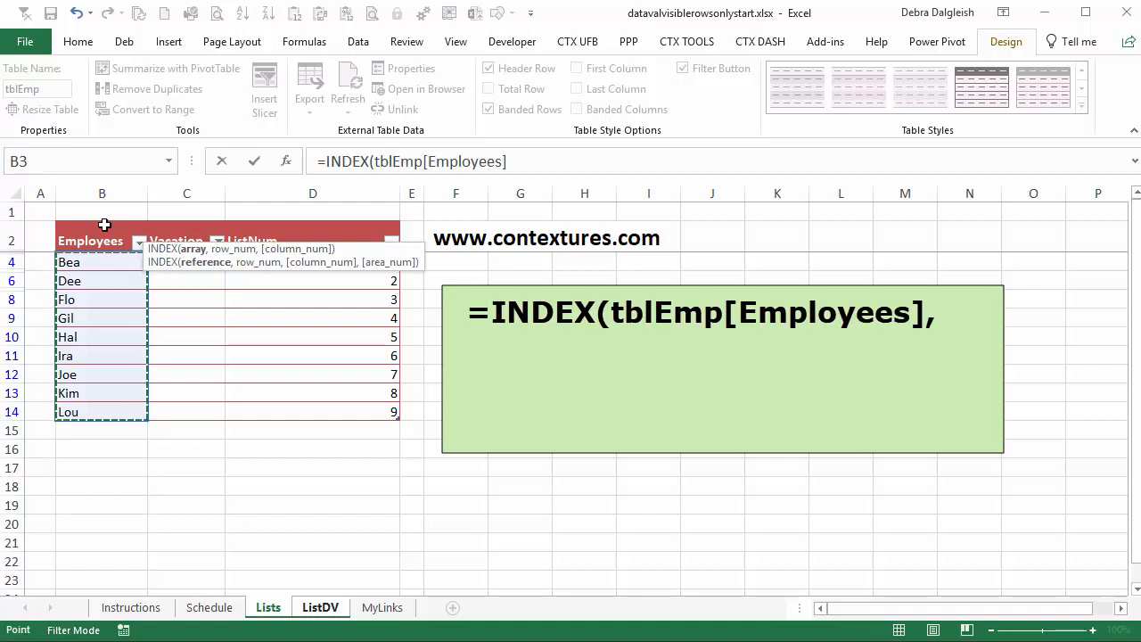
click(320, 607)
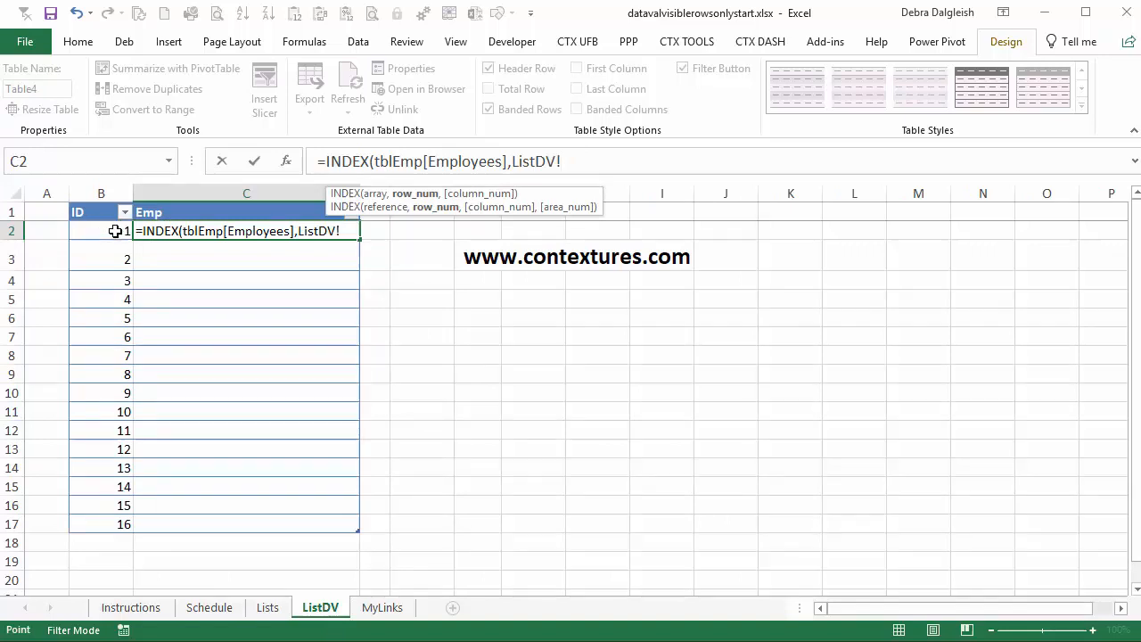
mouse_move(299, 167)
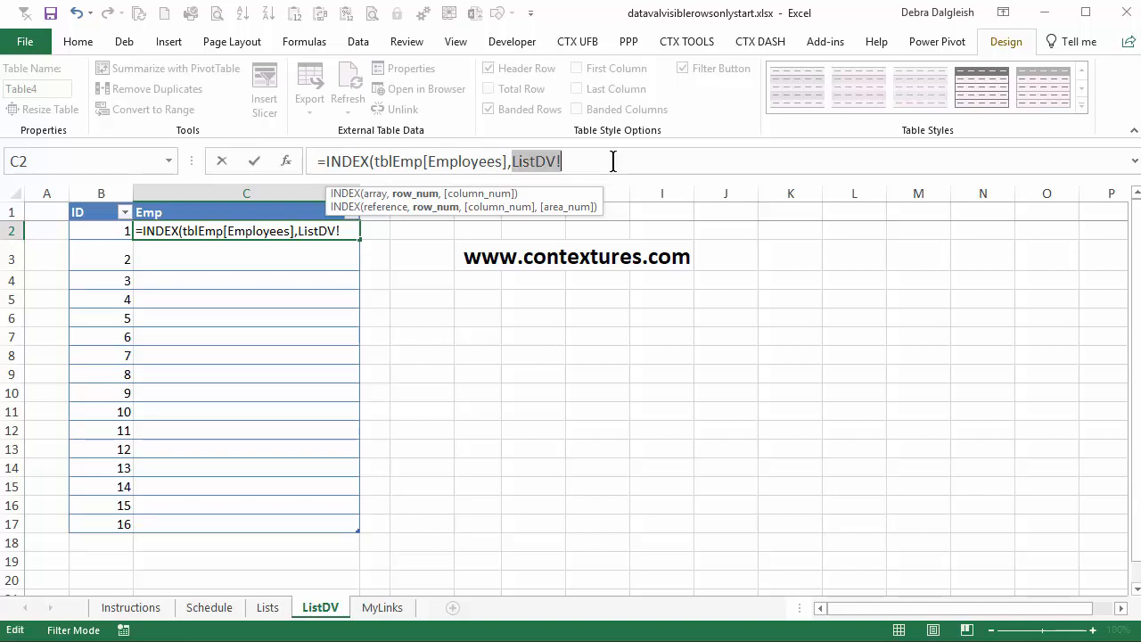
text(match()
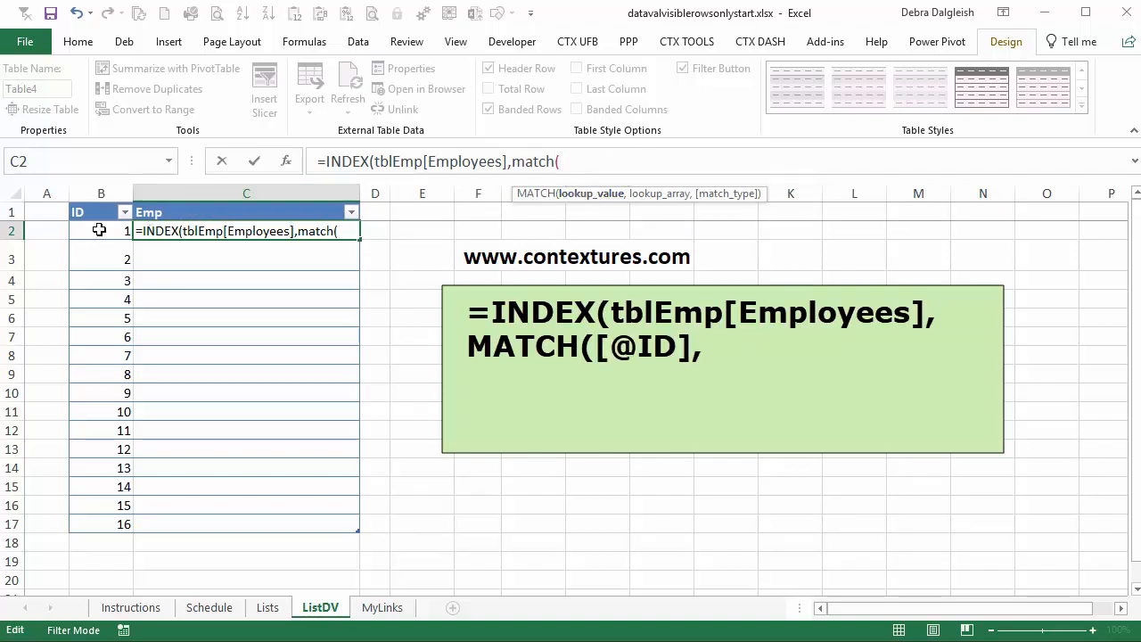
text([@ID],)
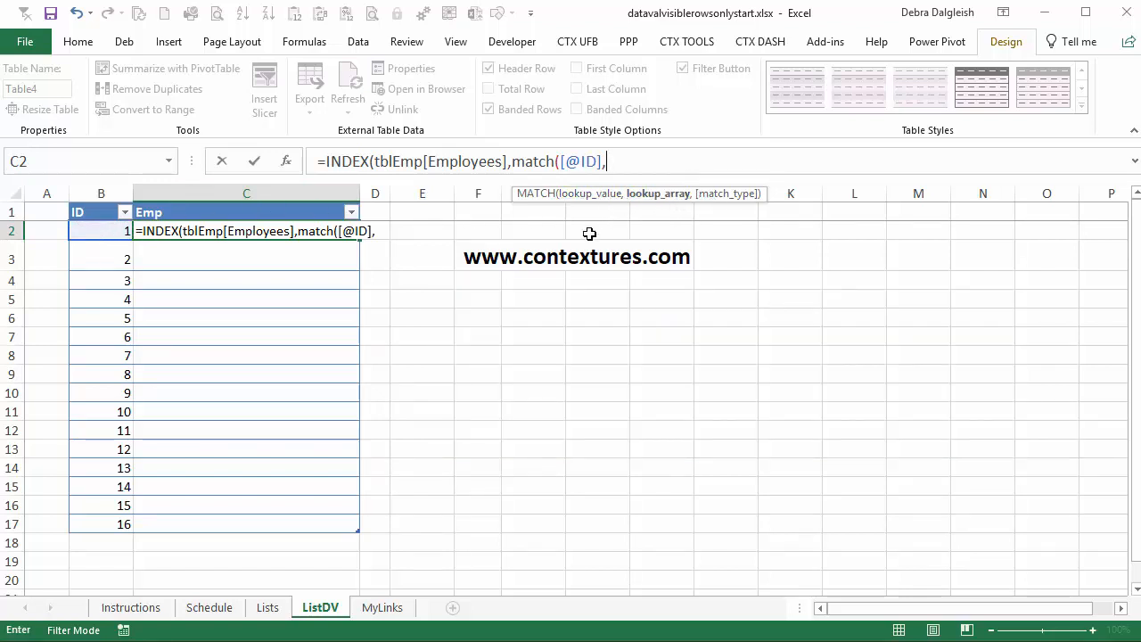
mouse_move(268, 608)
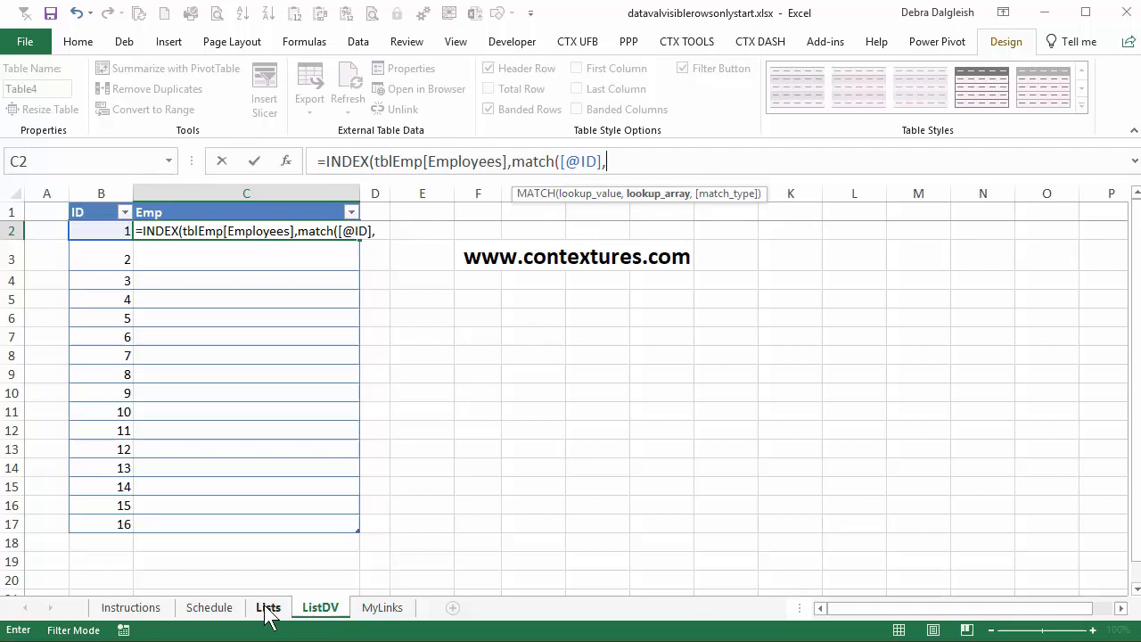
click(269, 607)
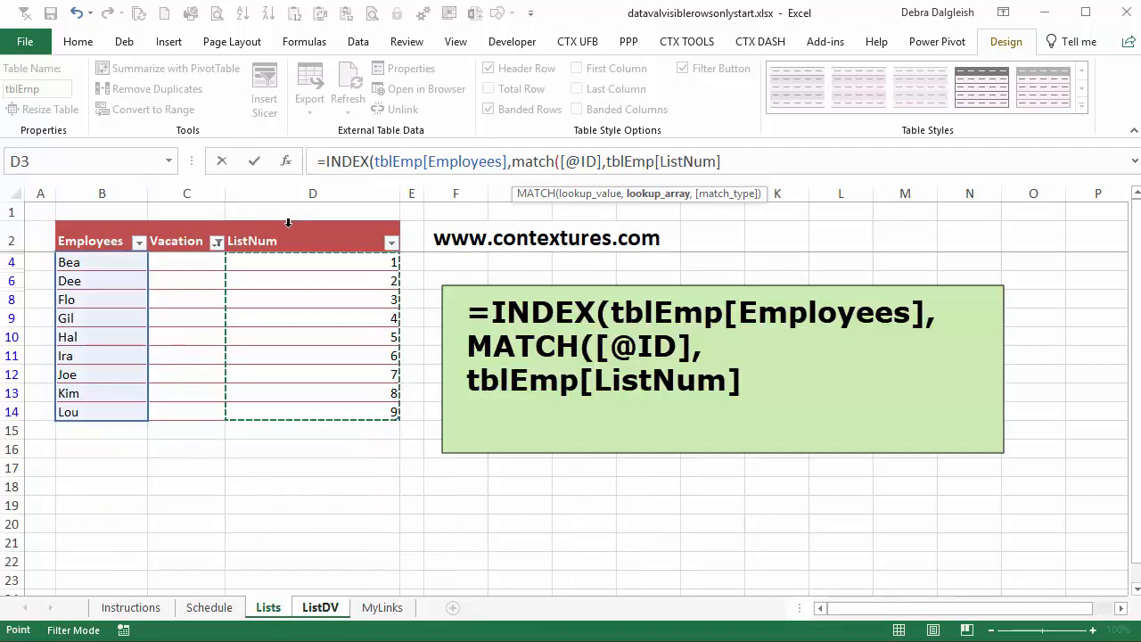
text(,0)))
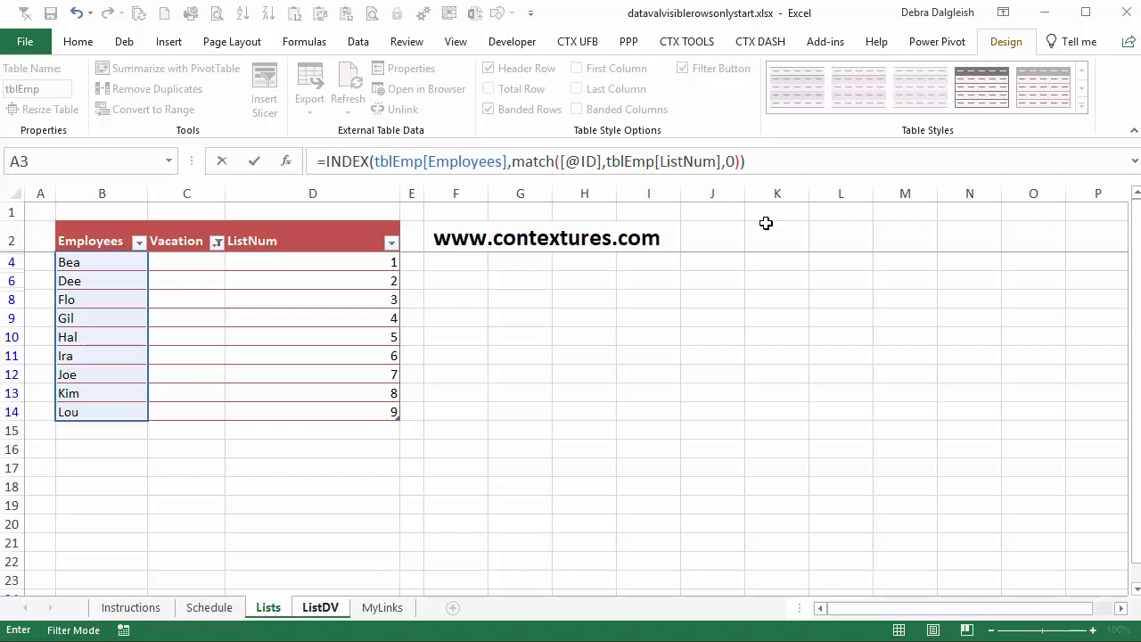
Step: Finish the employee lookup formula so the Emp column fills with names
click(319, 607)
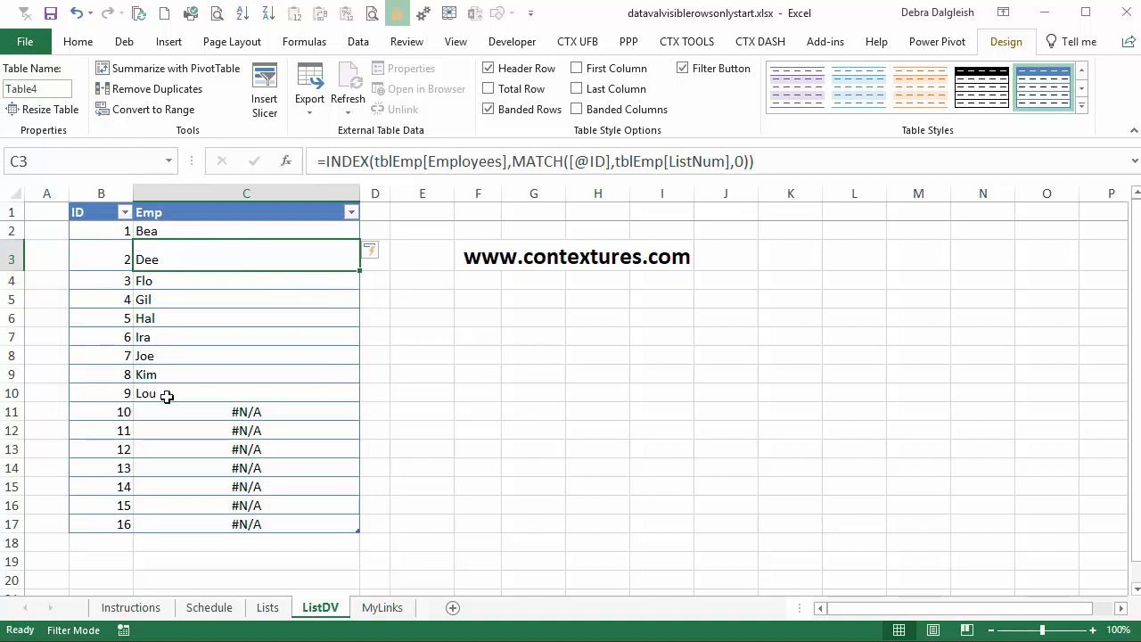
mouse_move(179, 430)
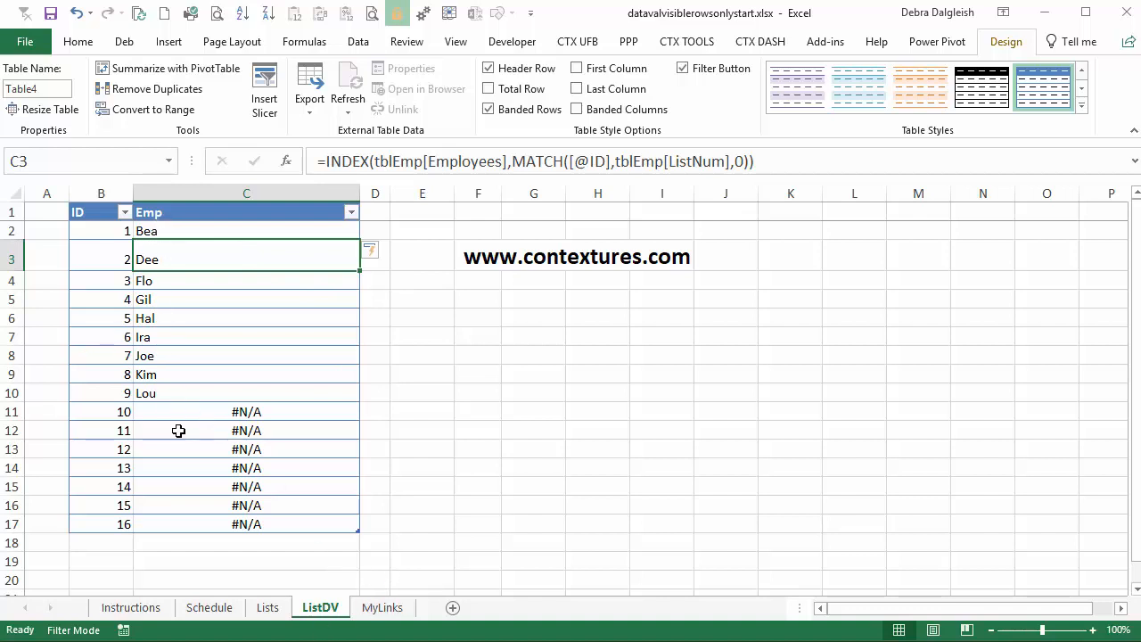
click(267, 607)
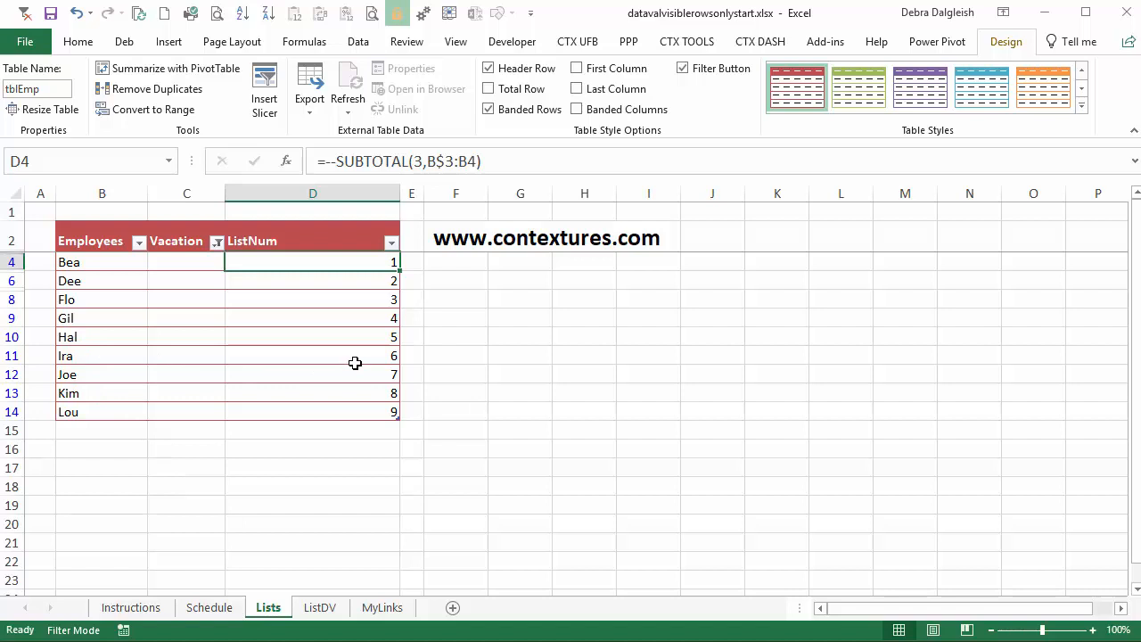
click(320, 607)
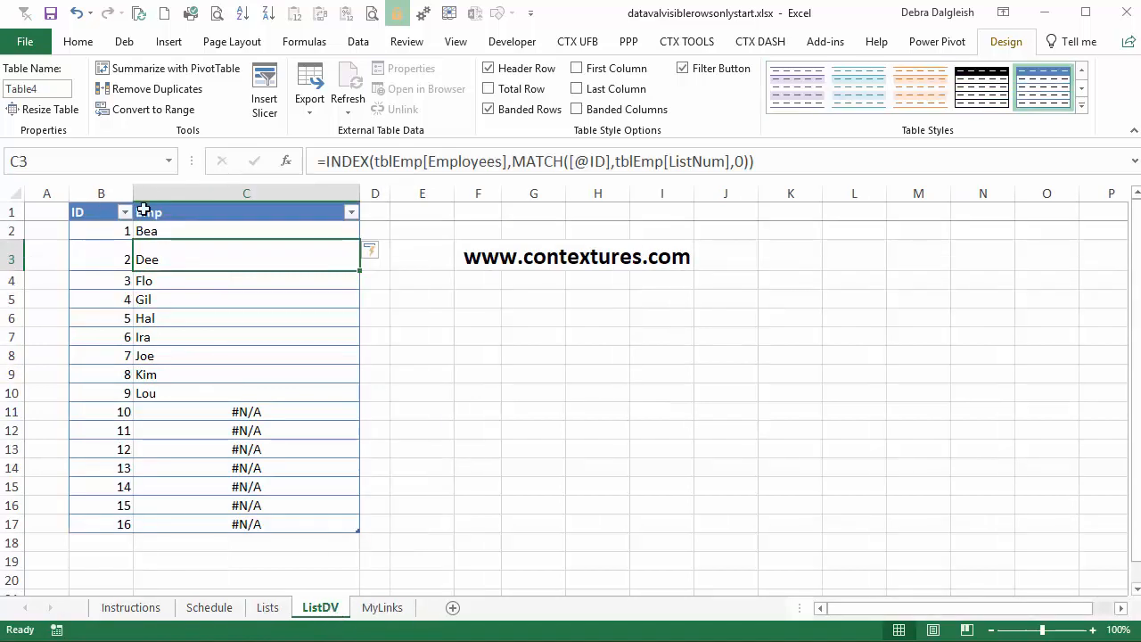
Step: Wrap the C2 Emp formula in IFERROR(...,"") so unmatched IDs show blank
click(246, 230)
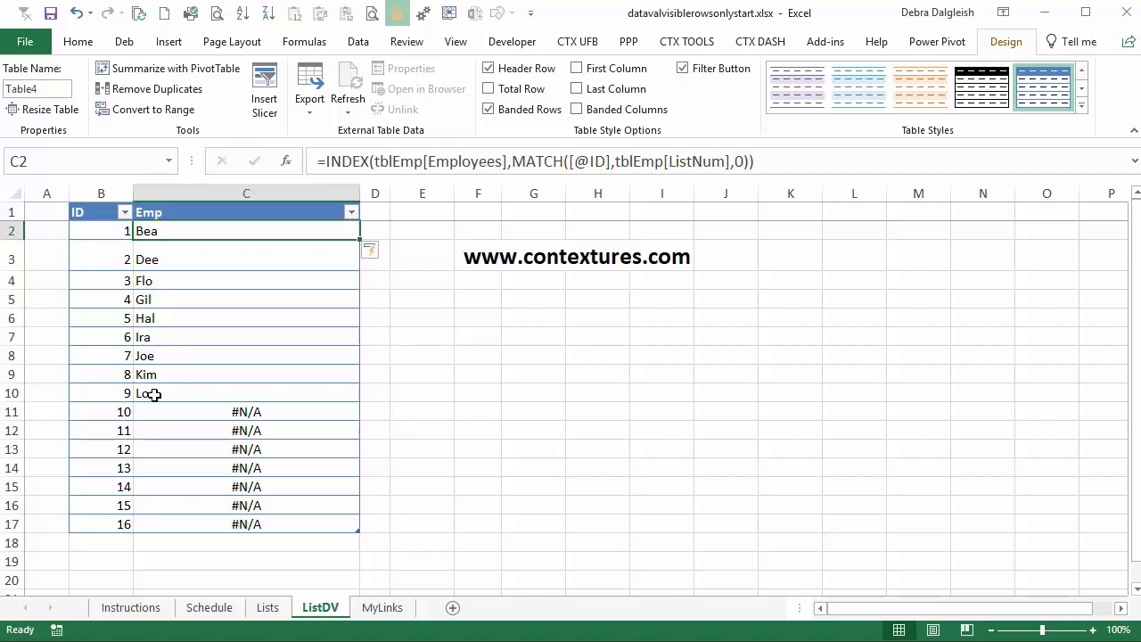
mouse_move(146, 394)
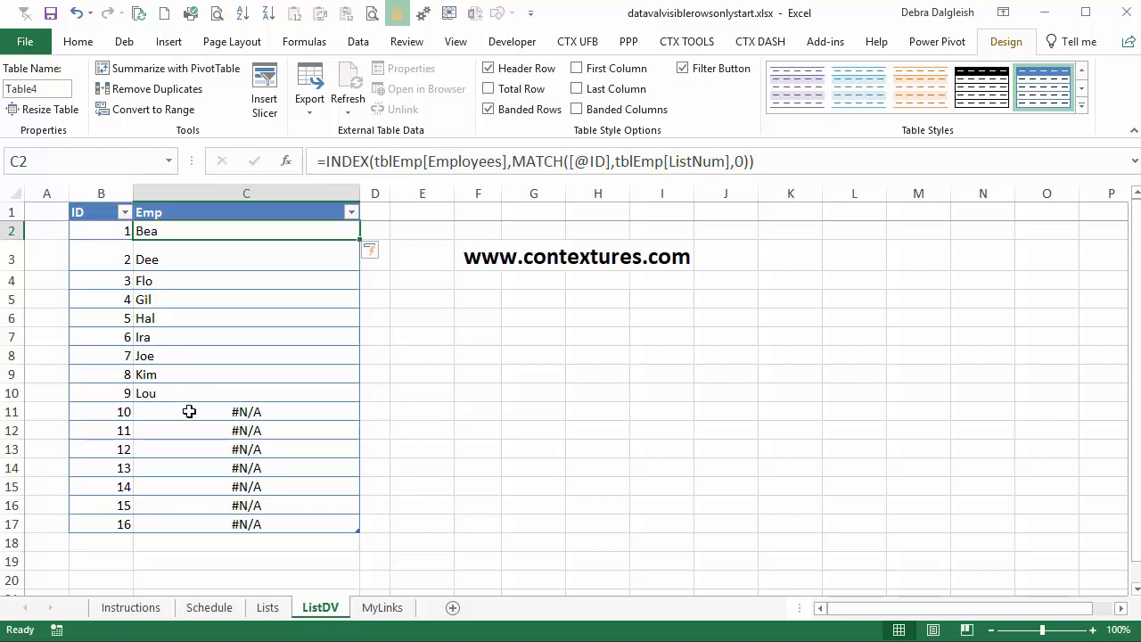
mouse_move(205, 524)
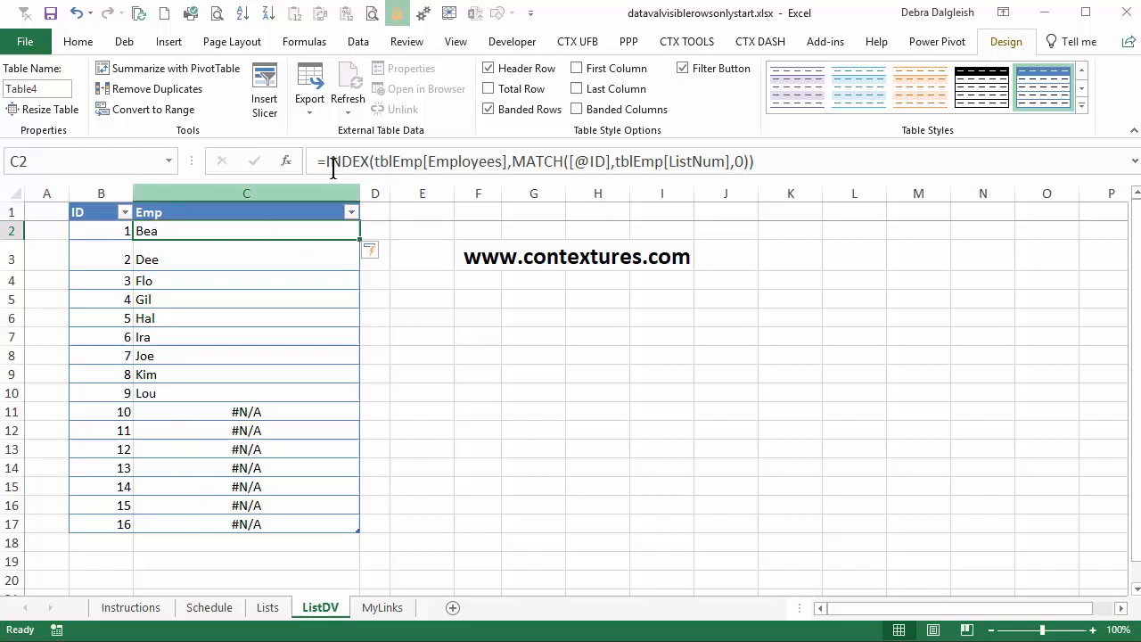
mouse_move(325, 161)
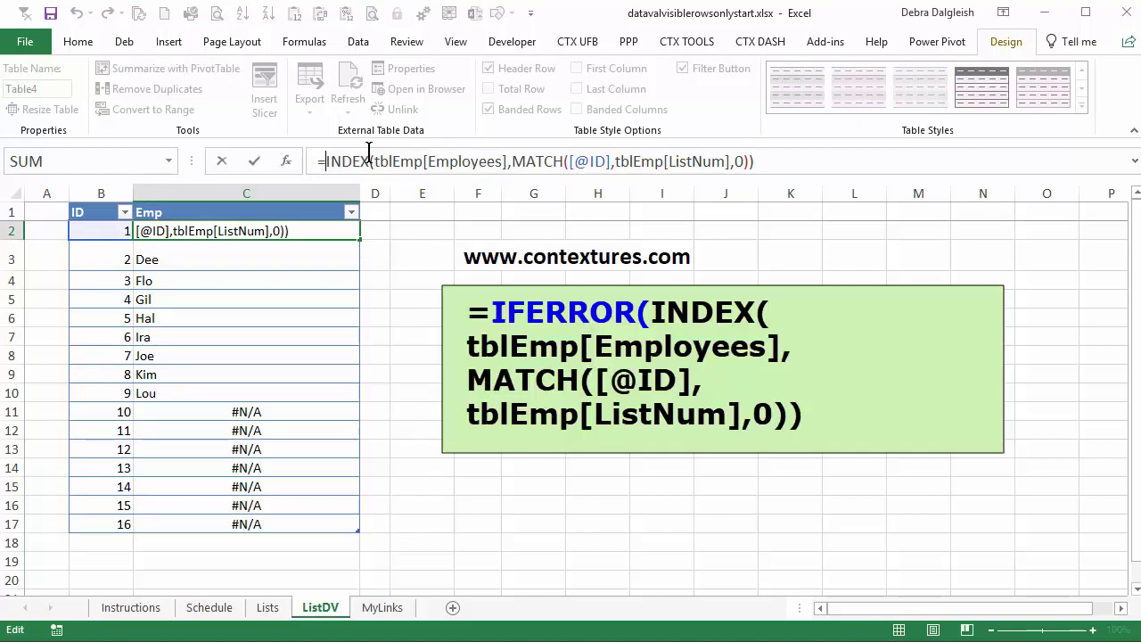
text(iferror()
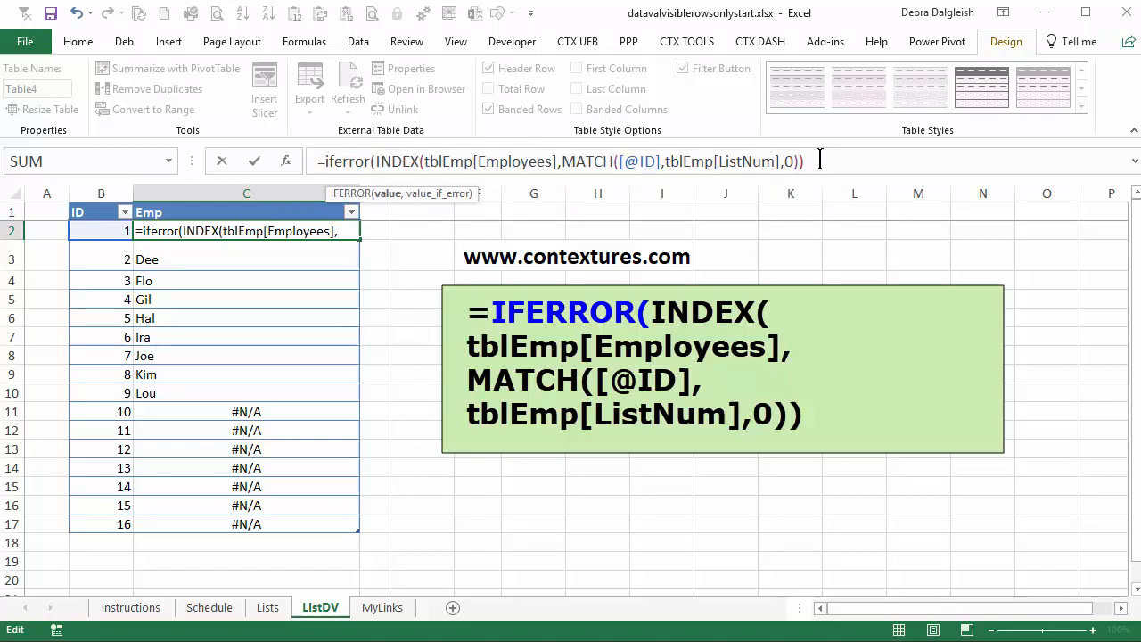
text(,"")
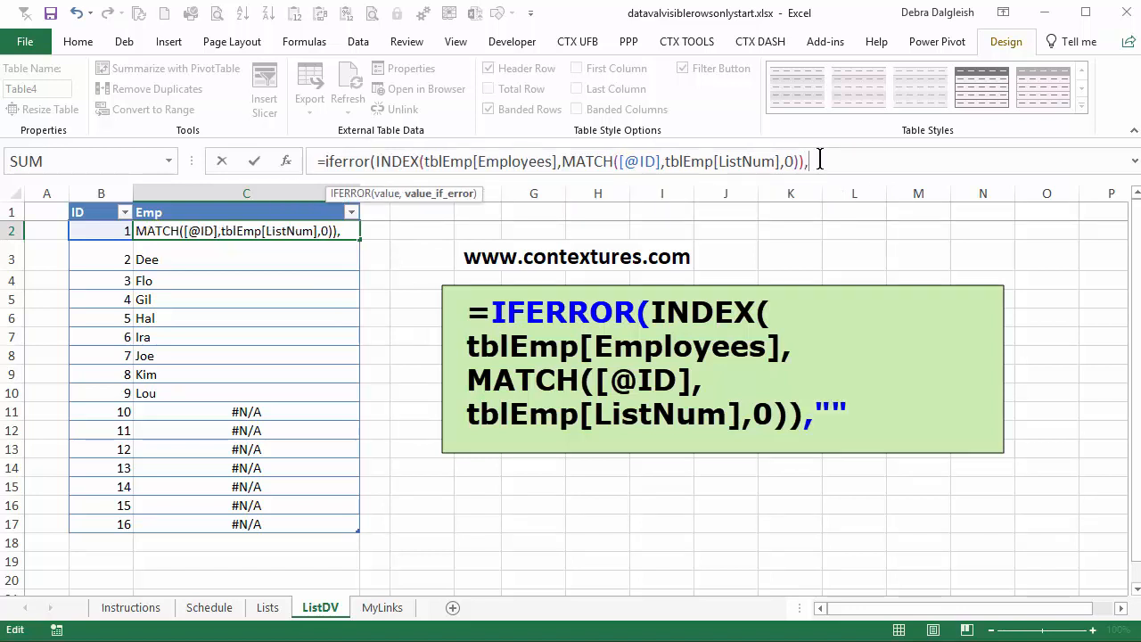
text("")
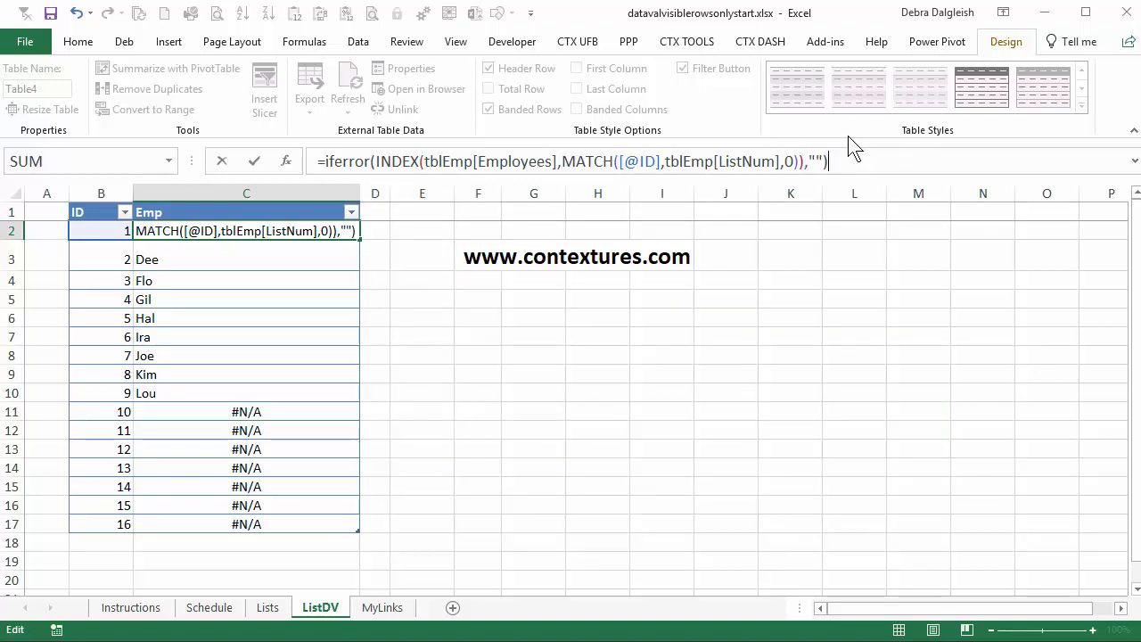
mouse_move(638, 279)
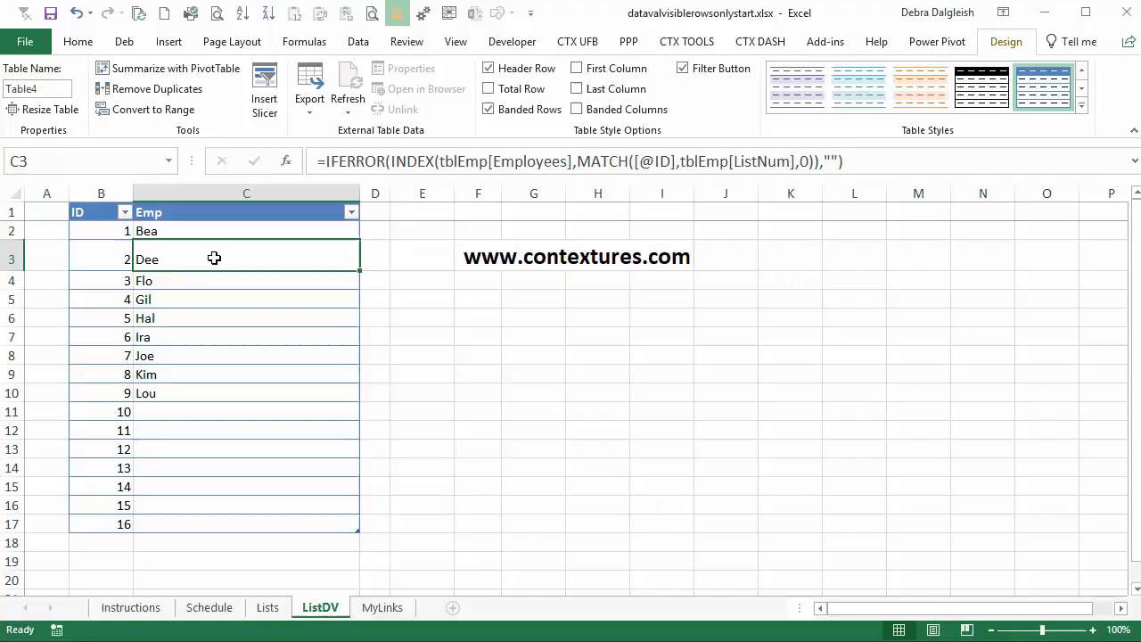
mouse_move(199, 230)
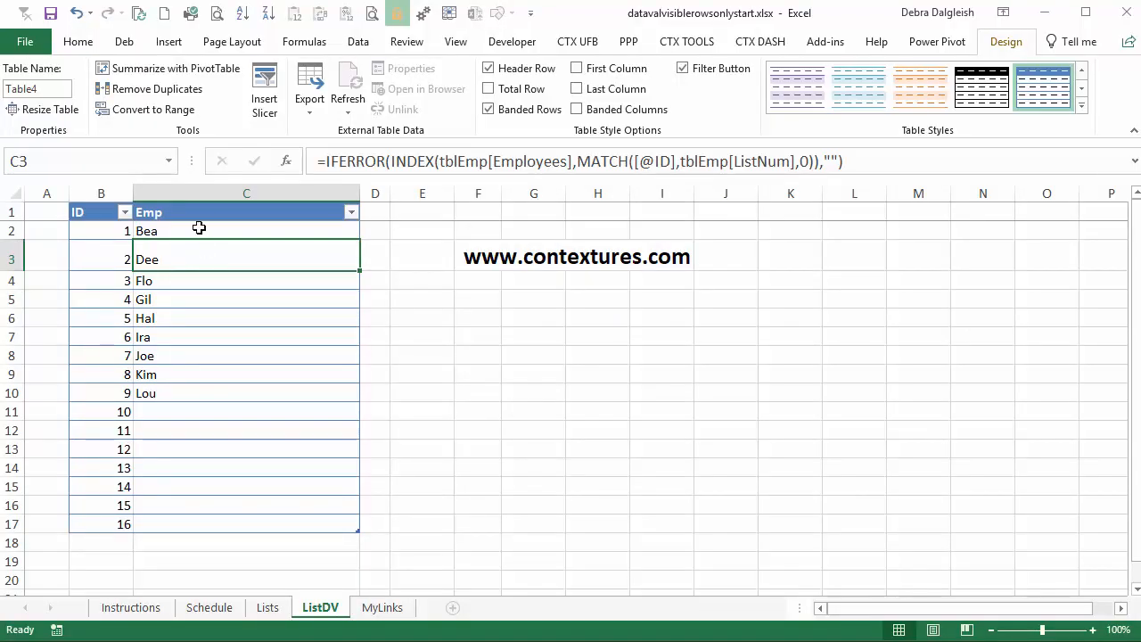
mouse_move(179, 368)
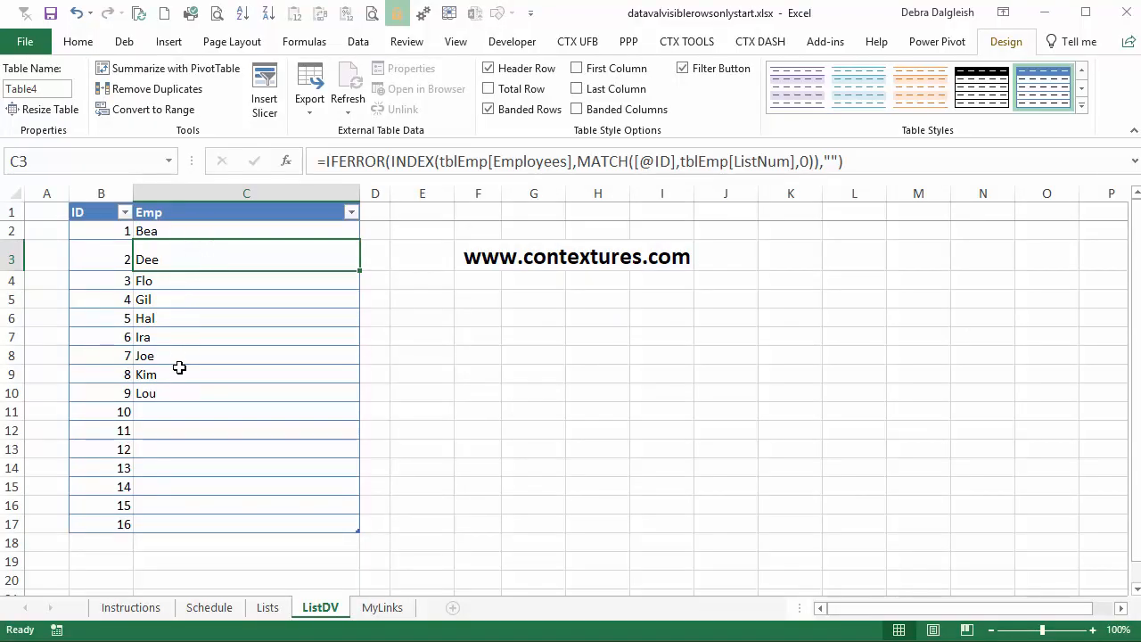
mouse_move(182, 234)
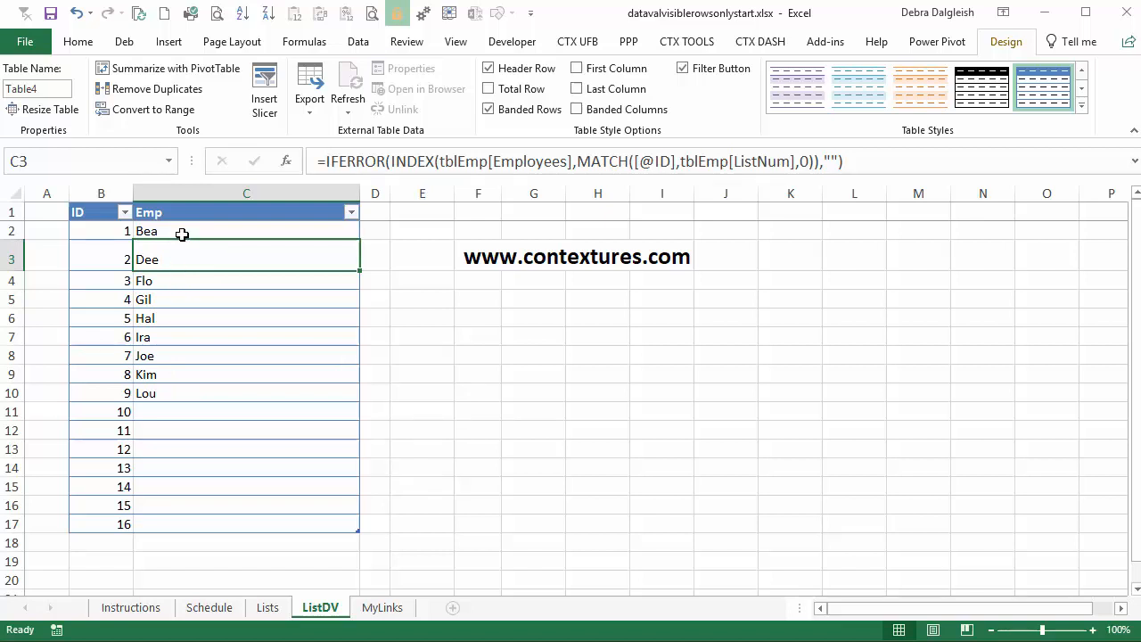
mouse_move(161, 374)
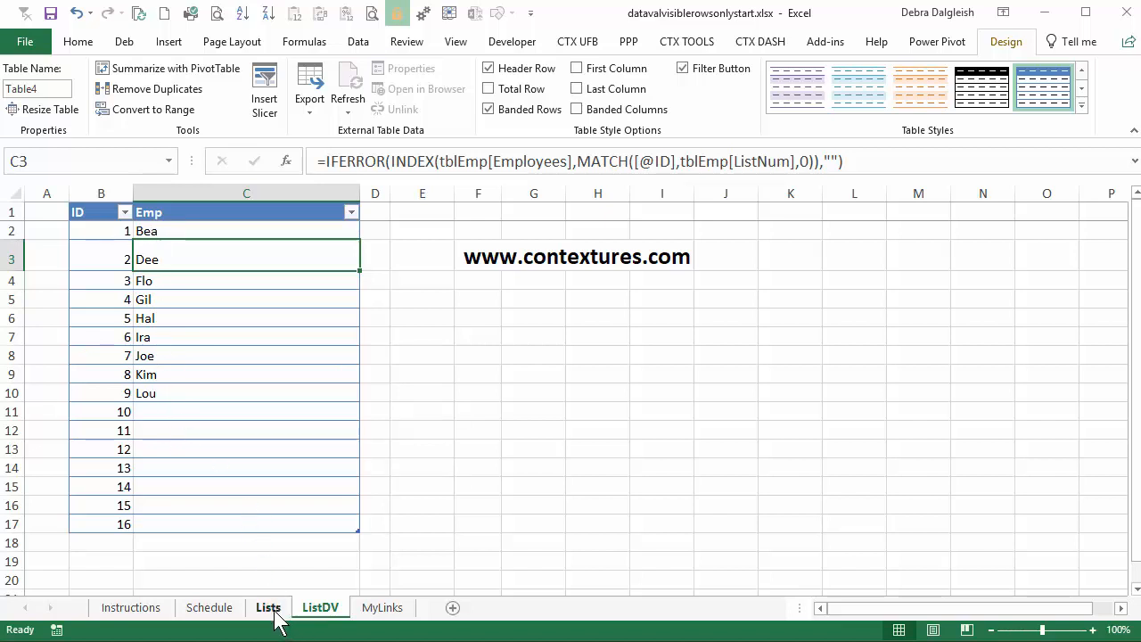
click(269, 607)
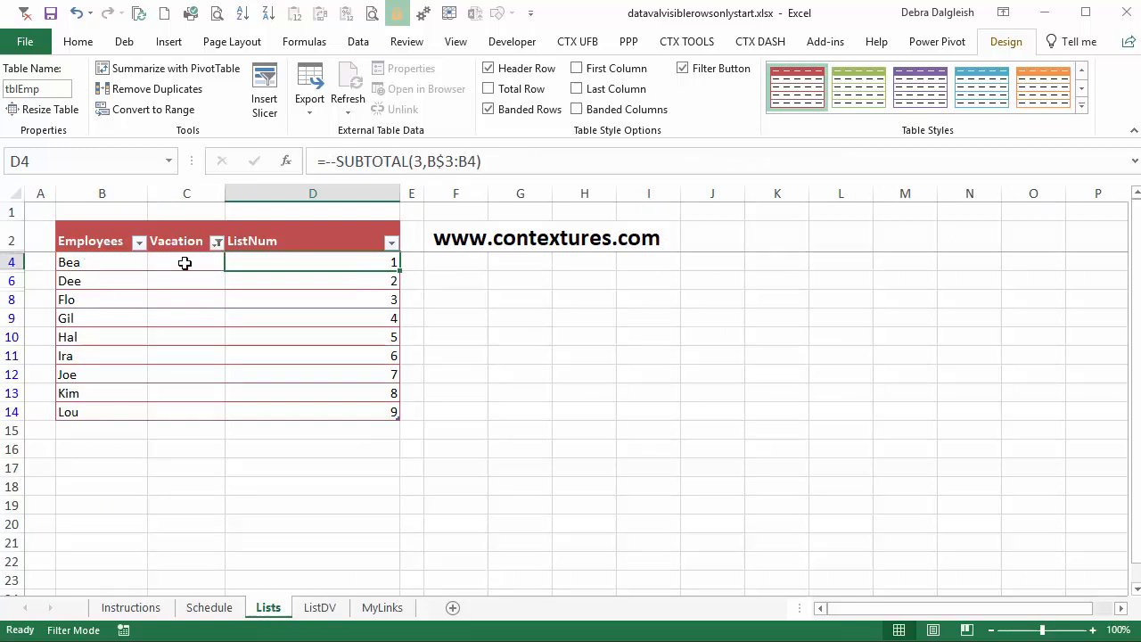
mouse_move(370, 412)
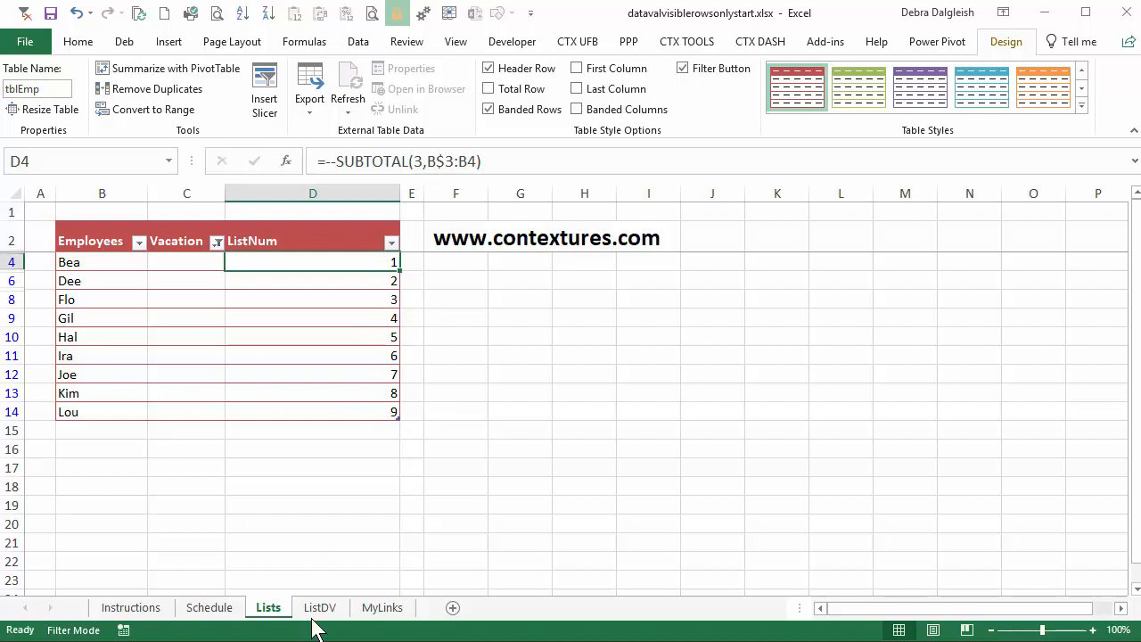
click(321, 607)
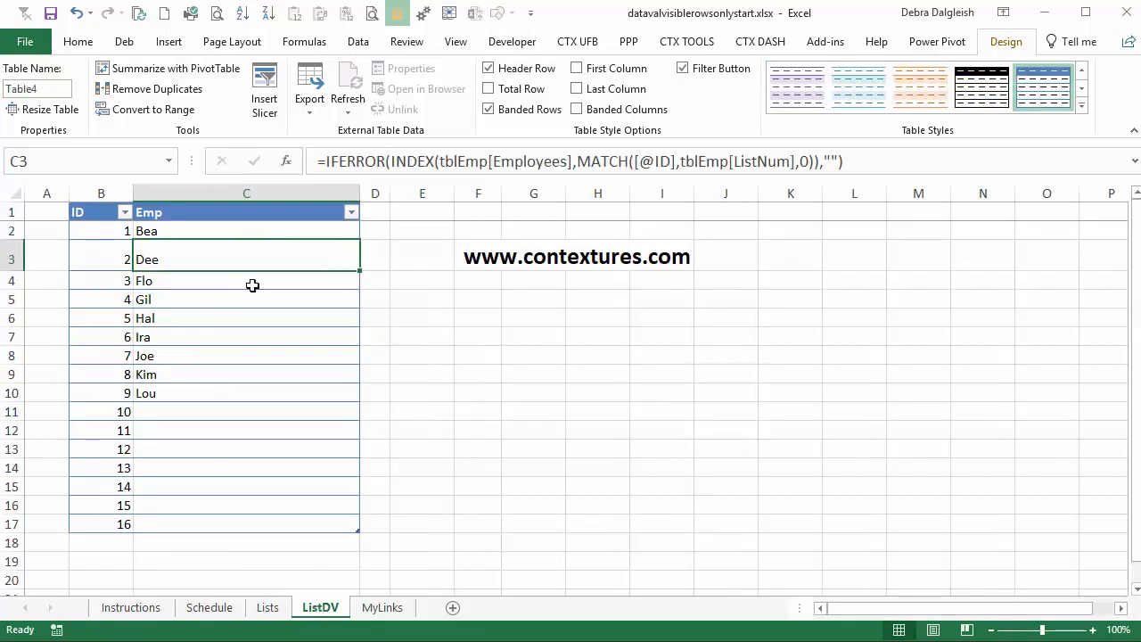
click(422, 212)
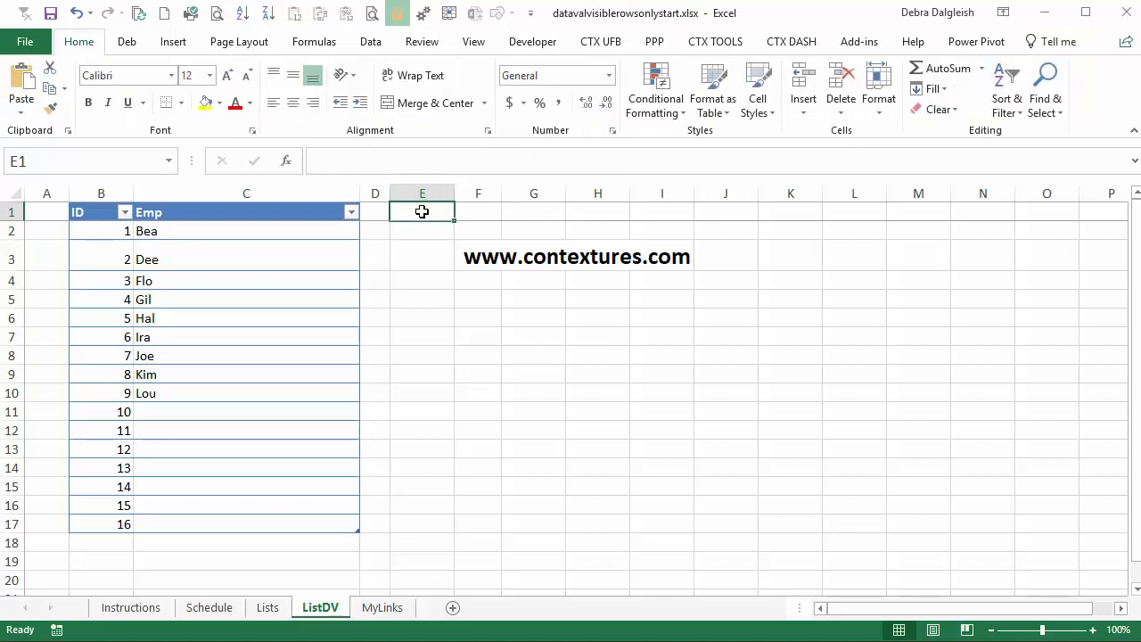
mouse_move(479, 206)
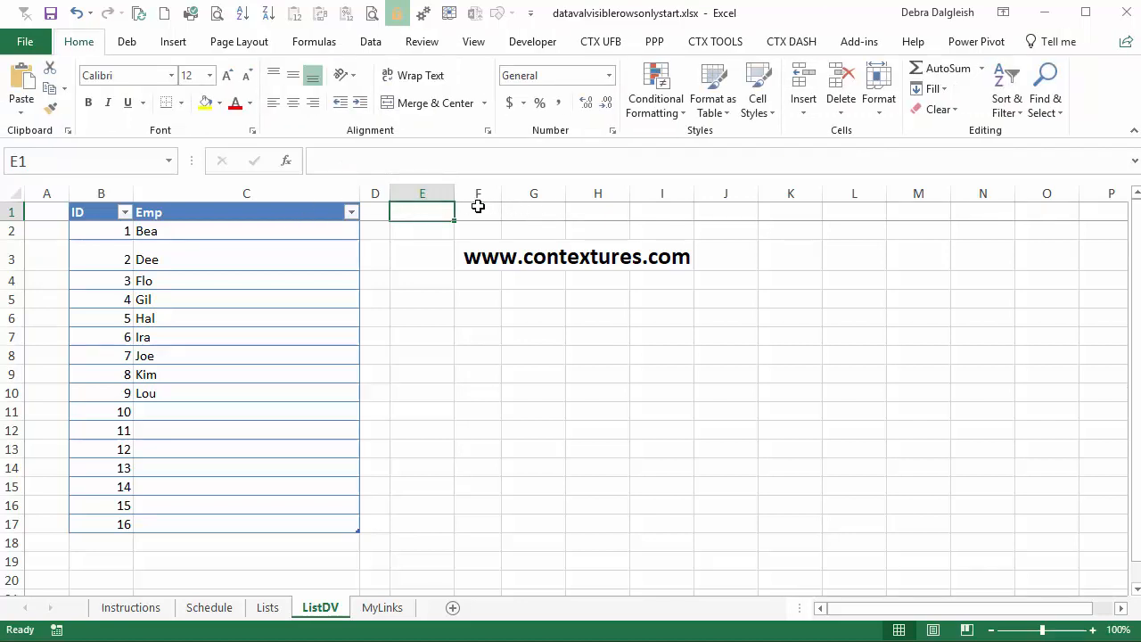
text(=max()
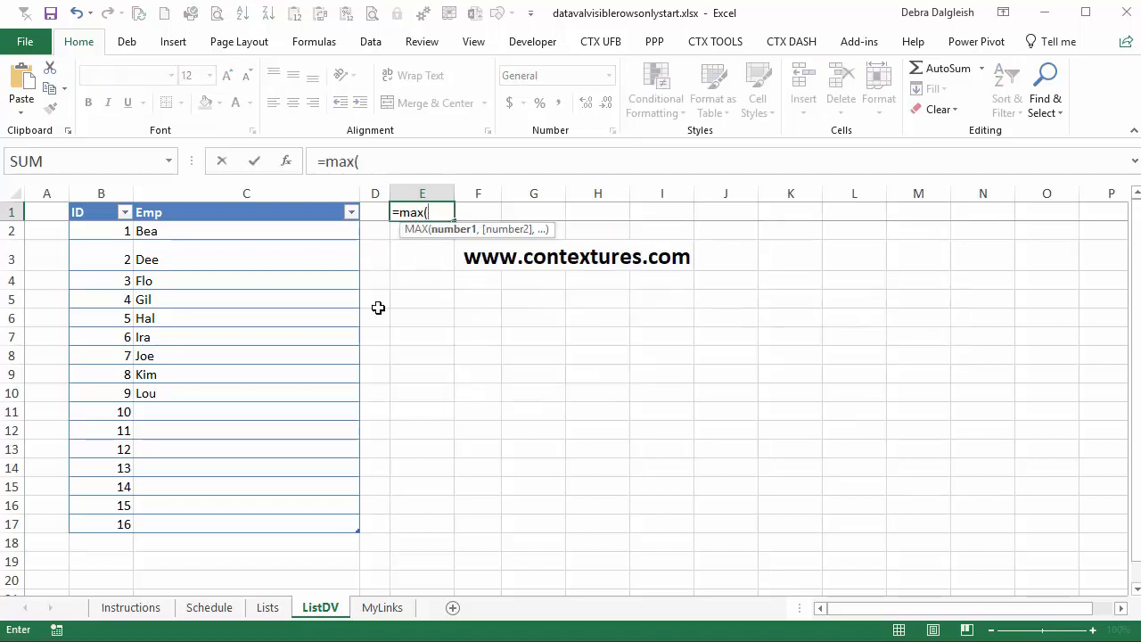
click(267, 607)
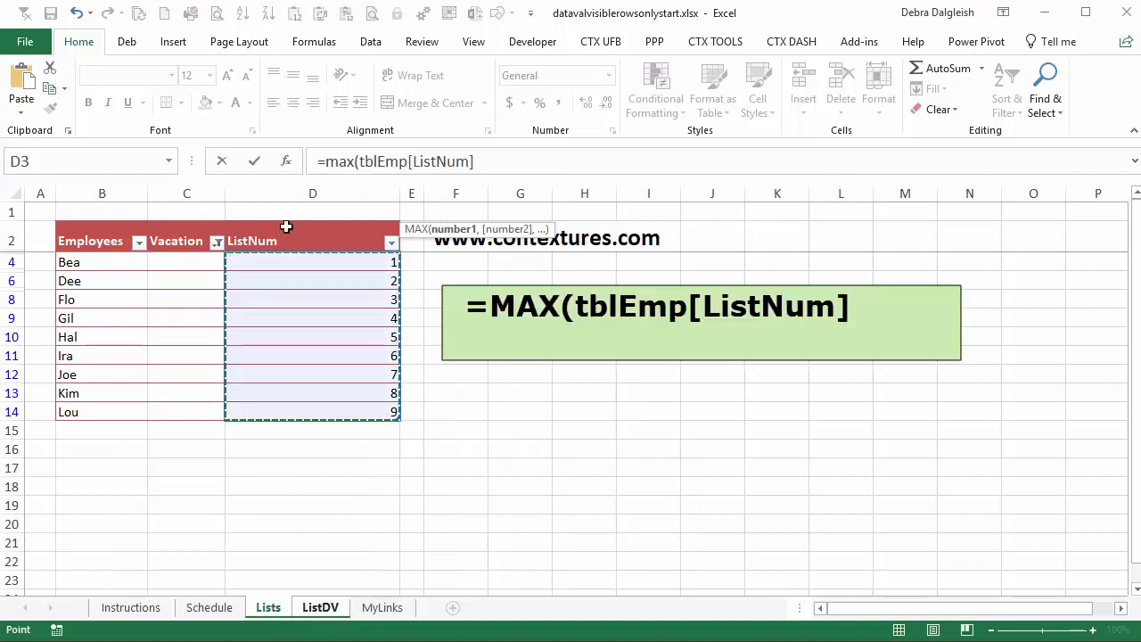
click(489, 161)
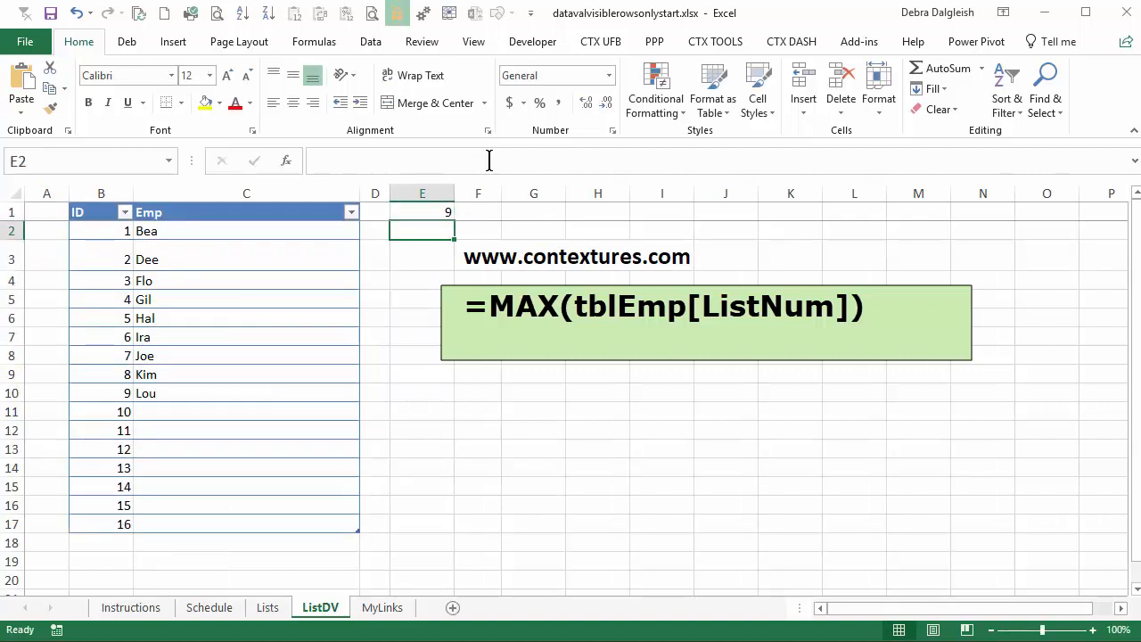
click(422, 212)
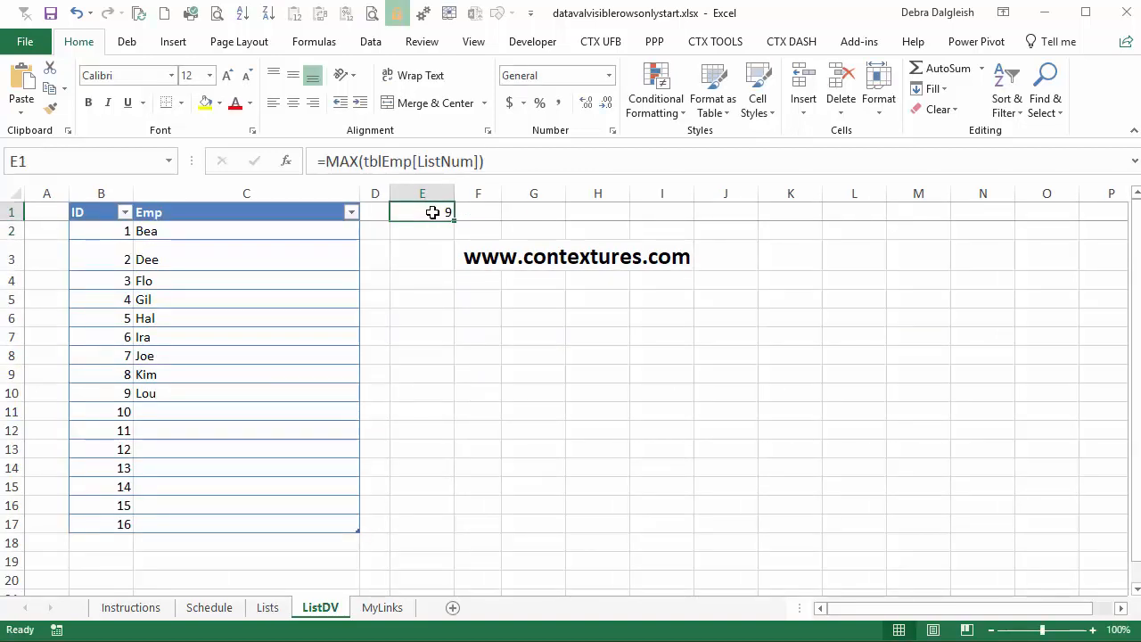
mouse_move(220, 400)
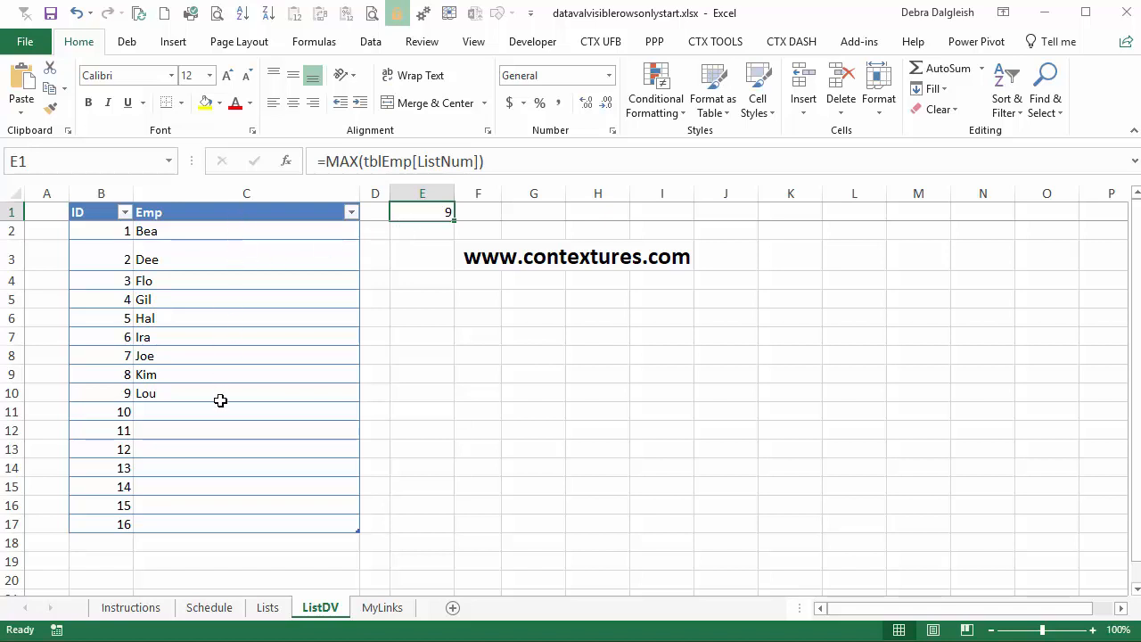
mouse_move(175, 213)
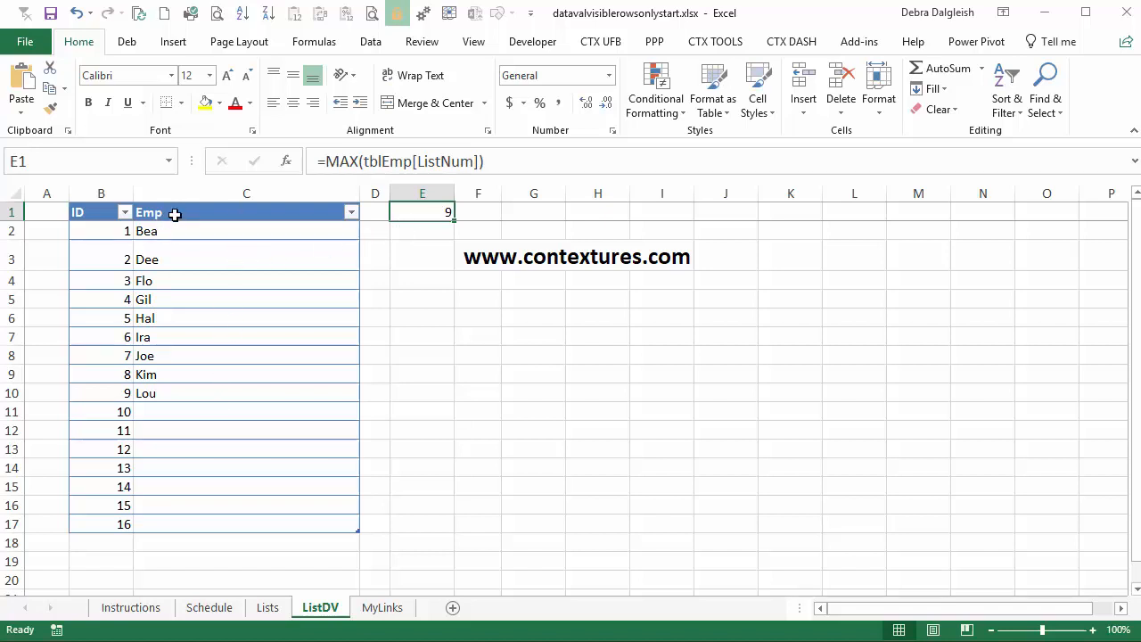
mouse_move(156, 403)
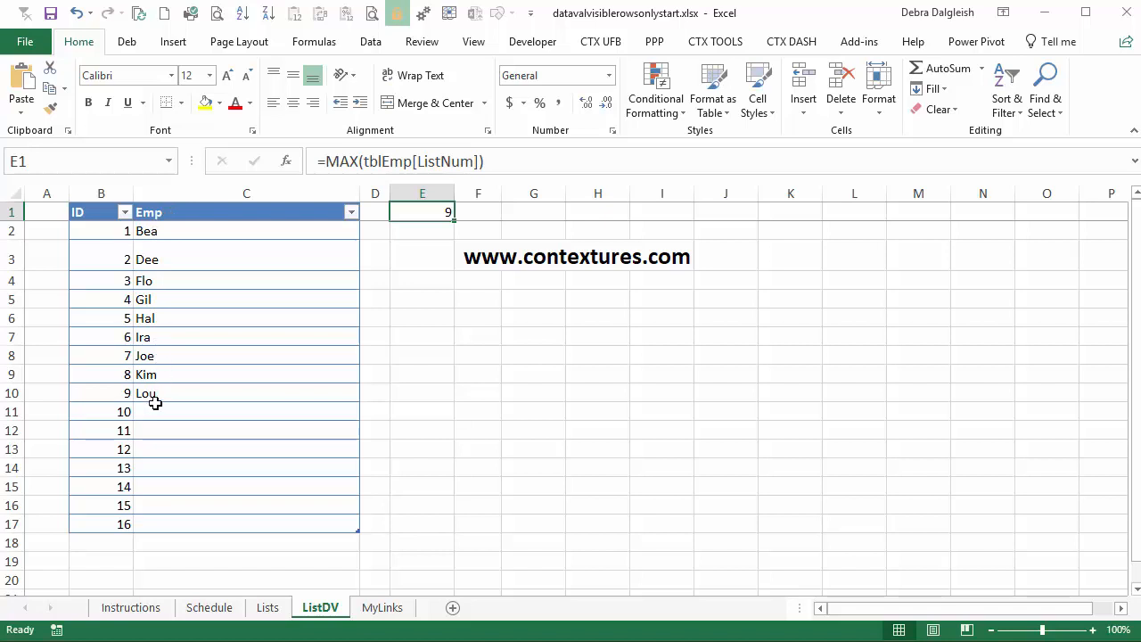
click(246, 231)
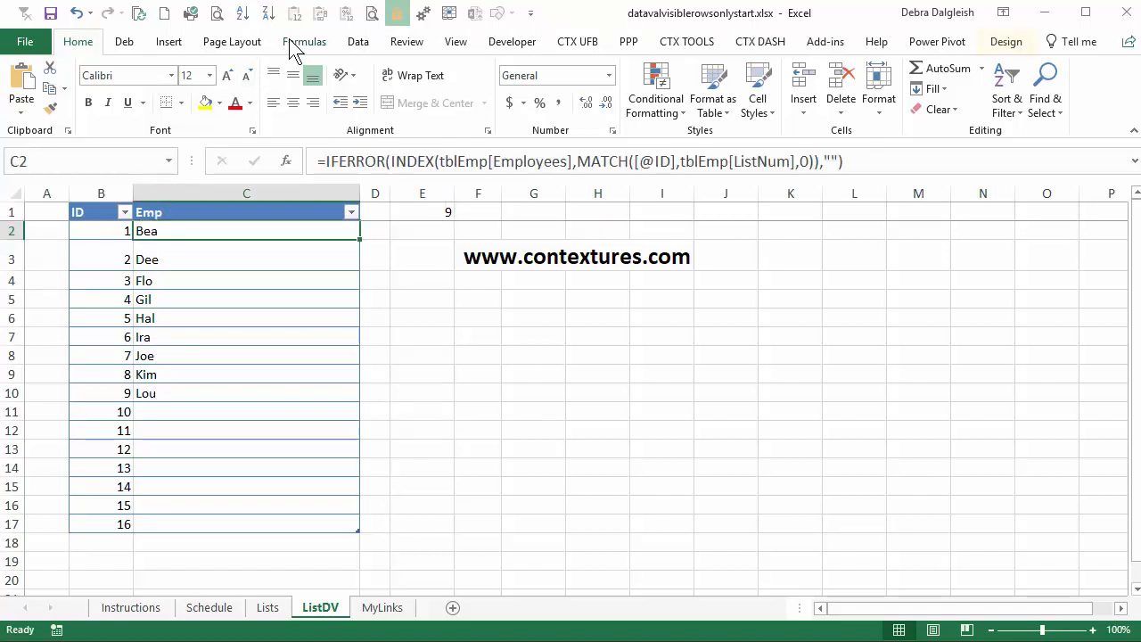
Step: Define name EmpListAvail referring to =ListDV!$C$2:INDEX(Table4[Emp],…) via Name Manager
click(304, 41)
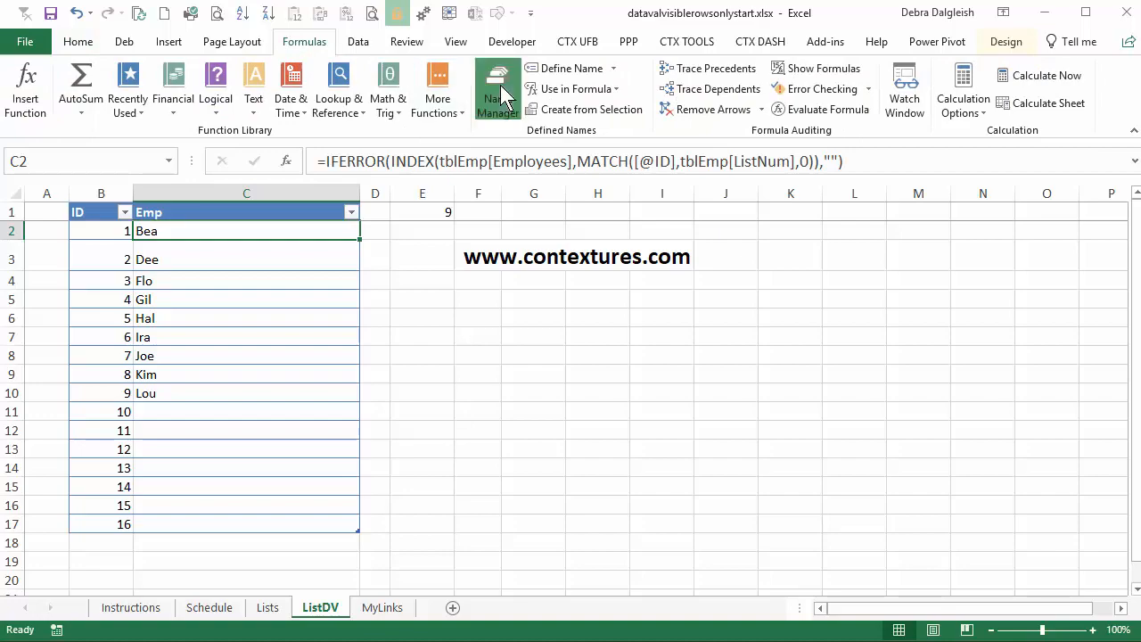
click(497, 90)
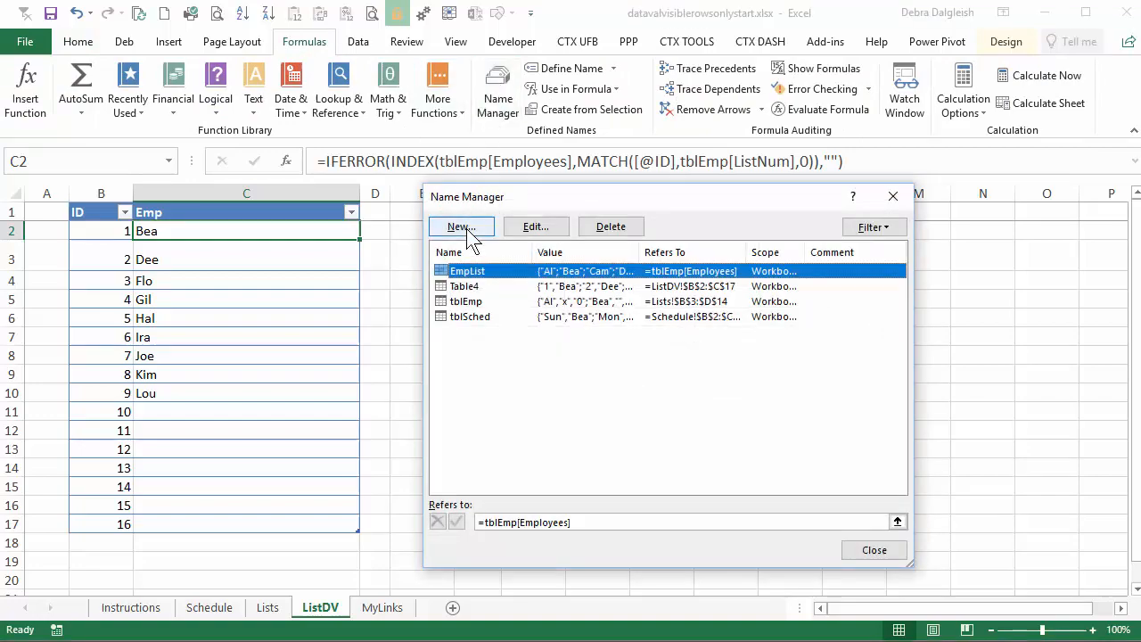
click(460, 226)
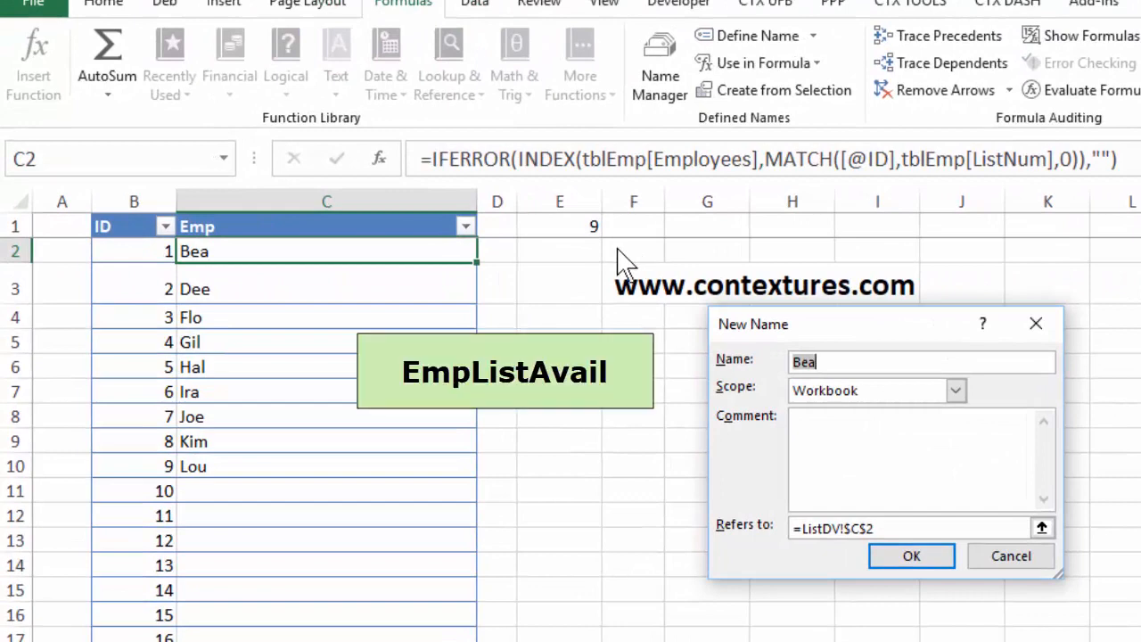
text(EmpListAvail)
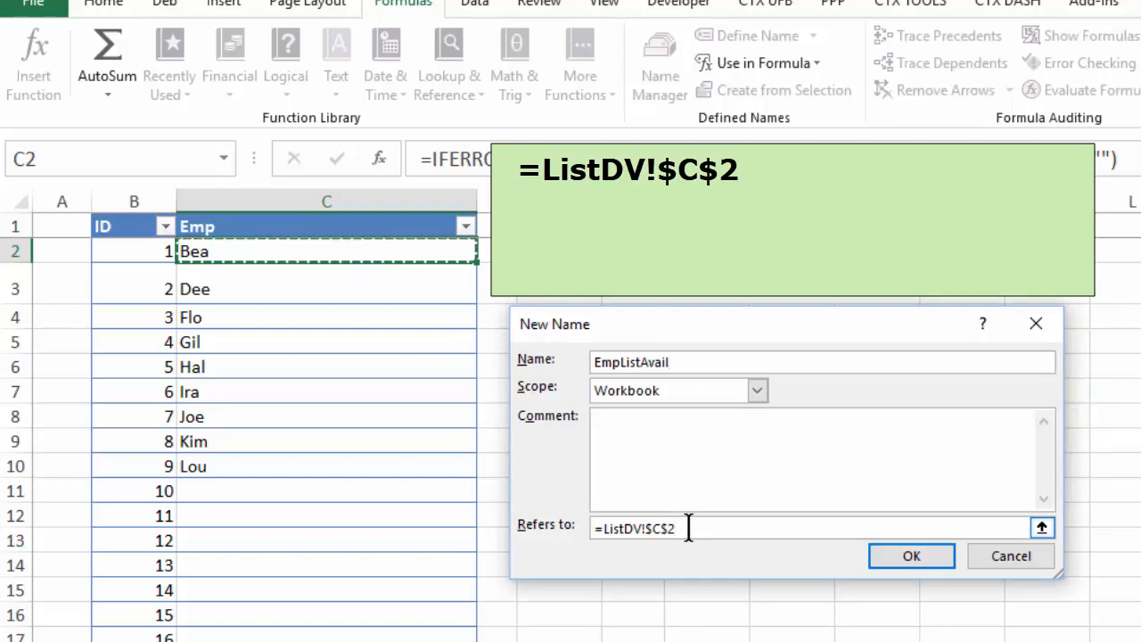
text(:)
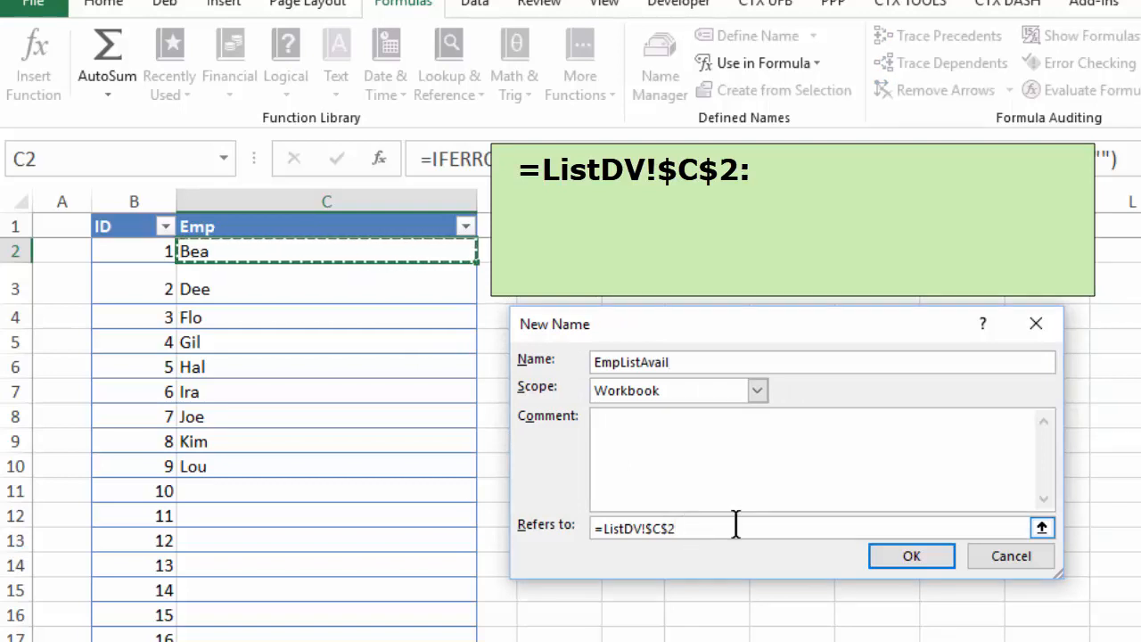
text(:$C$2)
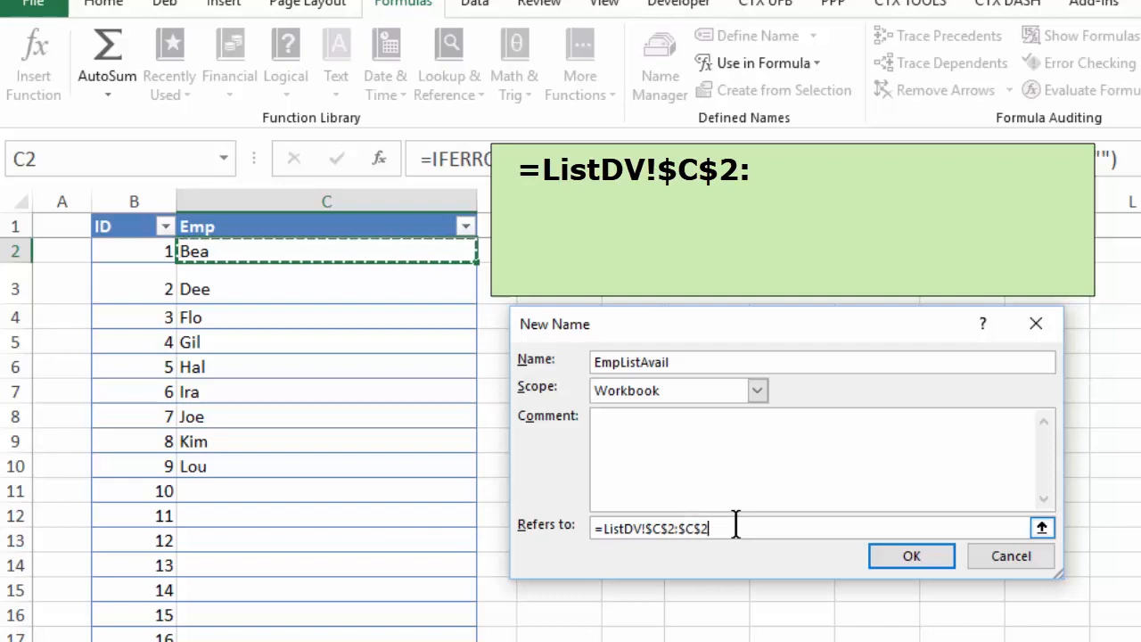
key(backspace)
text(in)
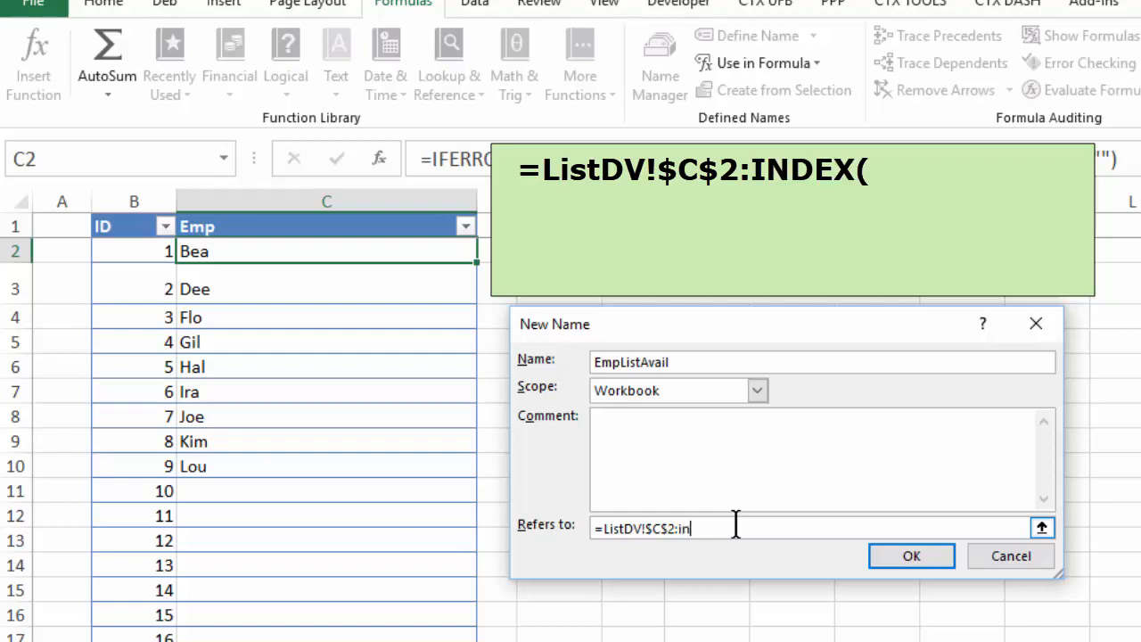
text(dex)
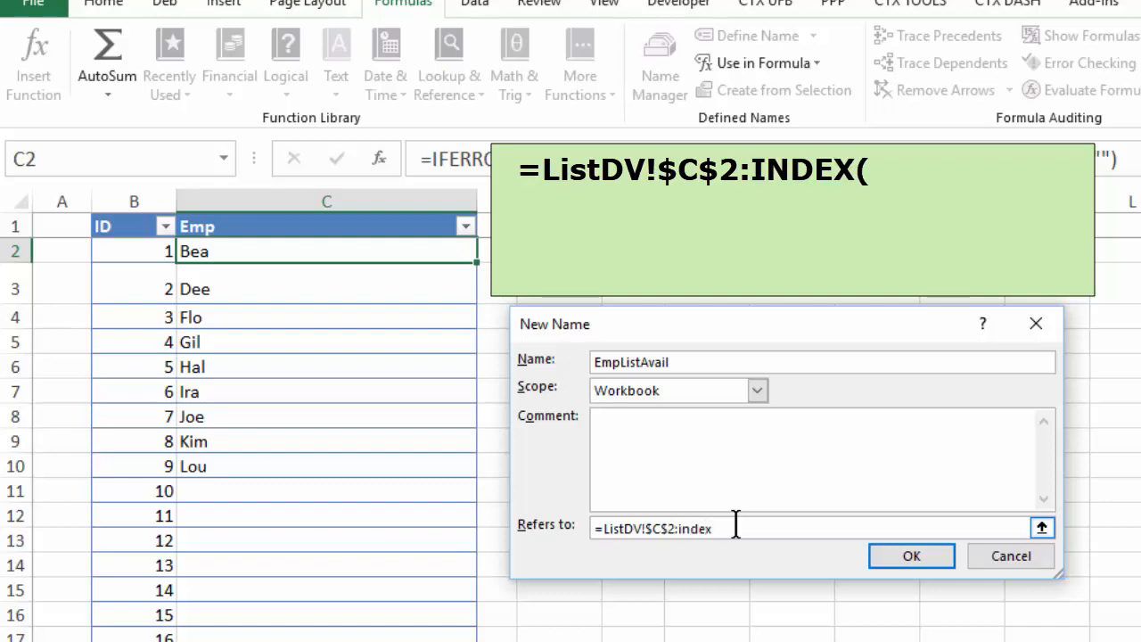
text((Table4[Emp)
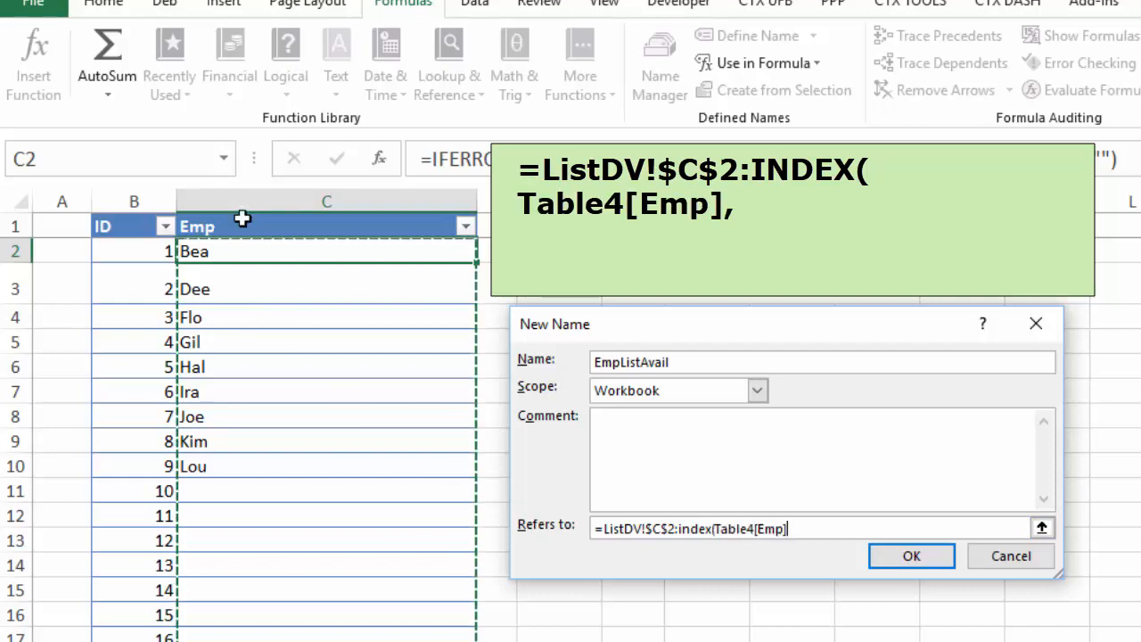
text(,)
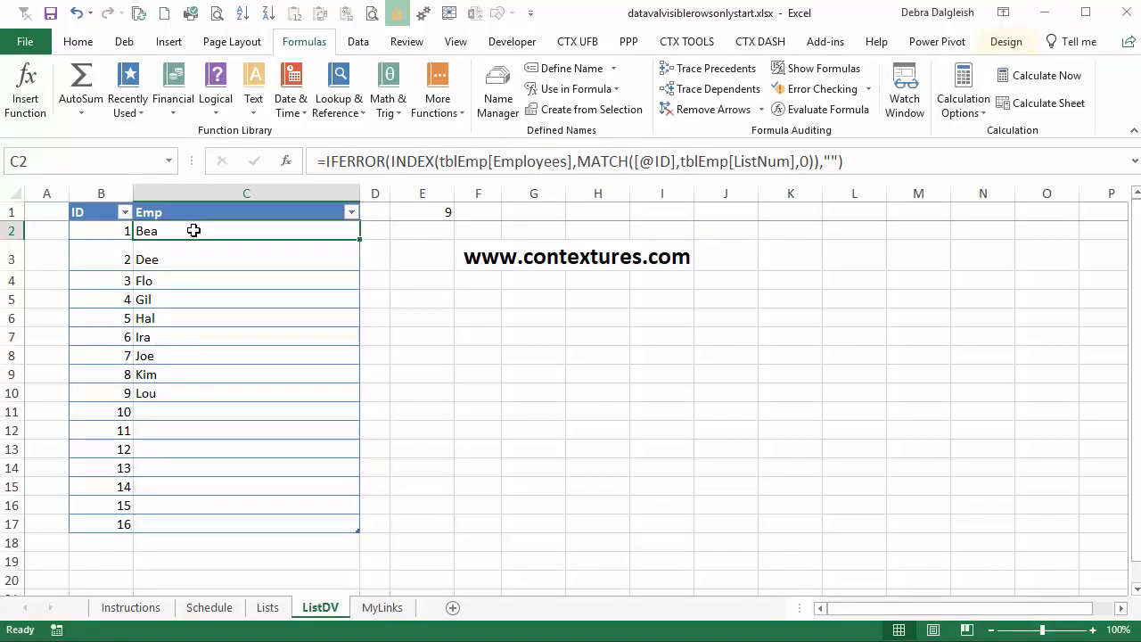
mouse_move(235, 590)
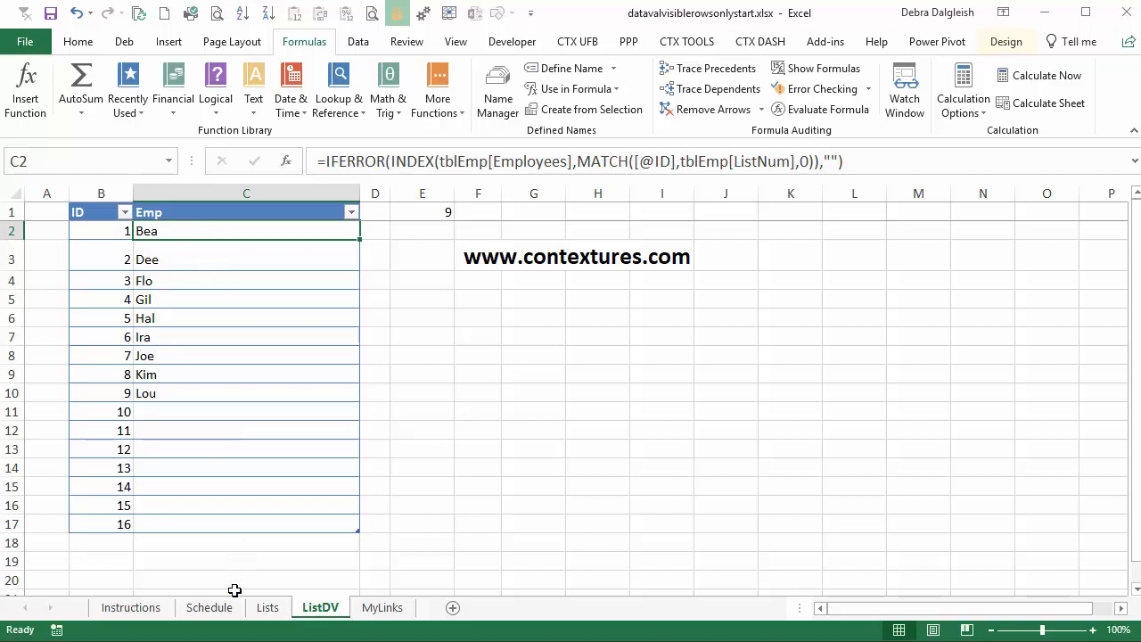
Step: On the Schedule sheet, test the C2 drop-down, then clear Staff cells C2:C8
click(209, 607)
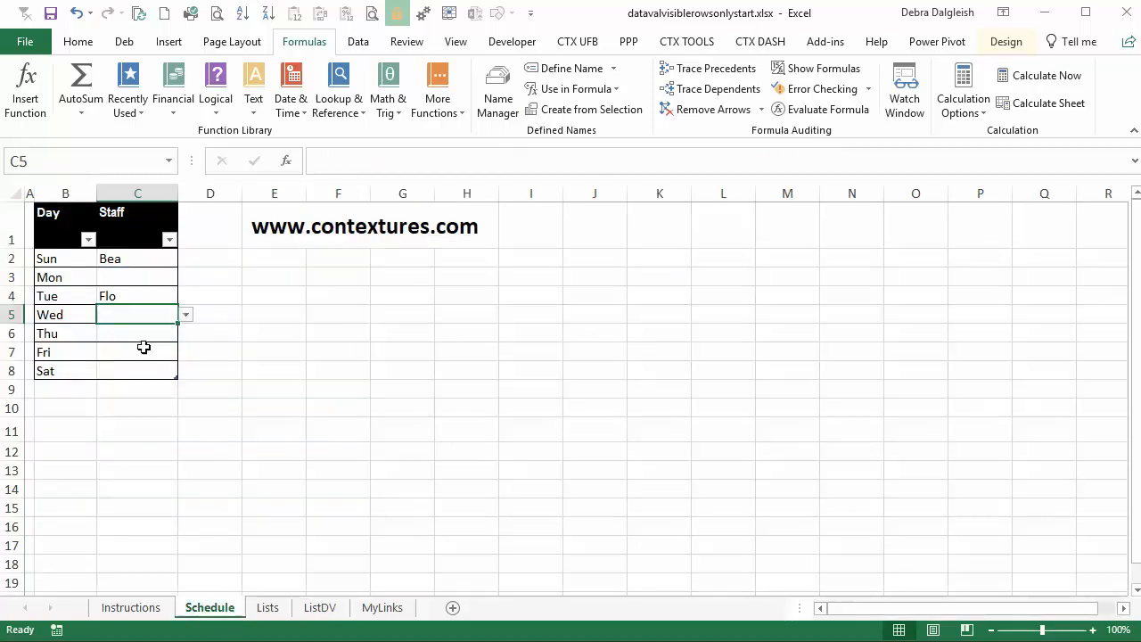
click(137, 258)
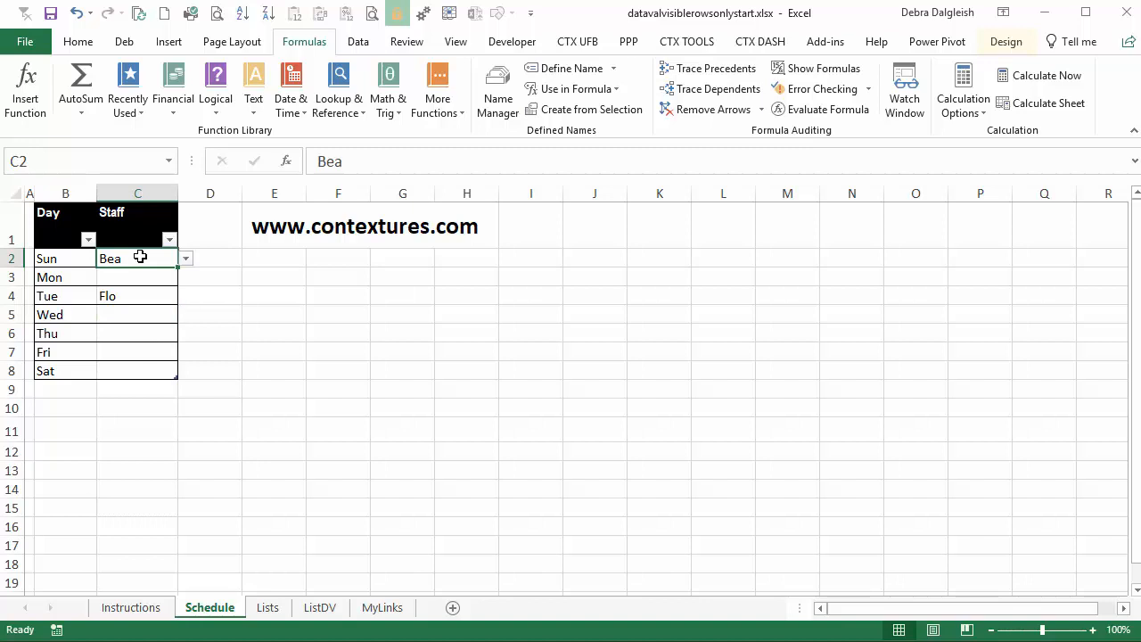
click(185, 259)
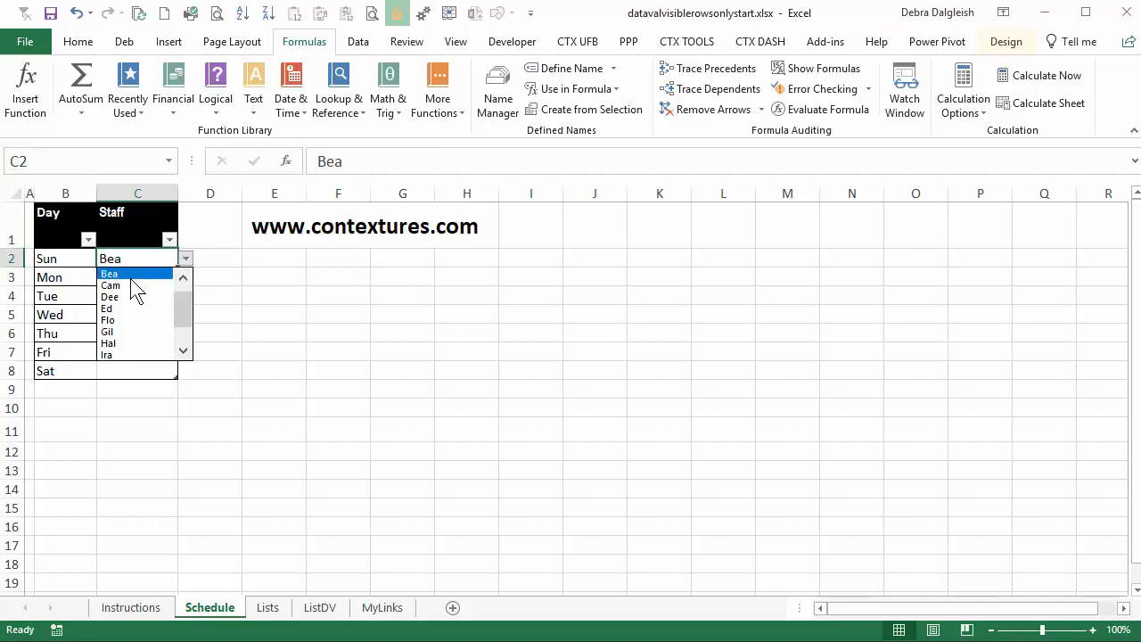
mouse_move(156, 285)
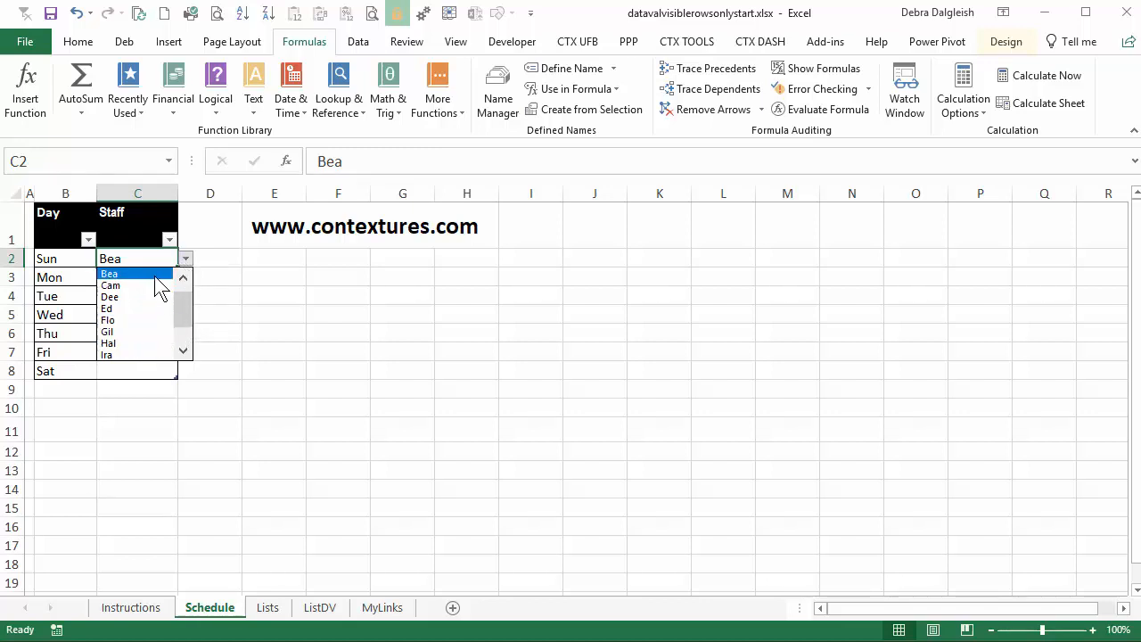
click(110, 258)
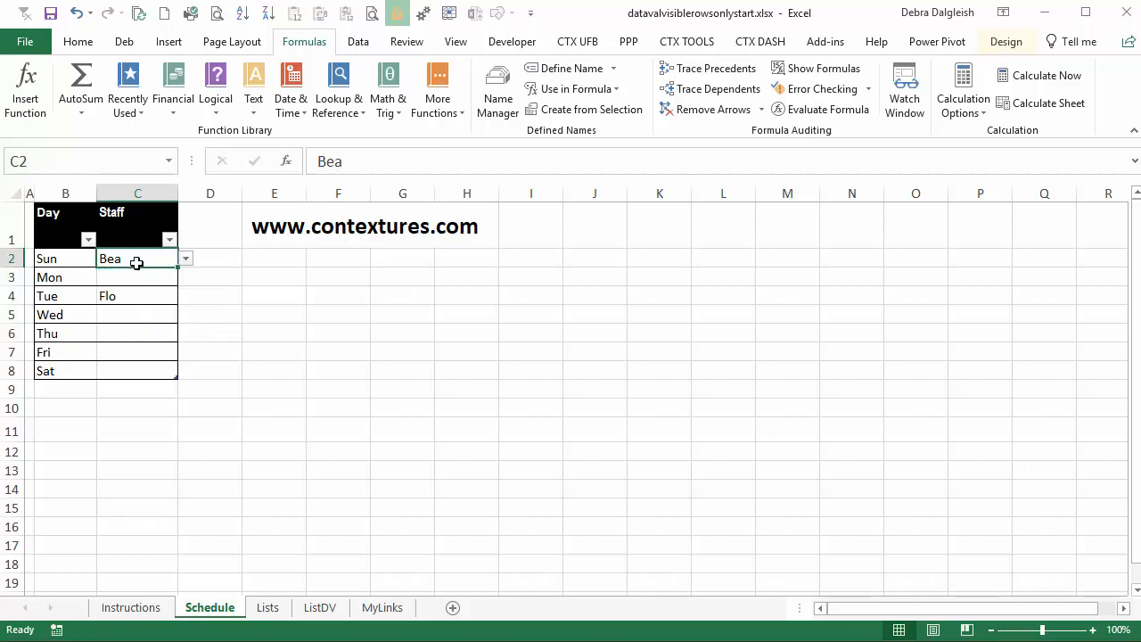
drag(137, 258, 137, 370)
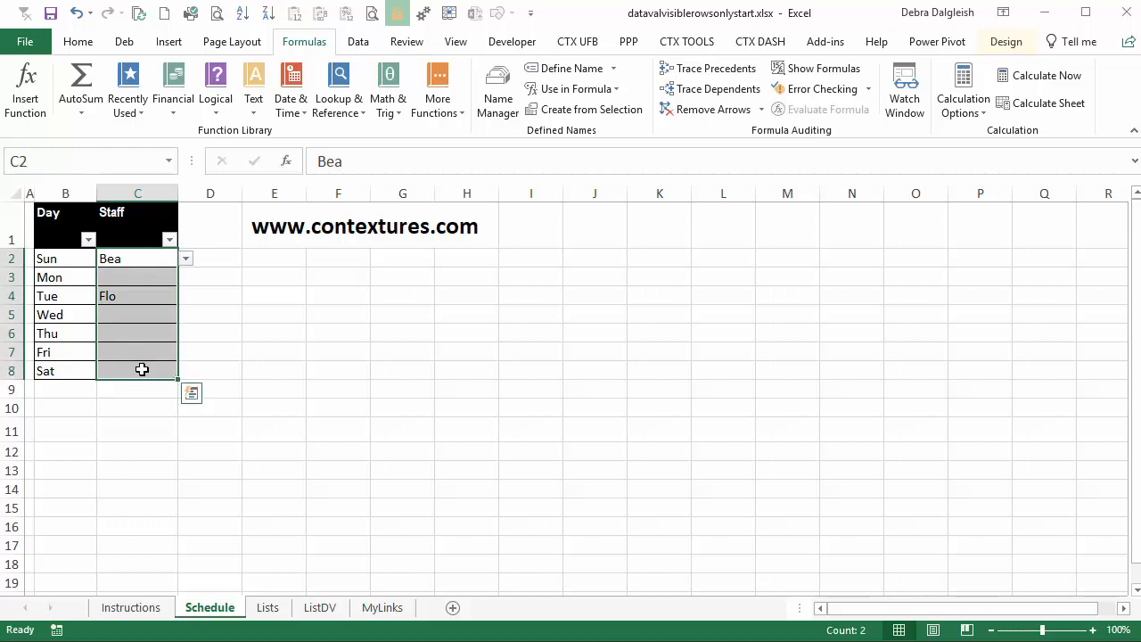
key(Delete)
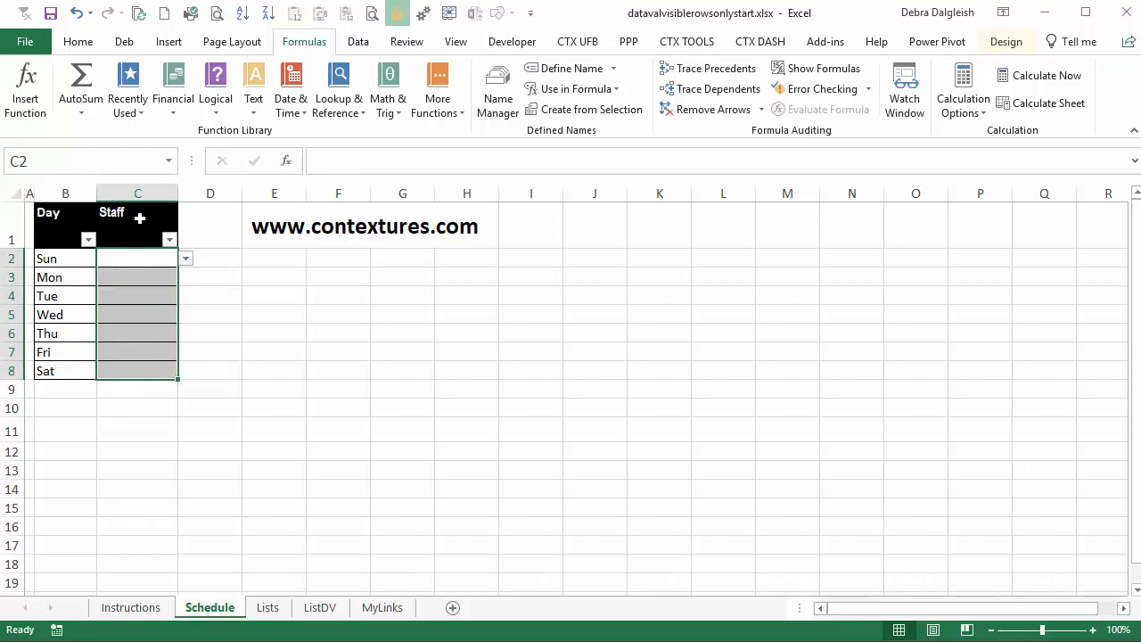
Step: Change the Staff data validation source from =EmpList to =EmpListAvail
click(359, 41)
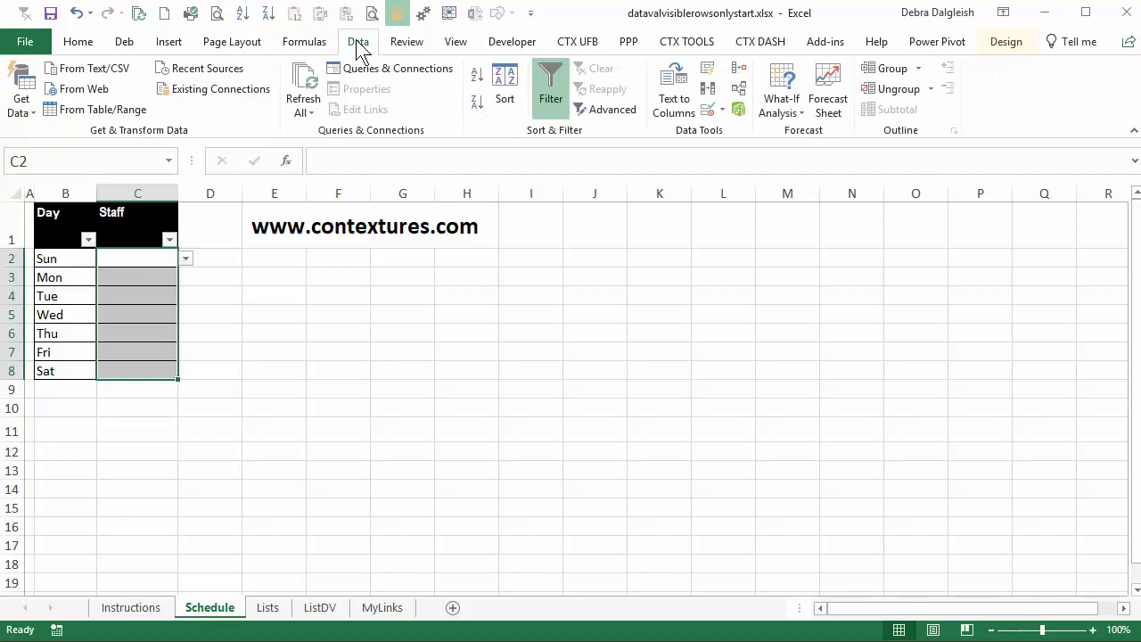
mouse_move(709, 111)
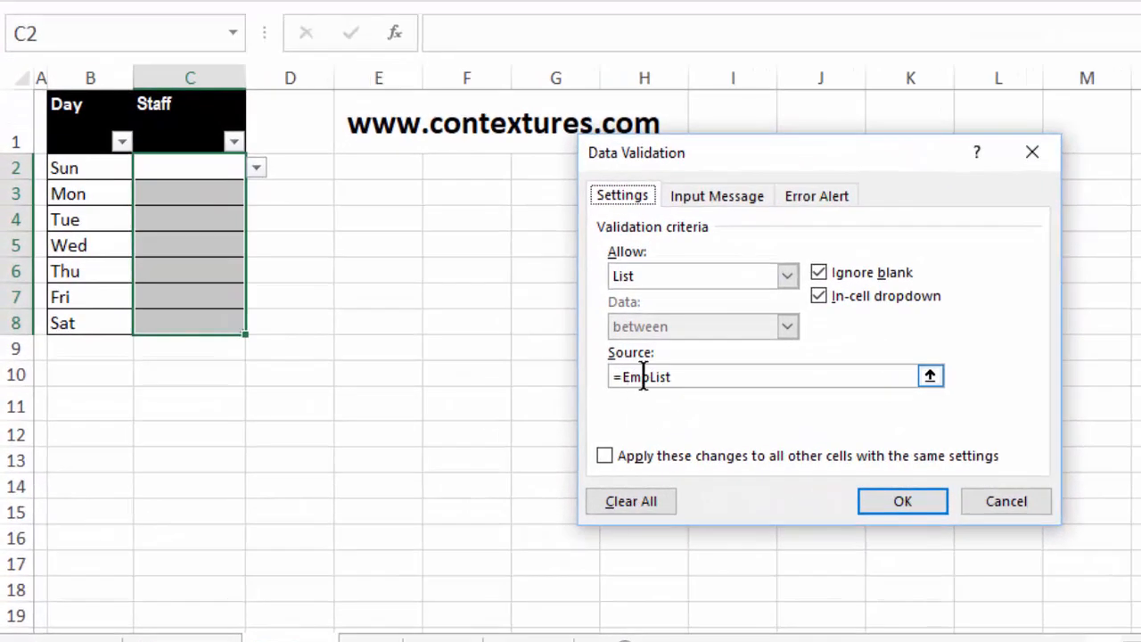
mouse_move(682, 376)
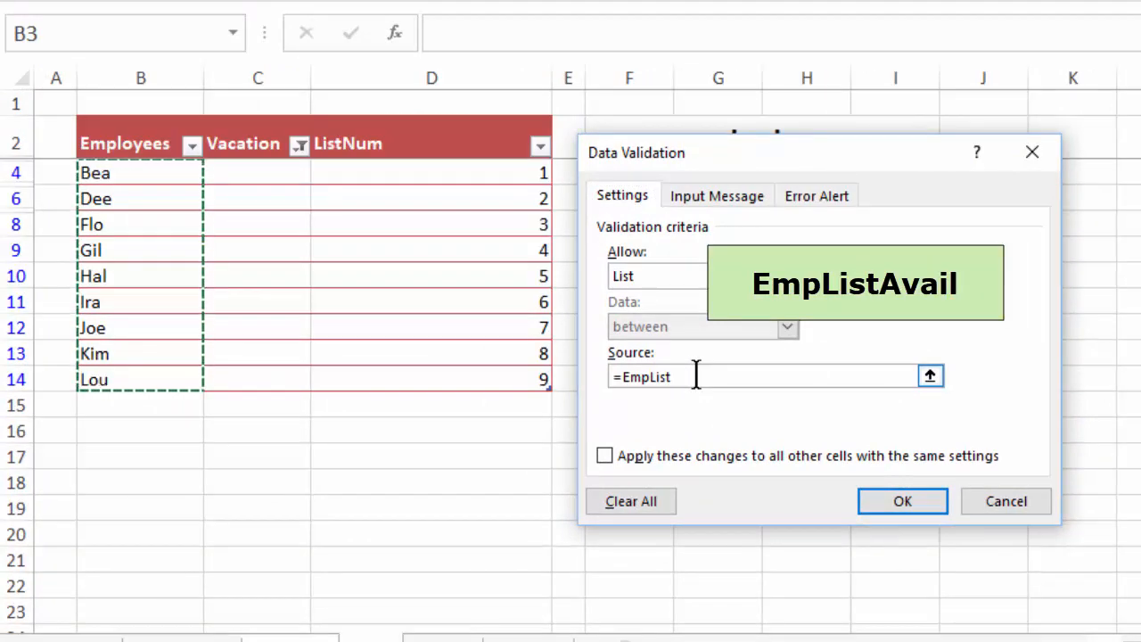
text(Avail)
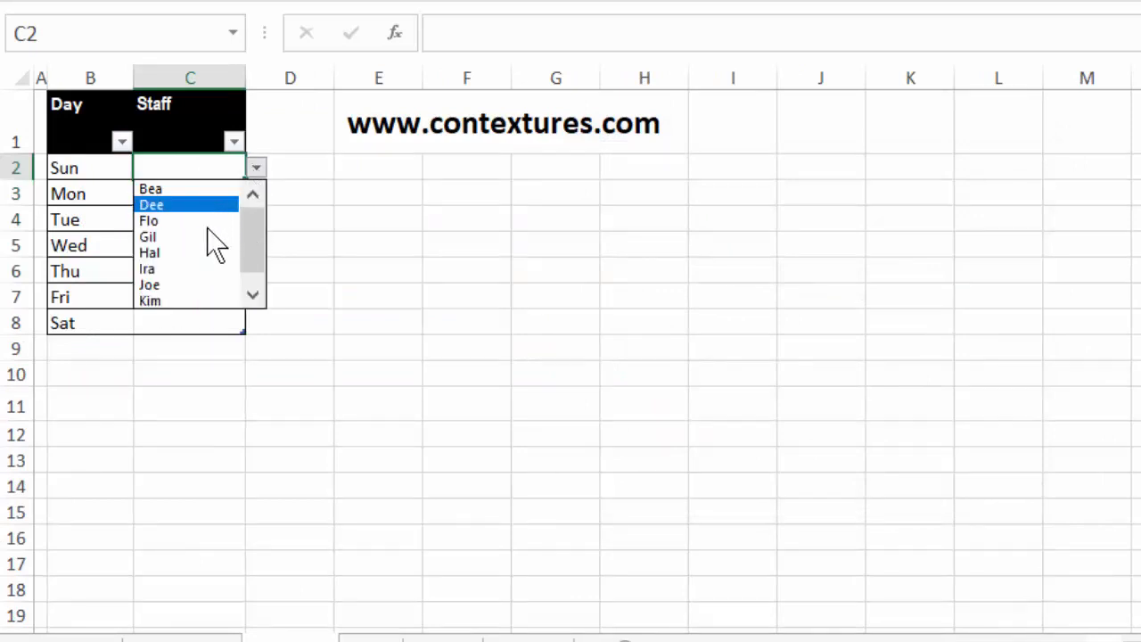
mouse_move(186, 301)
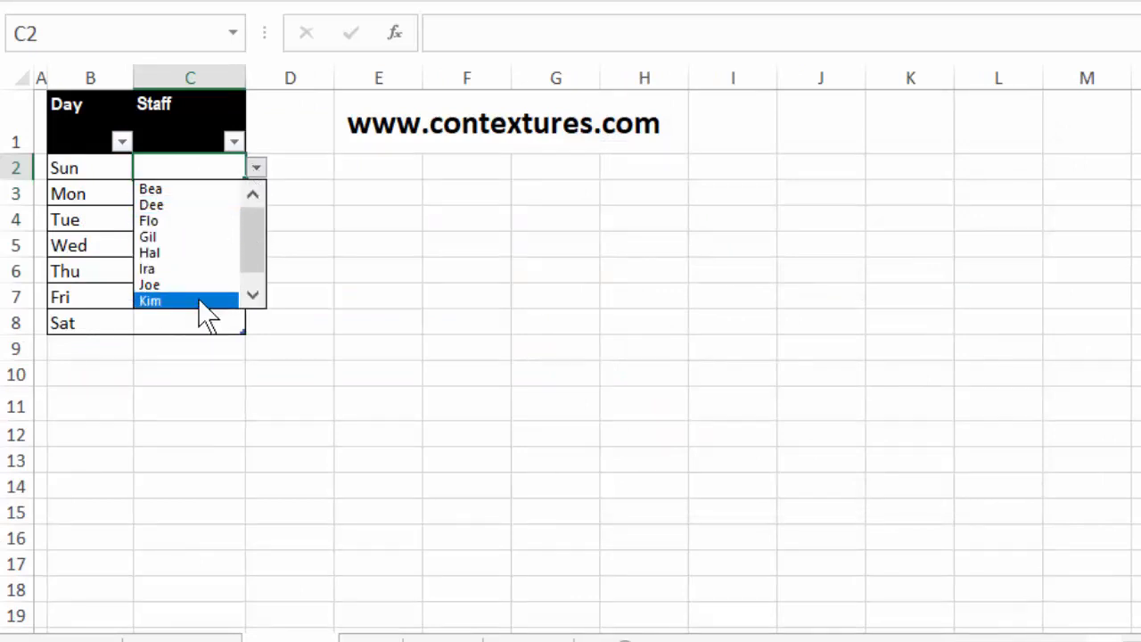